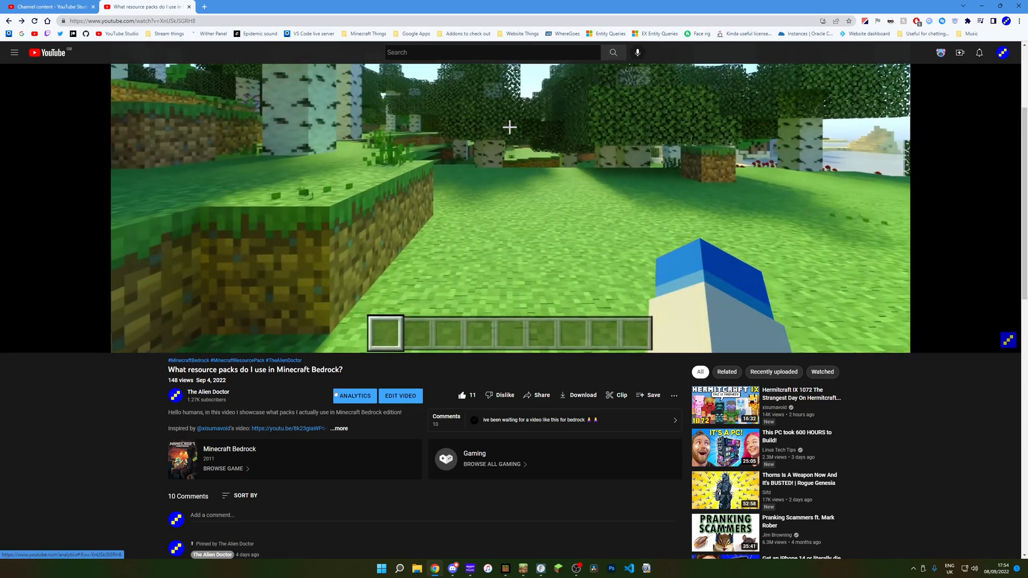
# Open and play the 'Inspired by' vanilla-mods video linked in the description.
pyautogui.click(287, 428)
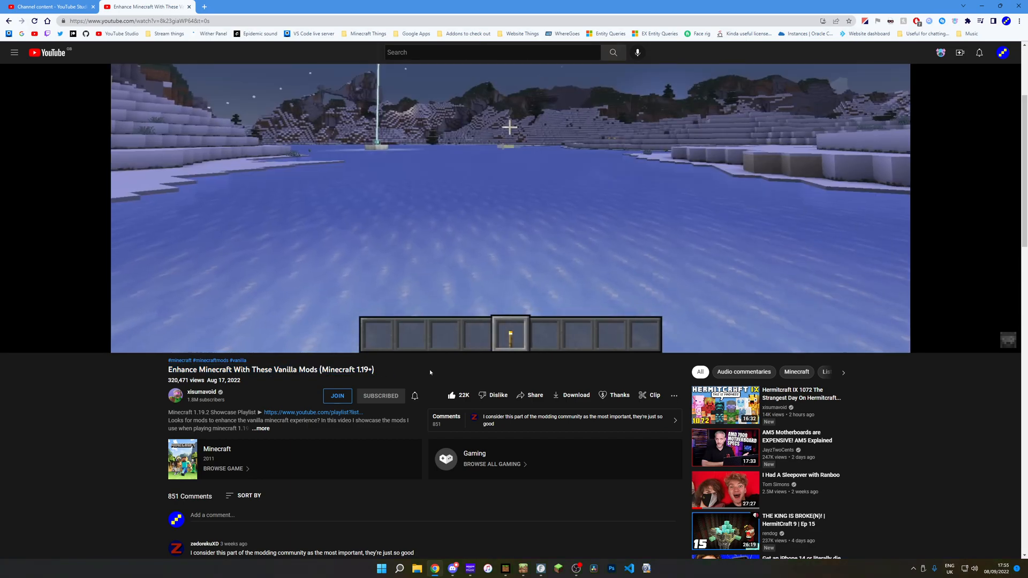
pyautogui.click(508, 196)
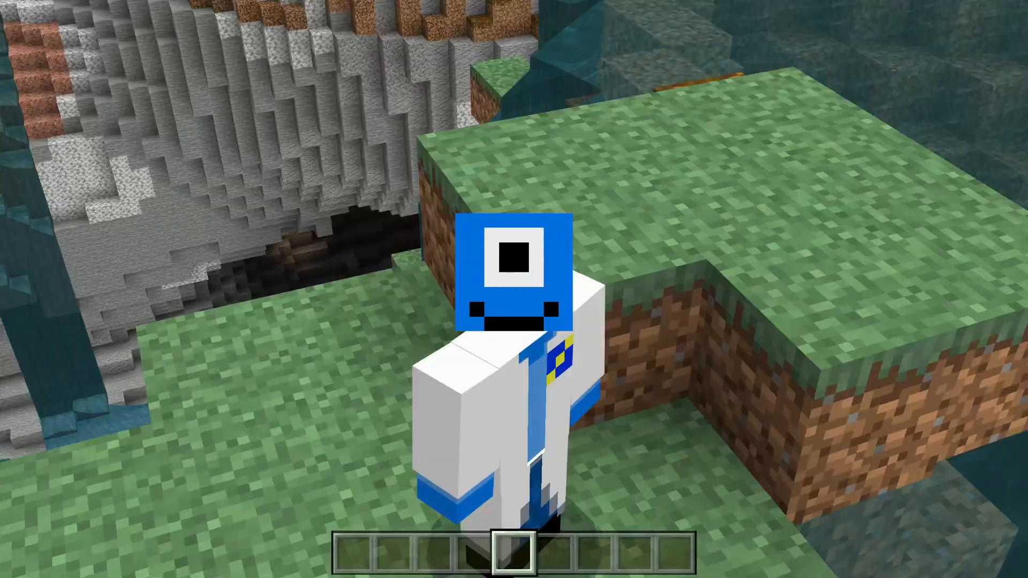
pyautogui.moveTo(514, 289)
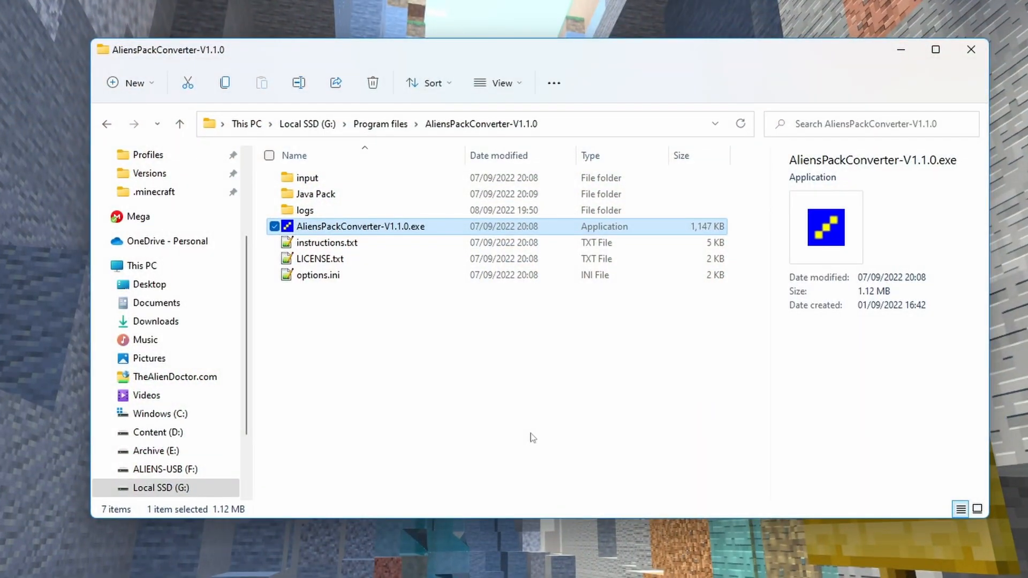
pyautogui.moveTo(517, 479)
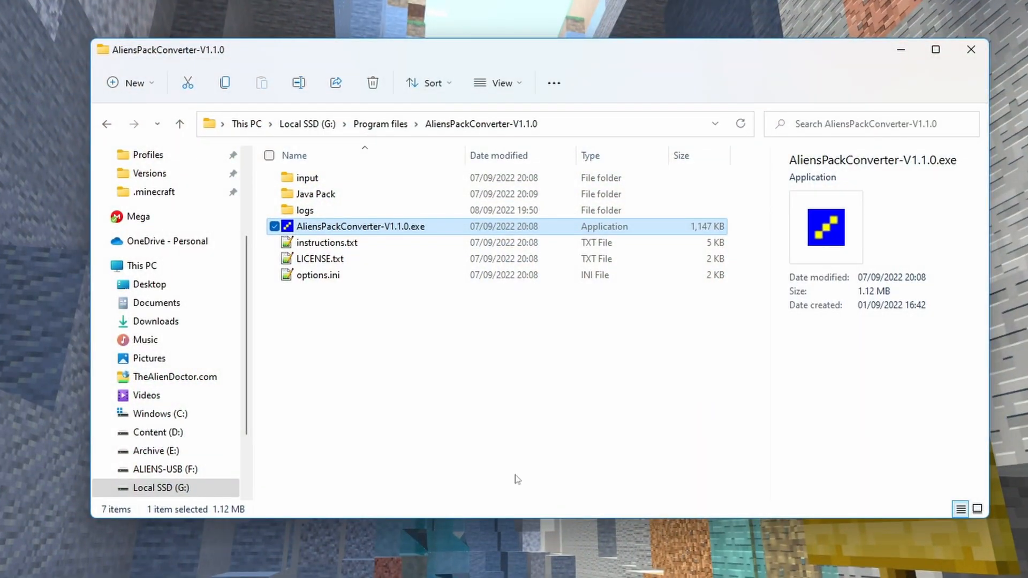
pyautogui.moveTo(368, 242)
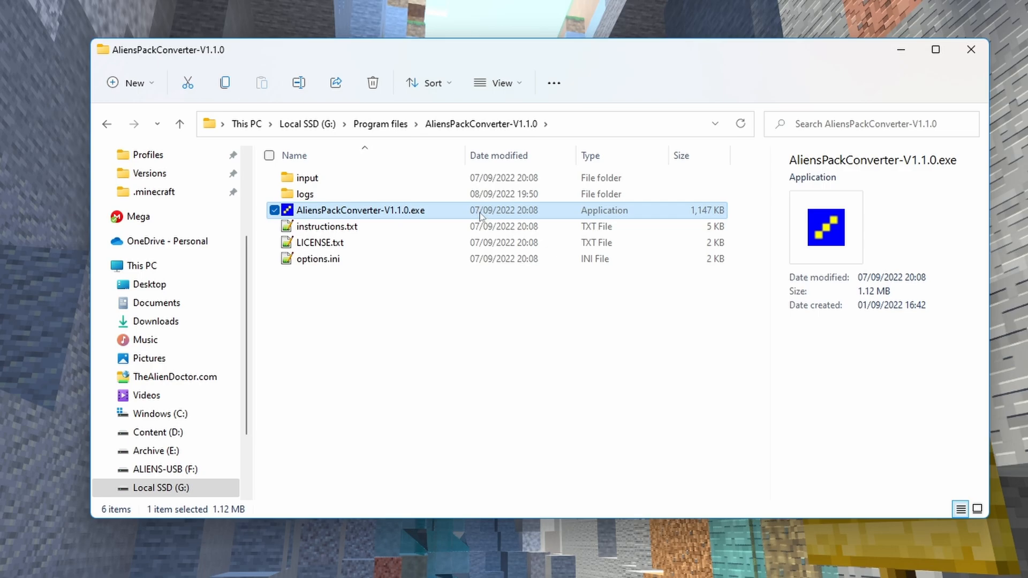
# Briefly launch and close the converter, open the input folder, then return to AliensPackConverter.
pyautogui.doubleClick(359, 210)
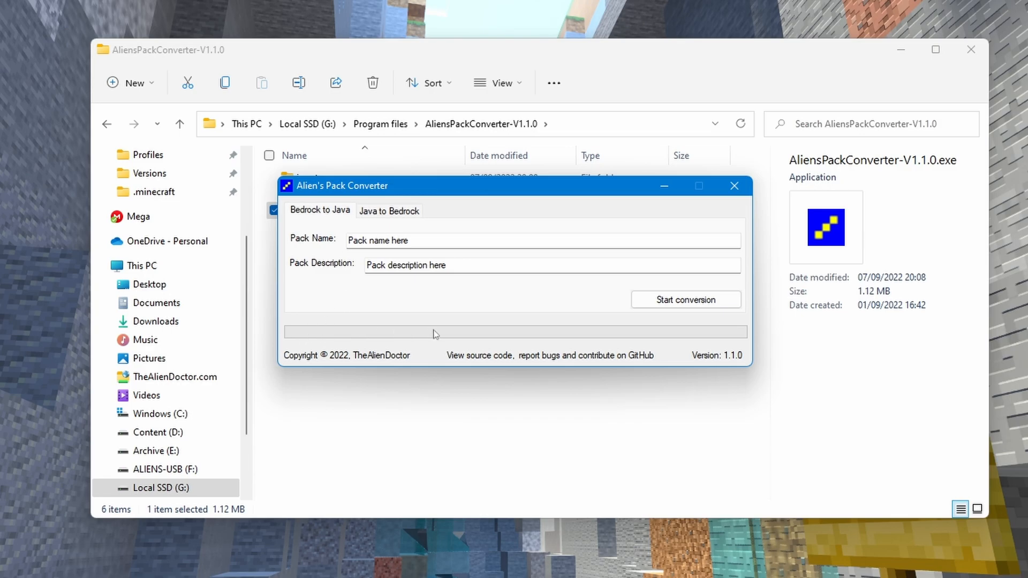
pyautogui.moveTo(538, 328)
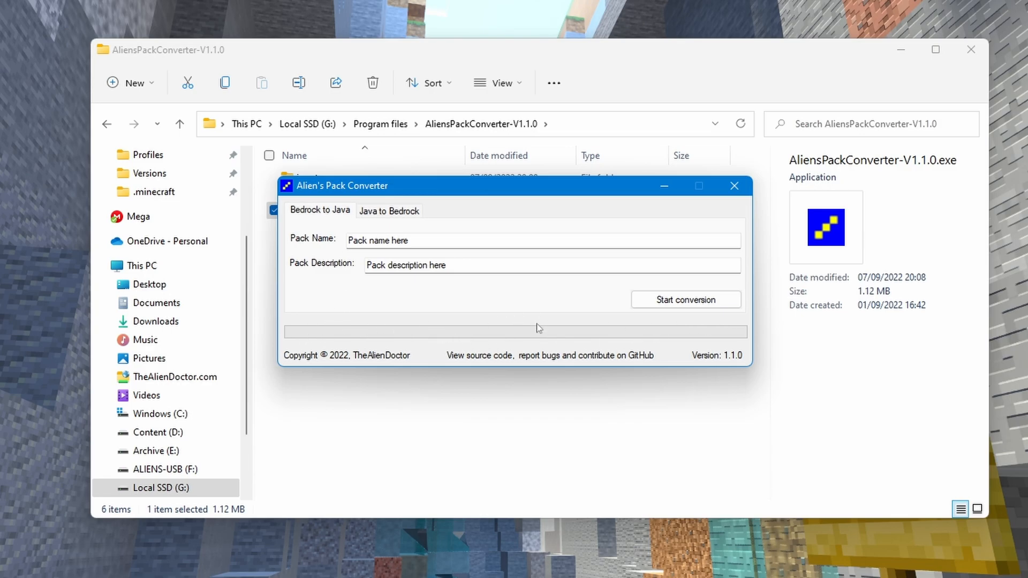
pyautogui.click(733, 186)
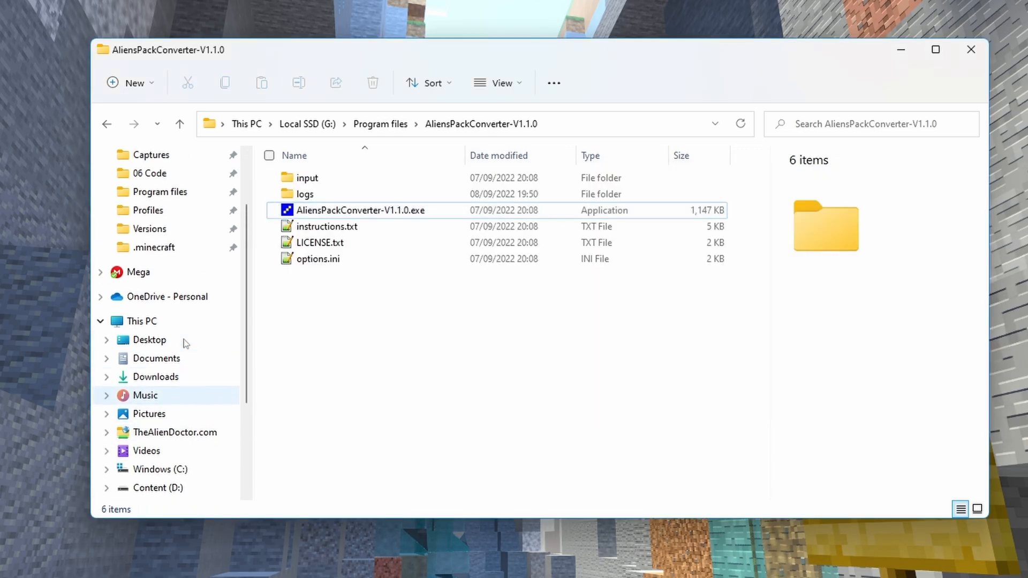
pyautogui.click(306, 177)
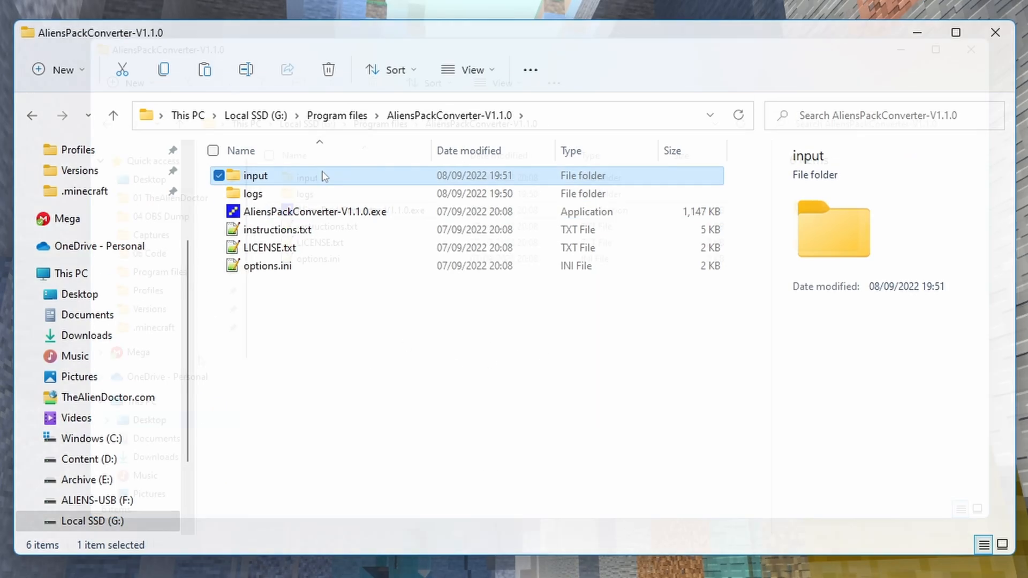
pyautogui.doubleClick(255, 175)
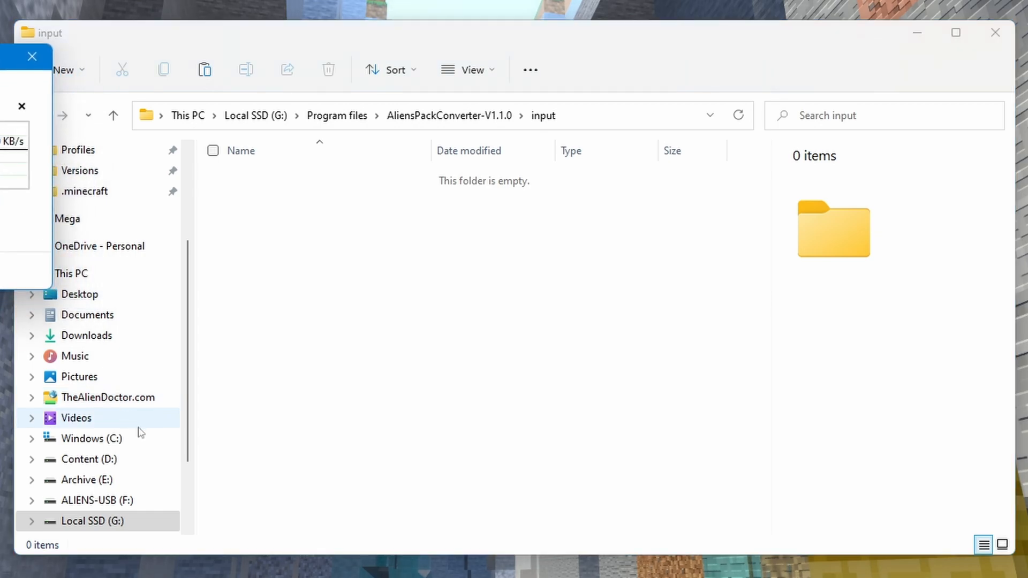
pyautogui.moveTo(423, 385)
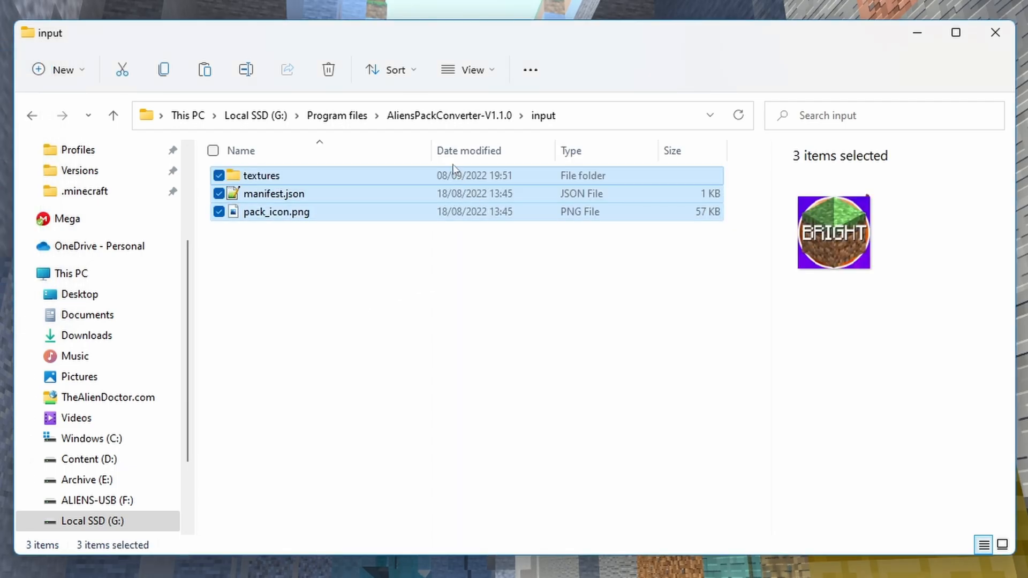
pyautogui.click(260, 175)
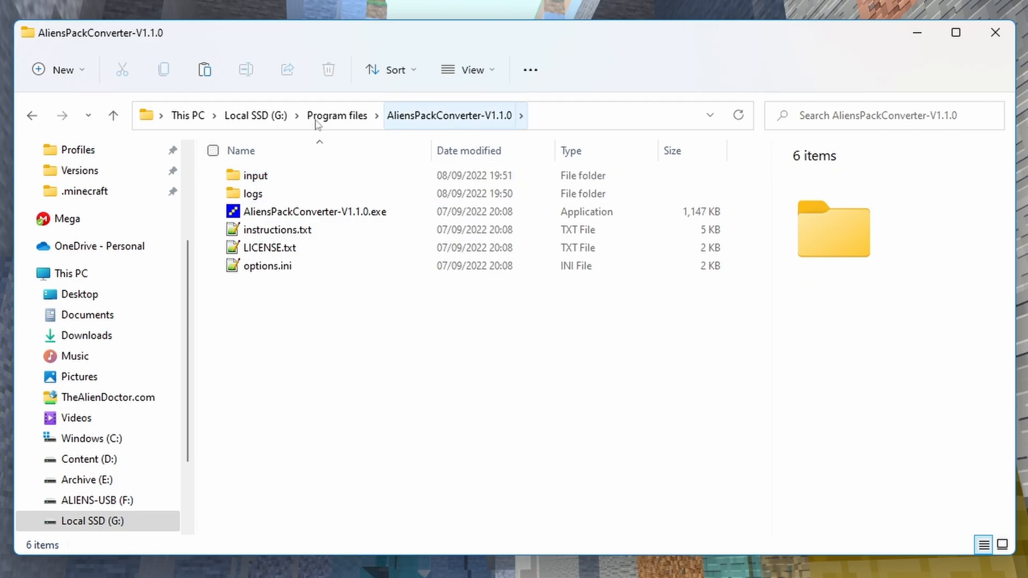
# Launch the converter and enter pack name 'Foxynotail Brightness pack' with description 'Brightness pack by FoxyNoTail'.
pyautogui.doubleClick(304, 211)
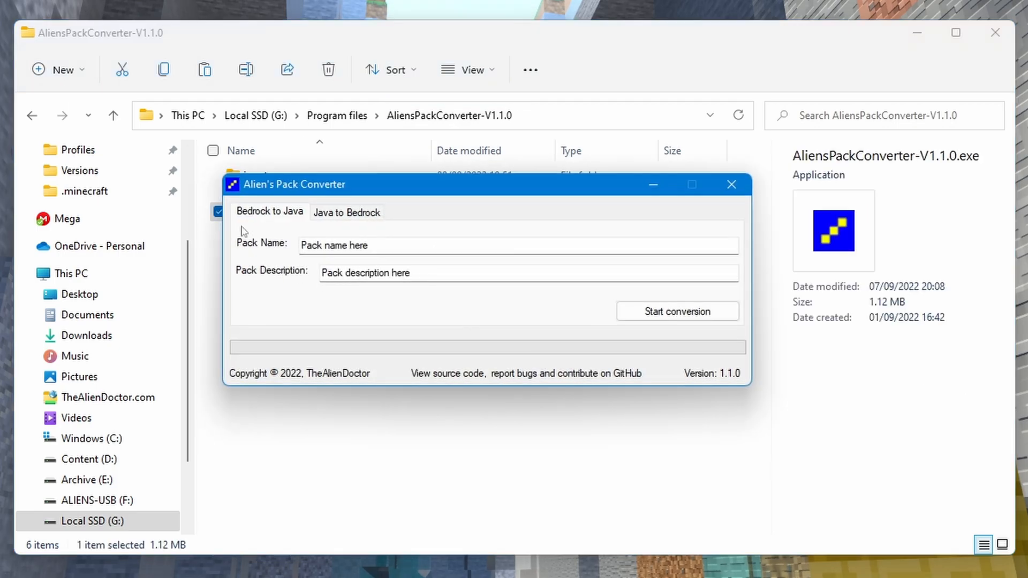
pyautogui.moveTo(333, 274)
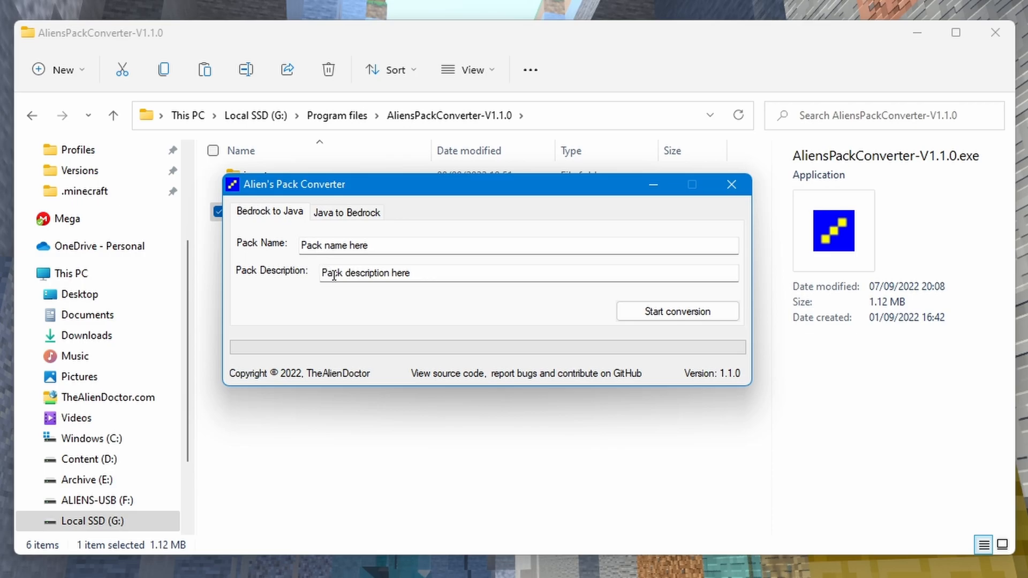
pyautogui.tripleClick(334, 245)
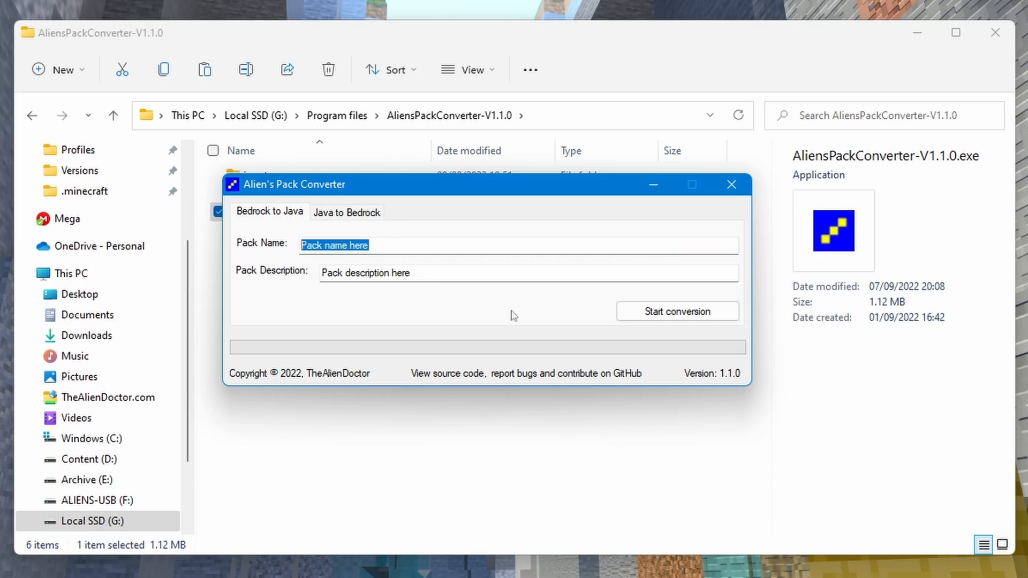
pyautogui.write('Foxynotail')
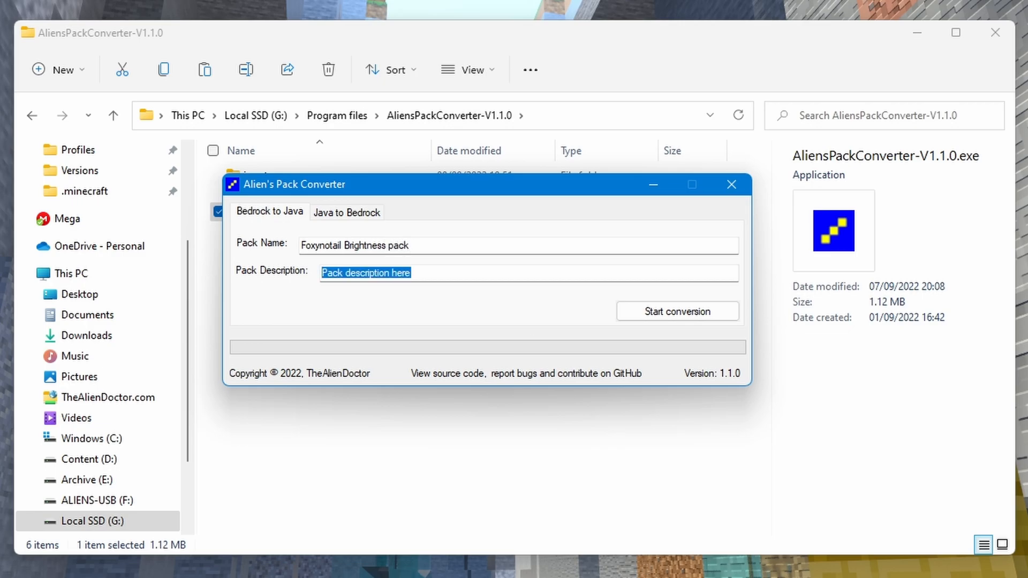
pyautogui.write('Brightness pack by FoxyNoTa')
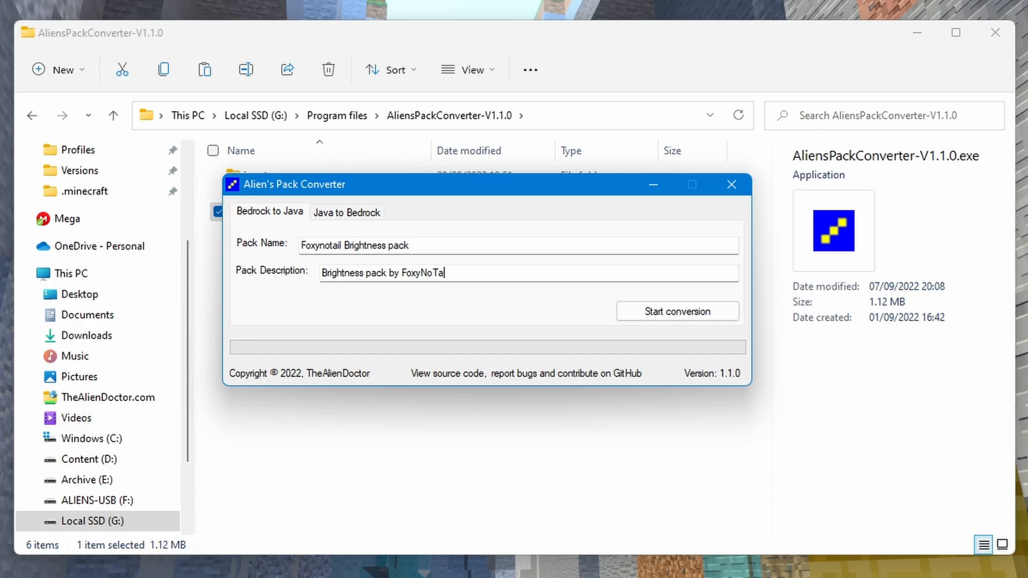
pyautogui.write('il')
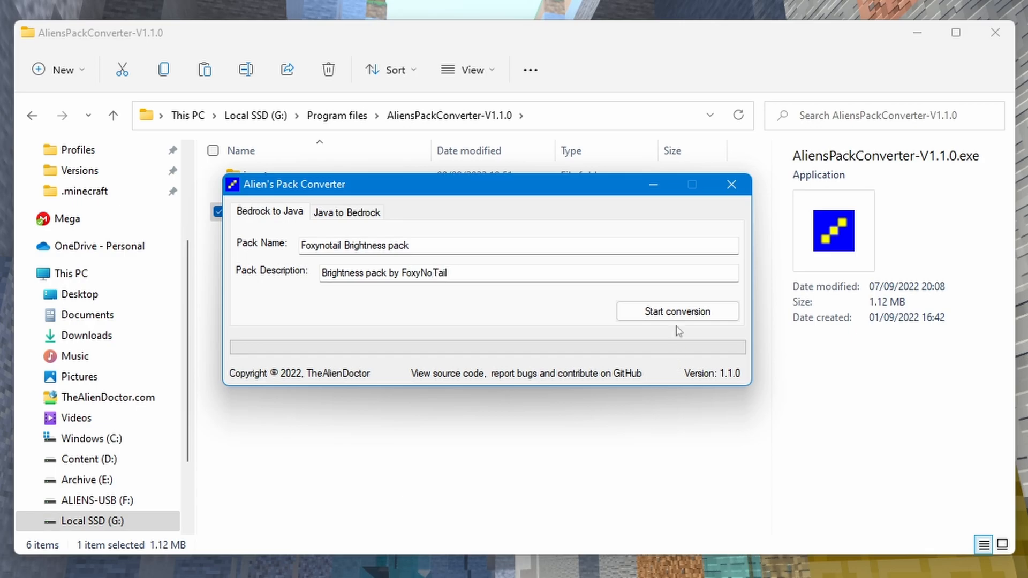
# Run the Java conversion, confirming the output-folder clear and the completion message.
pyautogui.click(677, 310)
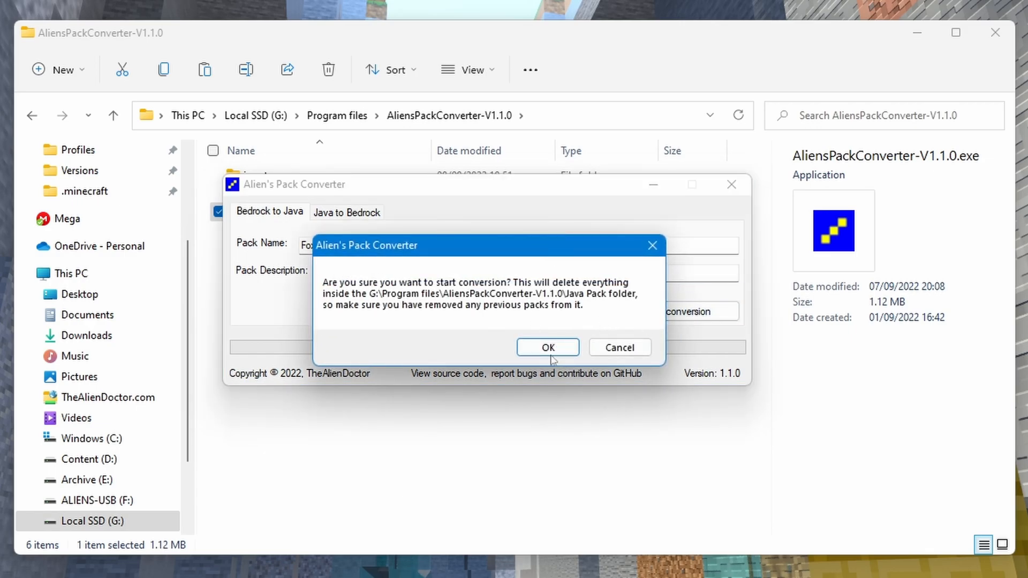
pyautogui.click(547, 347)
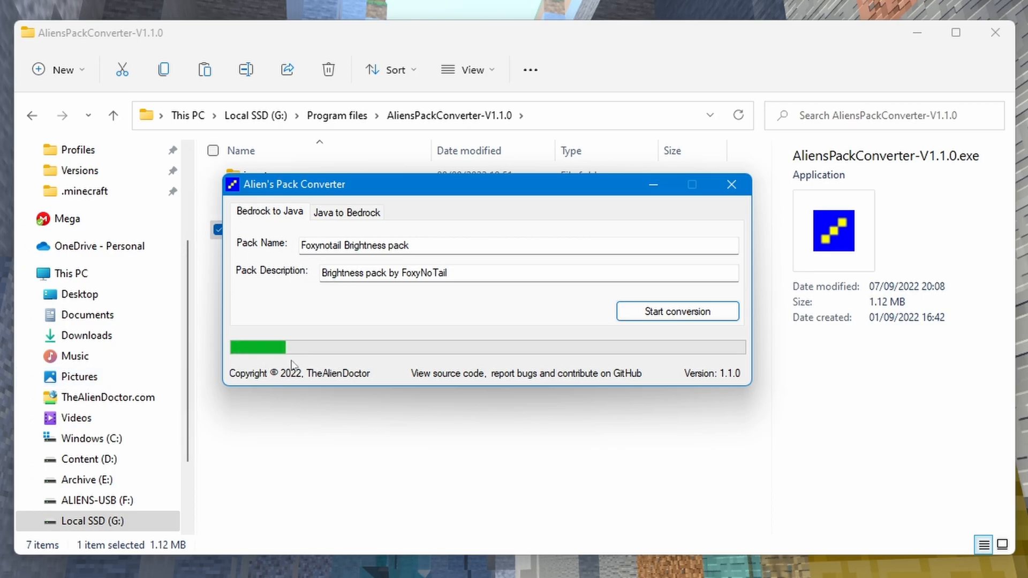
pyautogui.moveTo(305, 418)
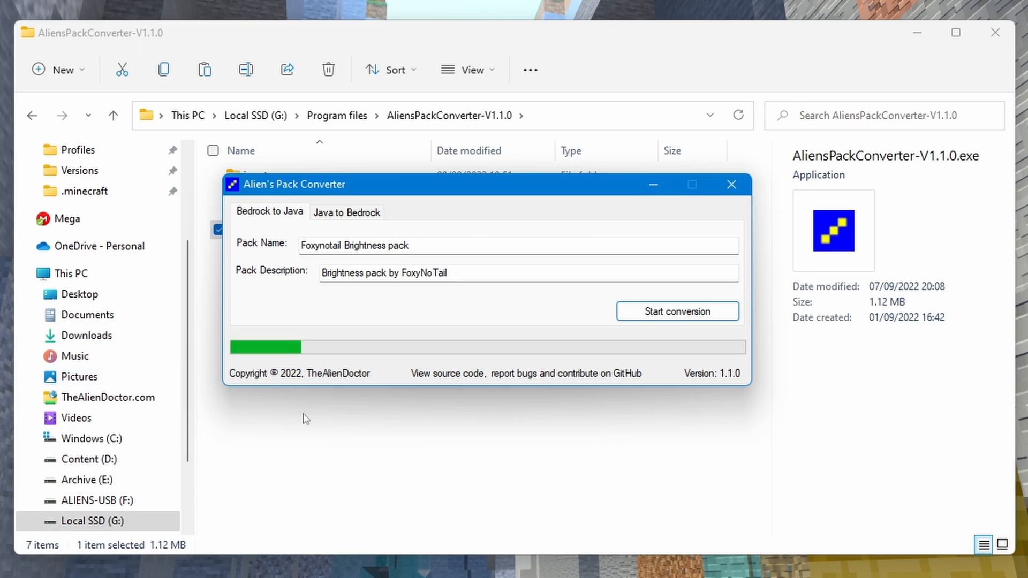
pyautogui.moveTo(343, 420)
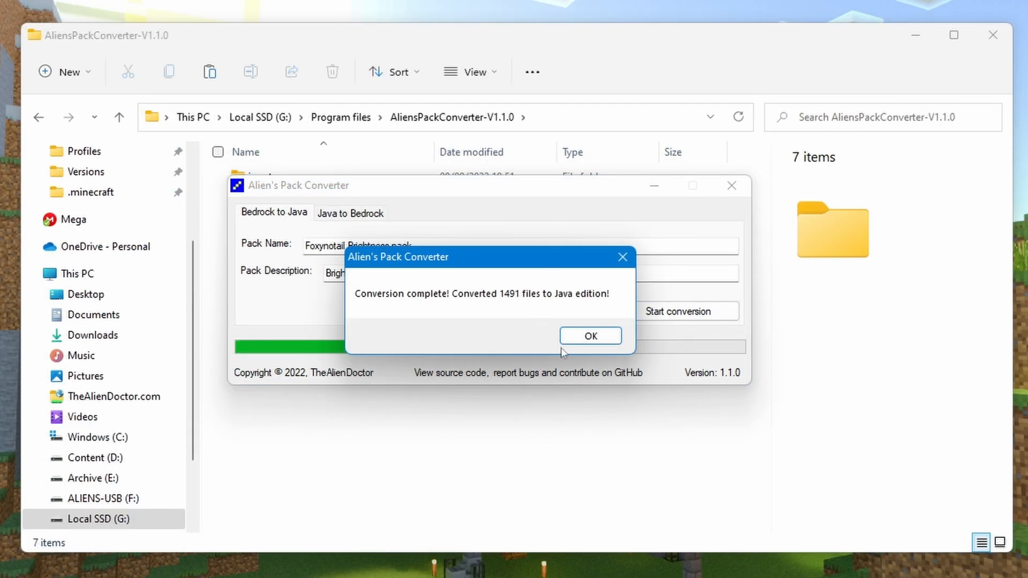
pyautogui.moveTo(589, 335)
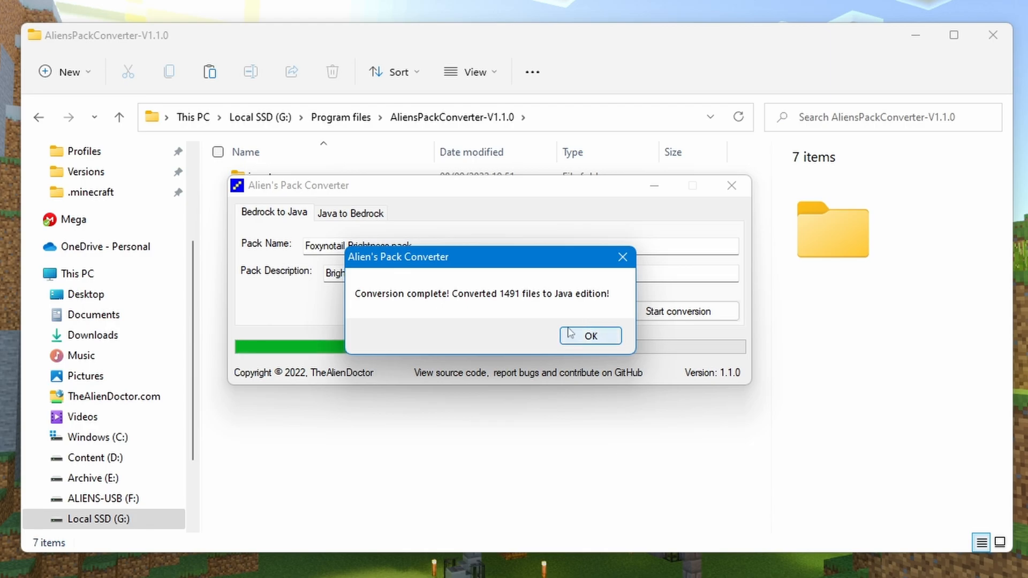
pyautogui.click(588, 335)
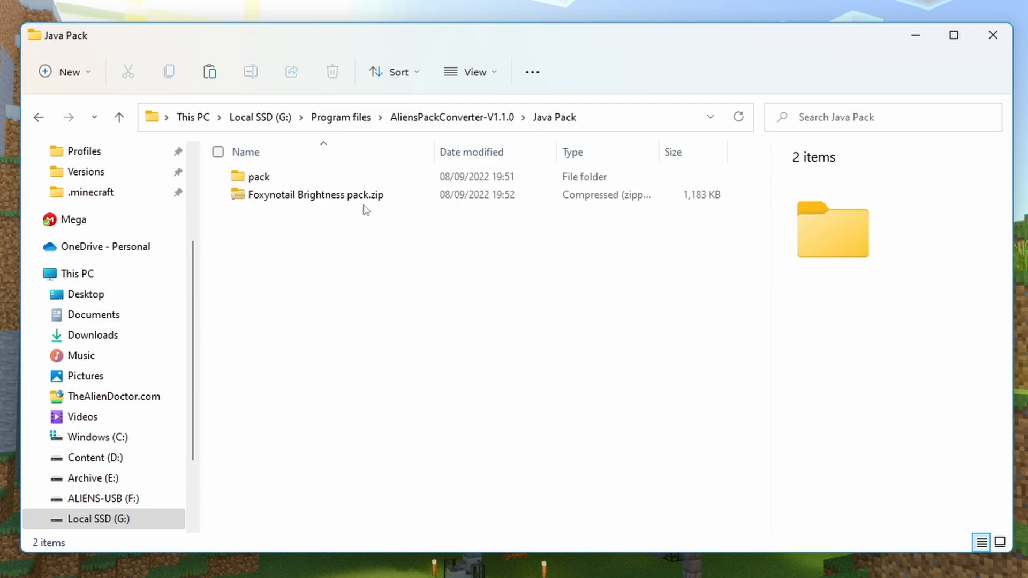
# Inspect the converted pack folder and Java Pack contents, then open the oldest conversion log.
pyautogui.click(315, 195)
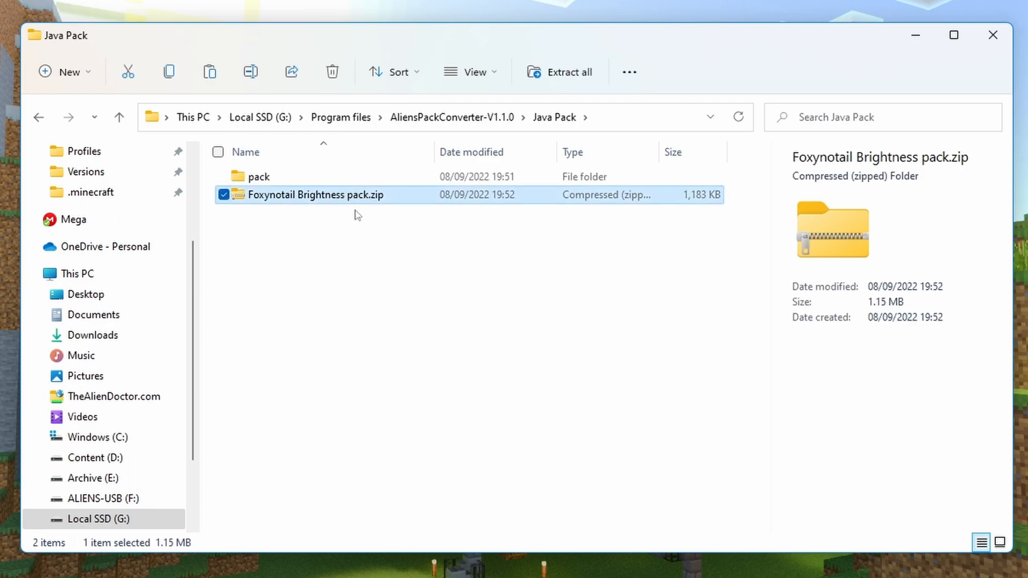
pyautogui.moveTo(362, 209)
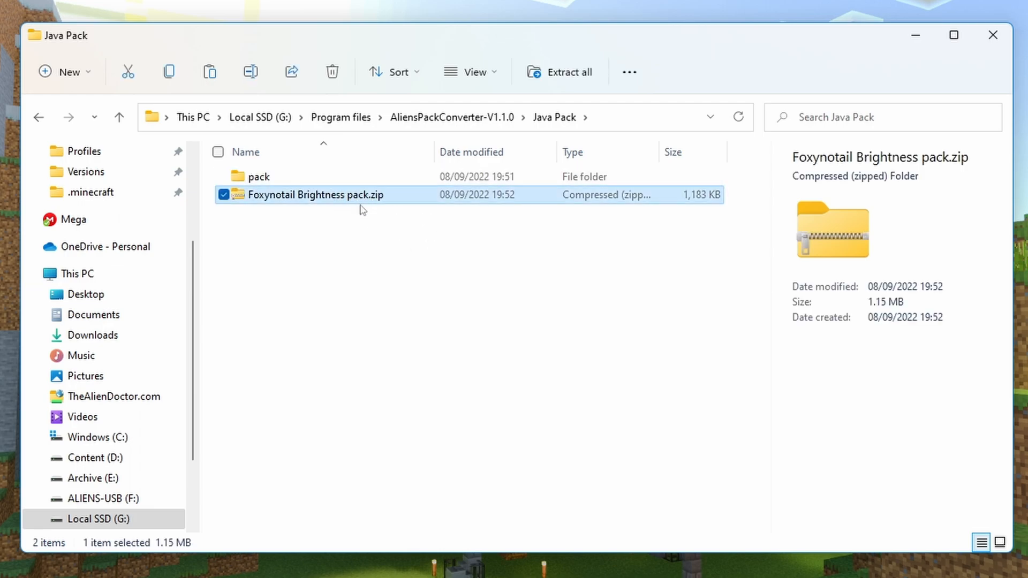
pyautogui.doubleClick(257, 176)
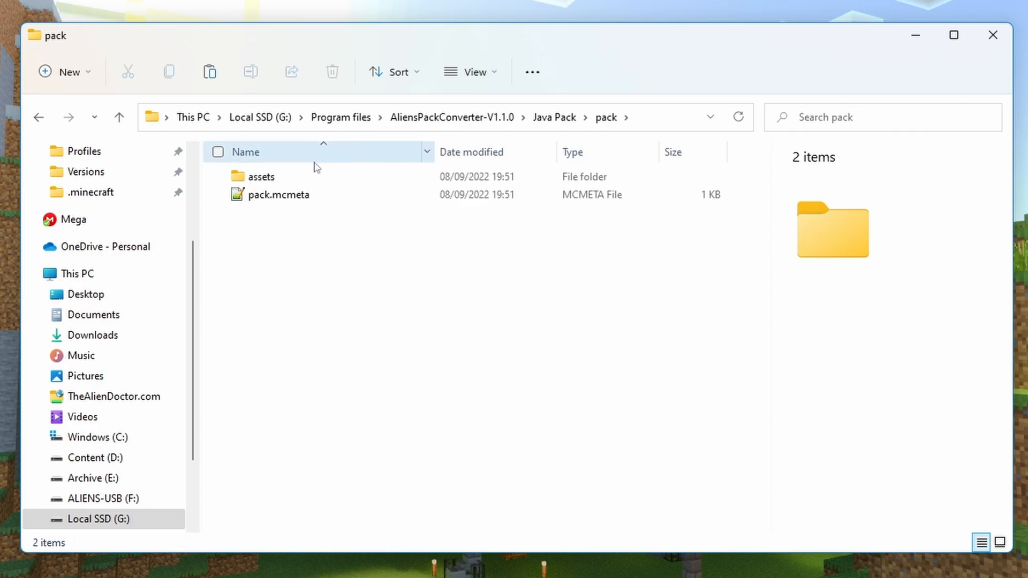
pyautogui.doubleClick(260, 176)
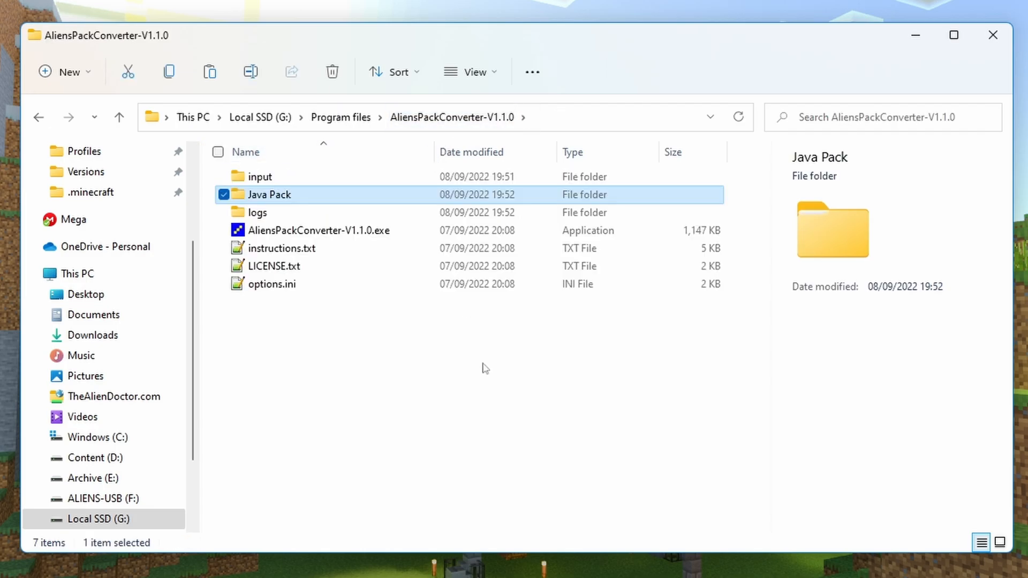
pyautogui.doubleClick(259, 177)
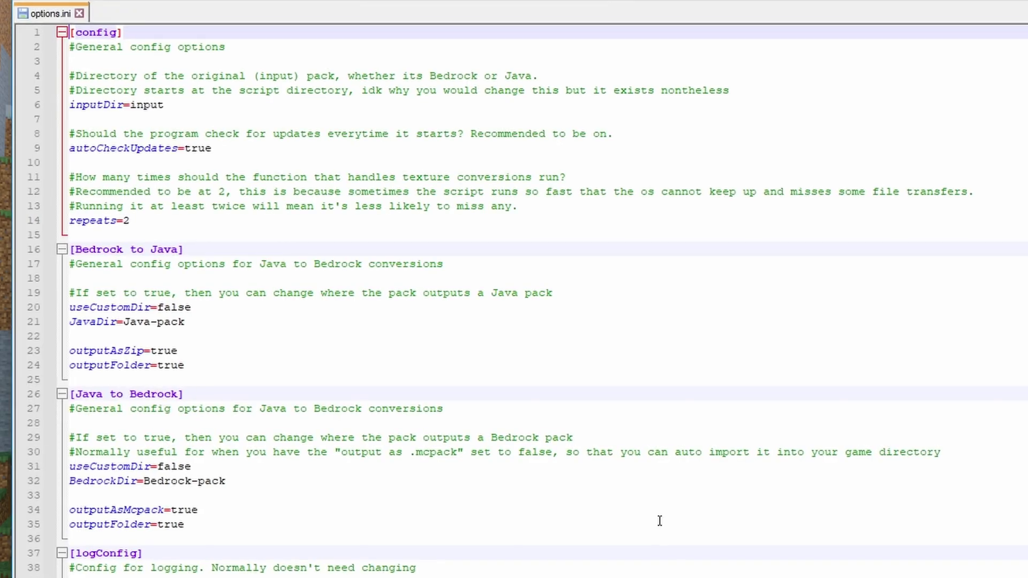
pyautogui.moveTo(313, 487)
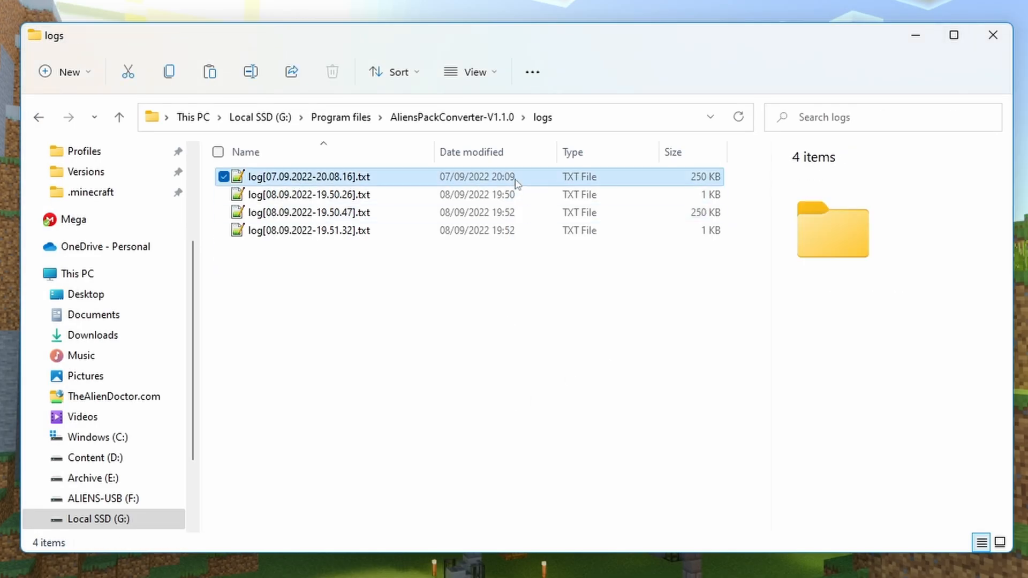
pyautogui.doubleClick(307, 176)
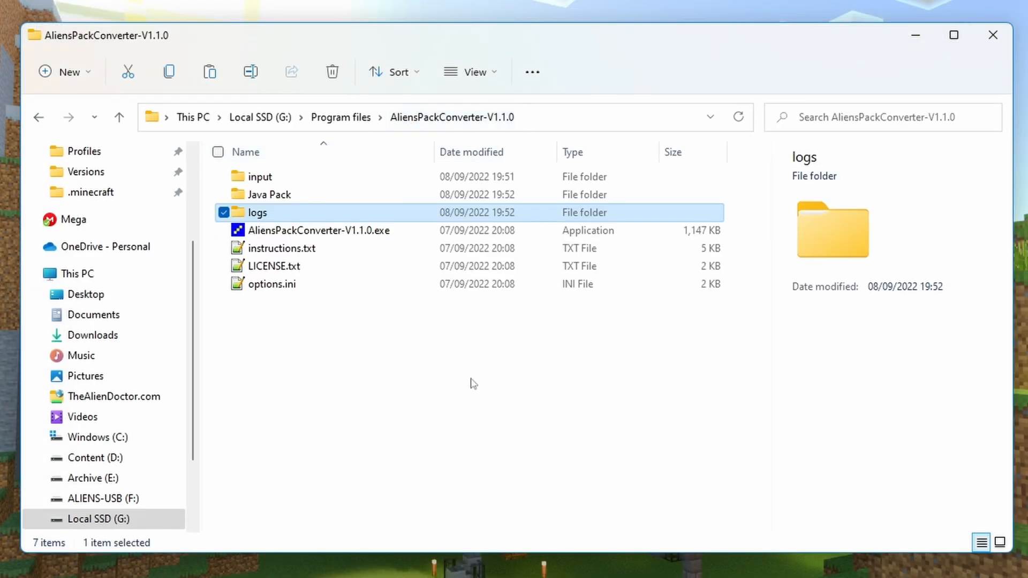
# Open the MCBE-Win10-FOV-Changer repo, skim its README, and open the v1.1.5 release.
pyautogui.click(452, 424)
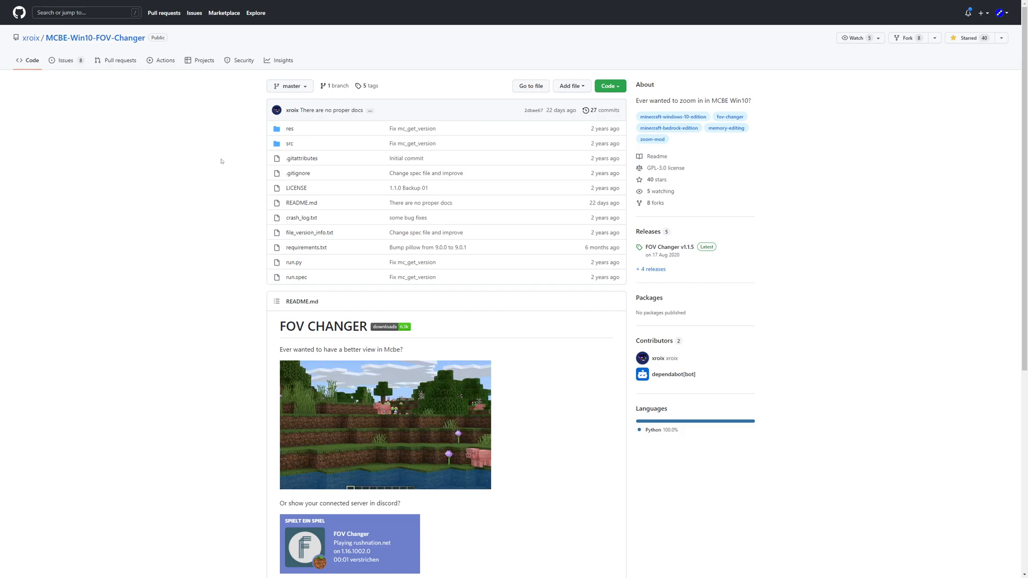
pyautogui.scroll(-3)
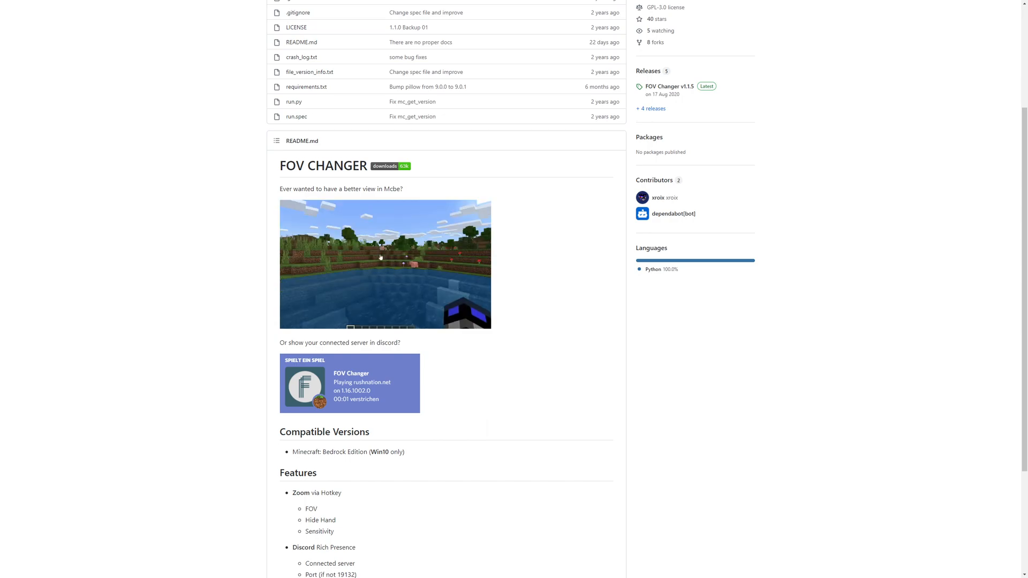
pyautogui.scroll(3)
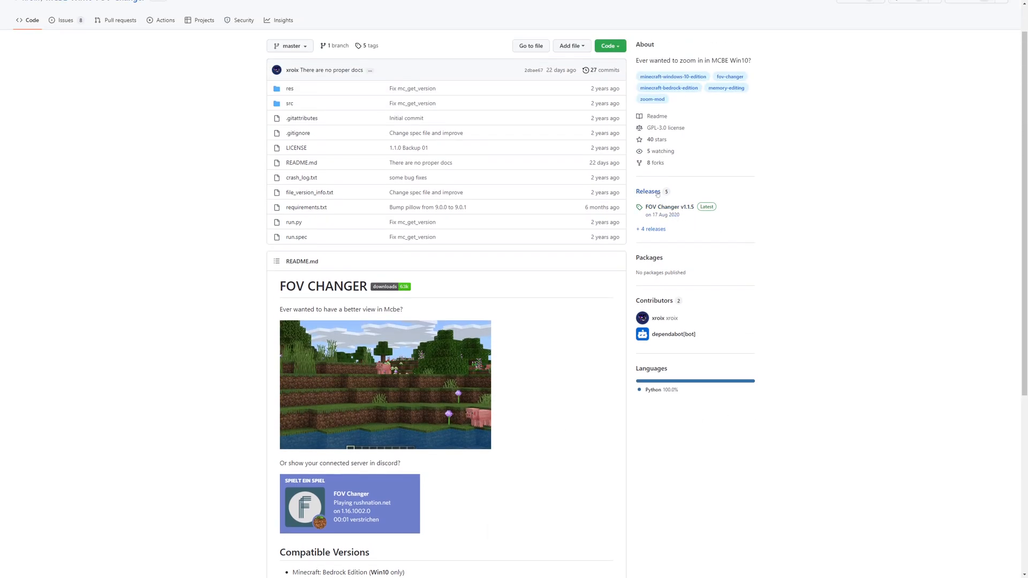
pyautogui.scroll(3)
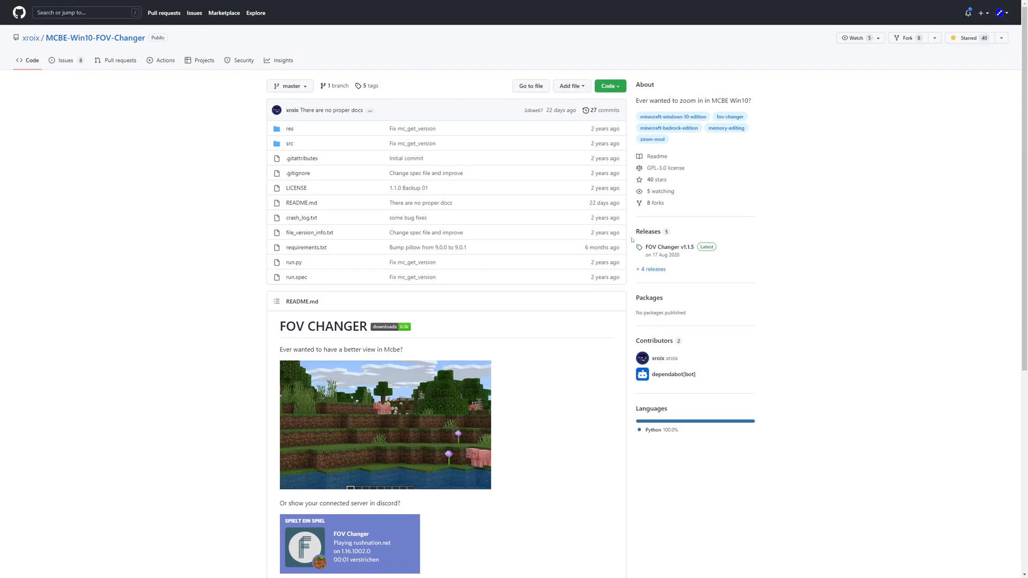
pyautogui.click(669, 247)
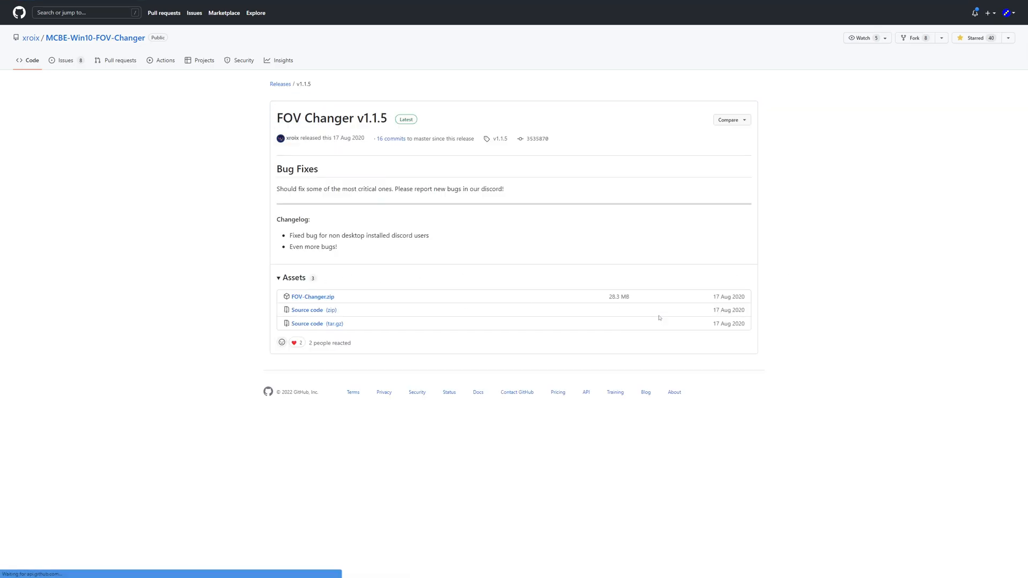
pyautogui.moveTo(623, 265)
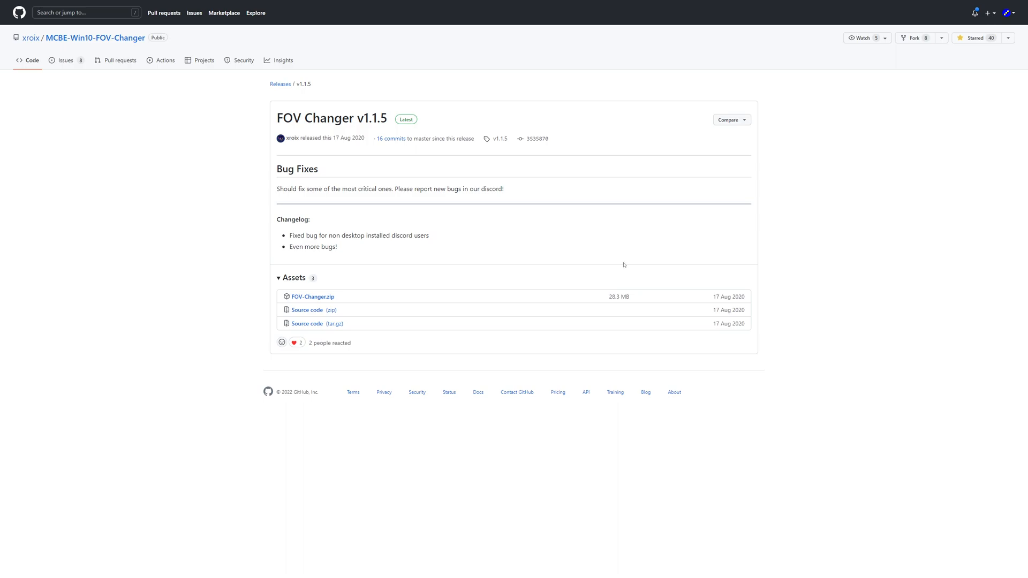
pyautogui.moveTo(620, 260)
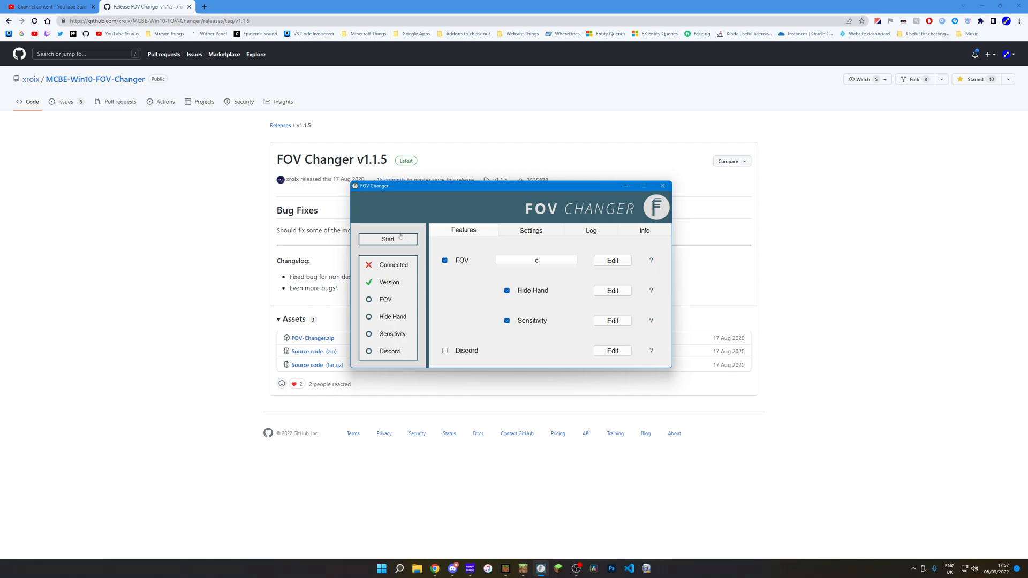
# Attach FOV Changer to the game and review the FOV values, 70 normal and 30.0 zoomed.
pyautogui.click(387, 238)
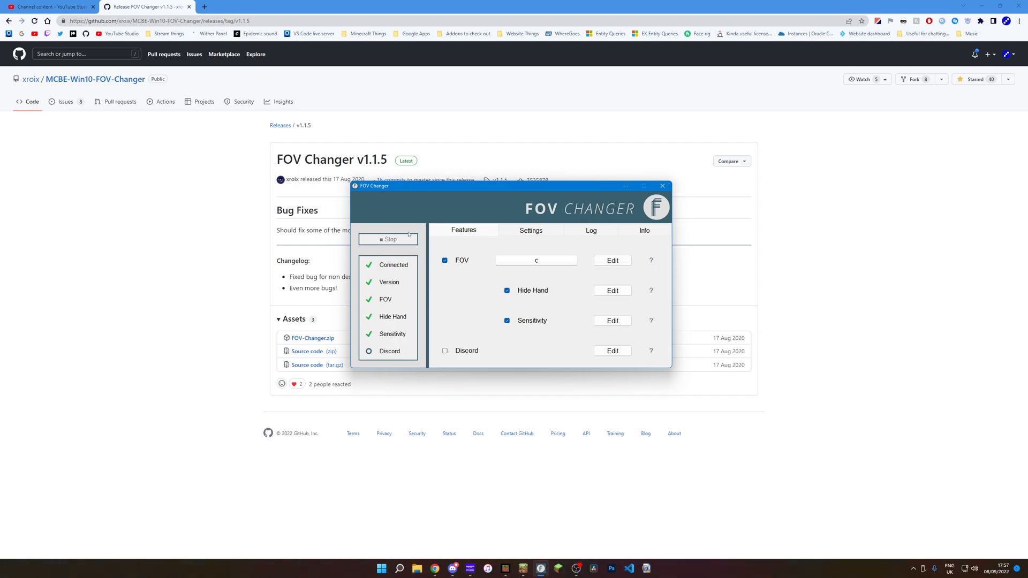
pyautogui.click(504, 569)
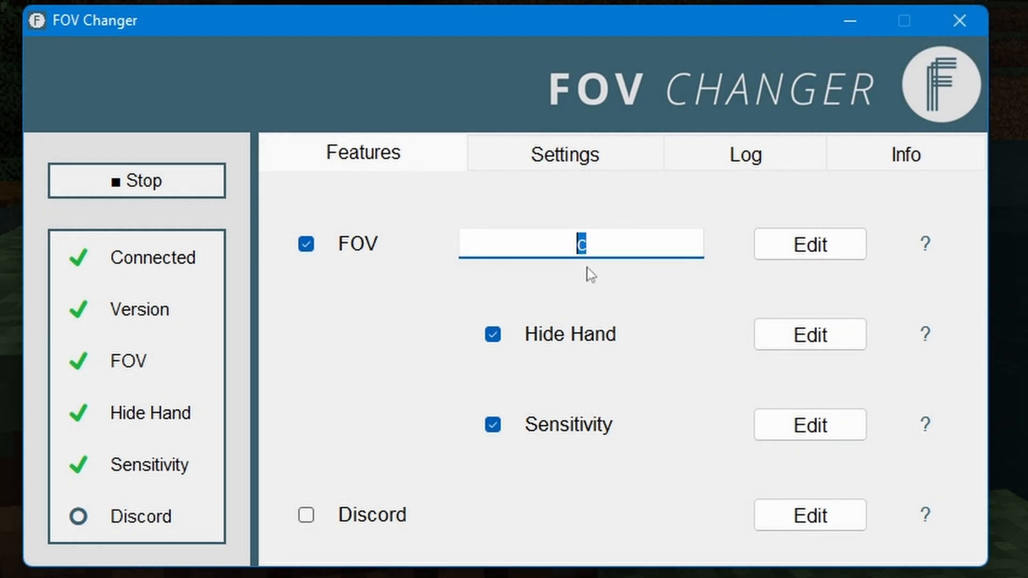
pyautogui.moveTo(552, 346)
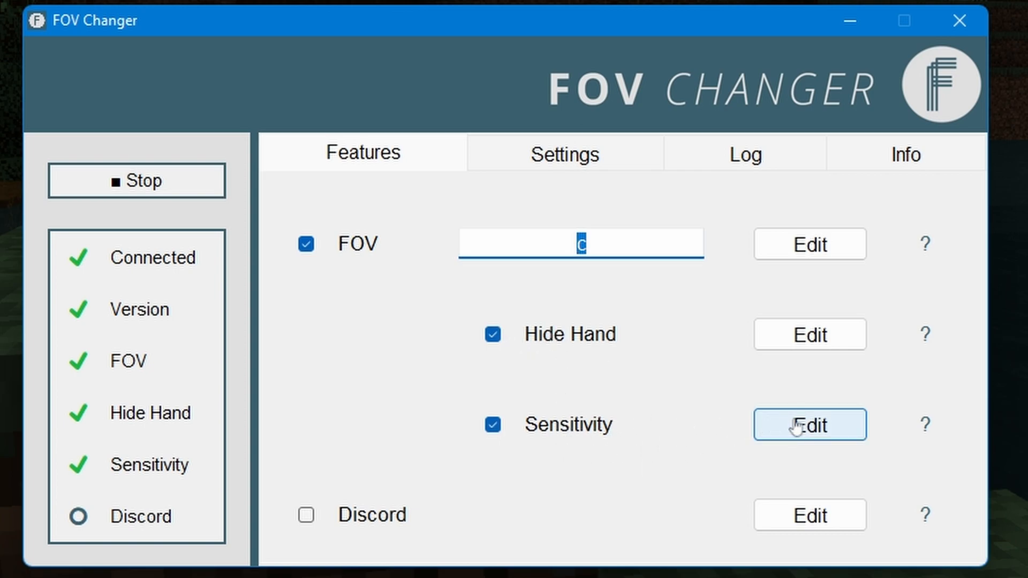
pyautogui.click(808, 243)
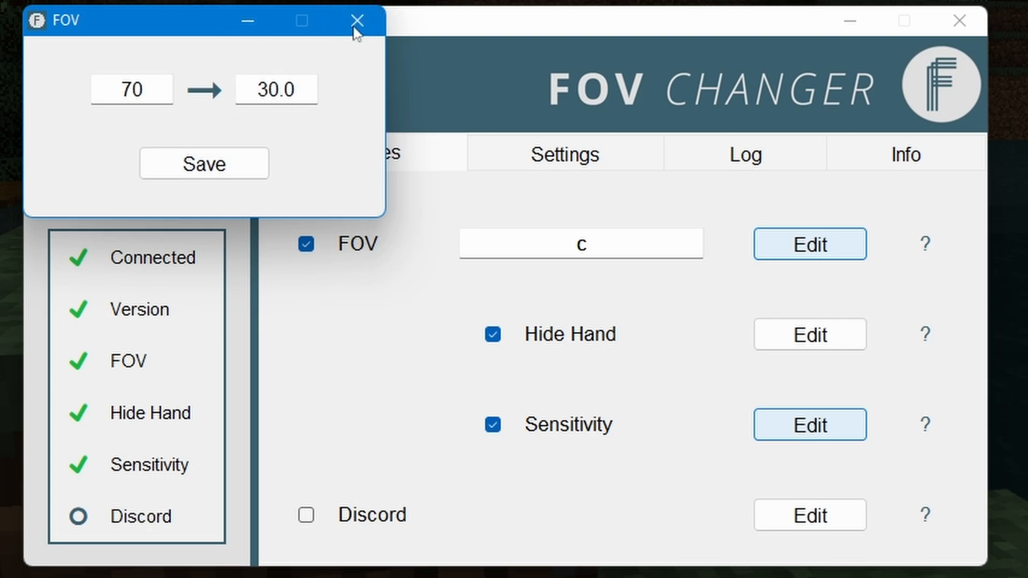
pyautogui.click(356, 20)
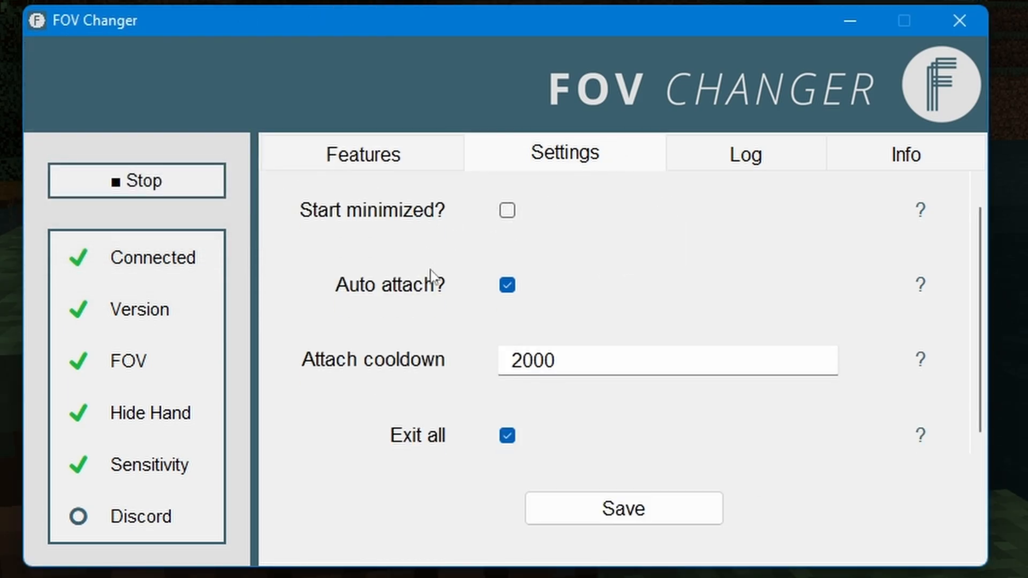
# Review the Discord presence options and general app settings, then return to Features.
pyautogui.click(362, 153)
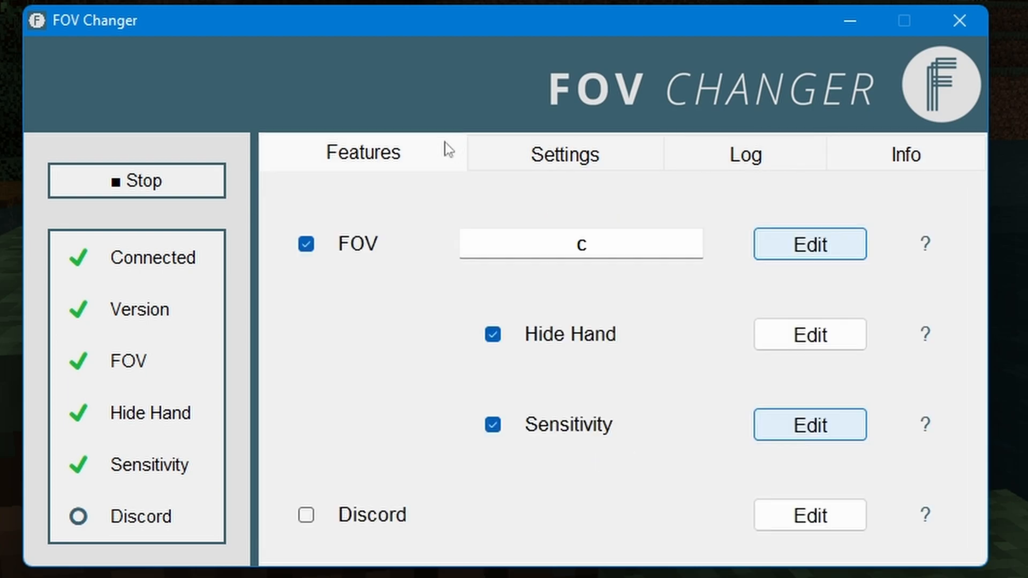
pyautogui.click(808, 515)
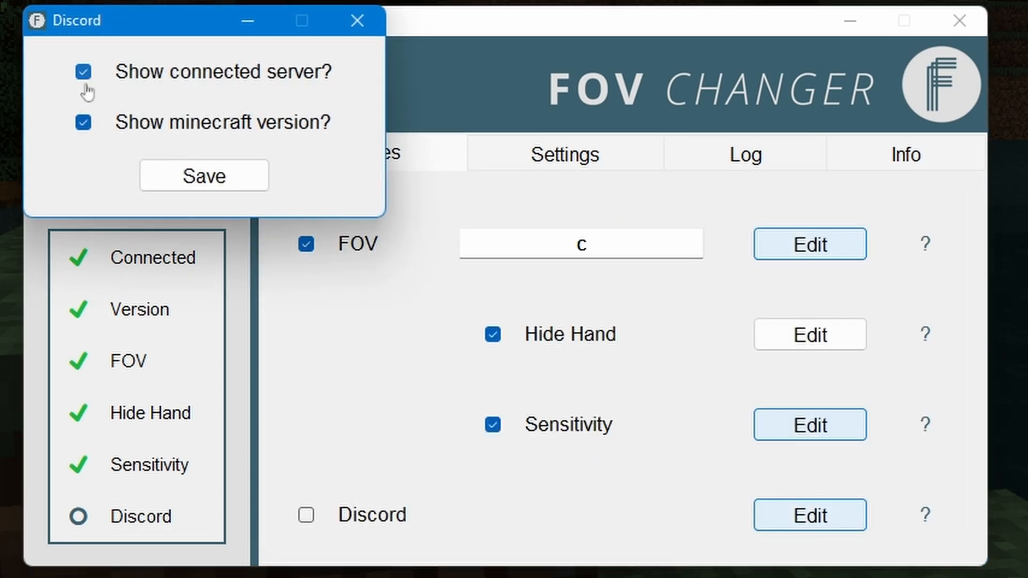
pyautogui.moveTo(118, 134)
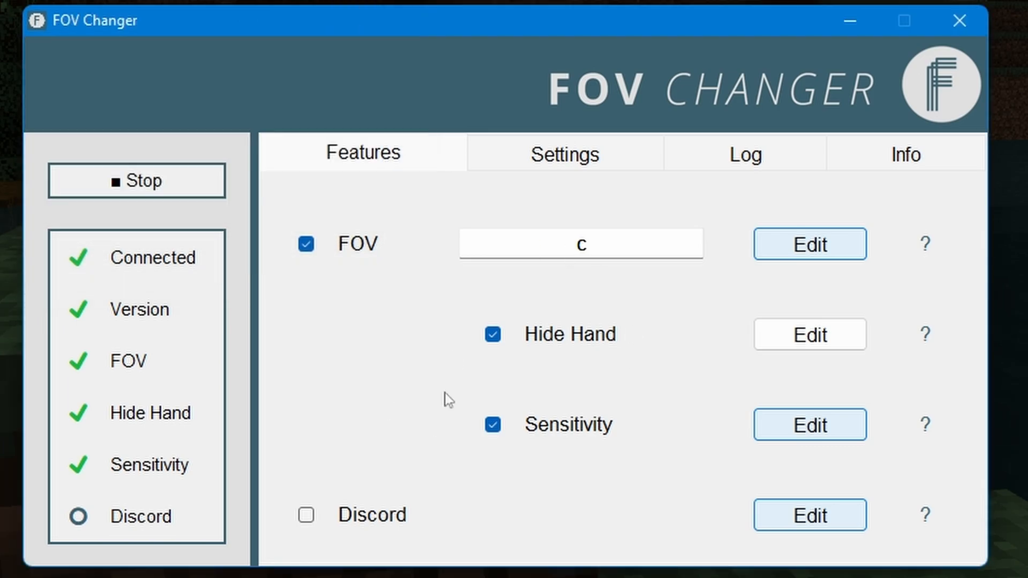
pyautogui.moveTo(350, 534)
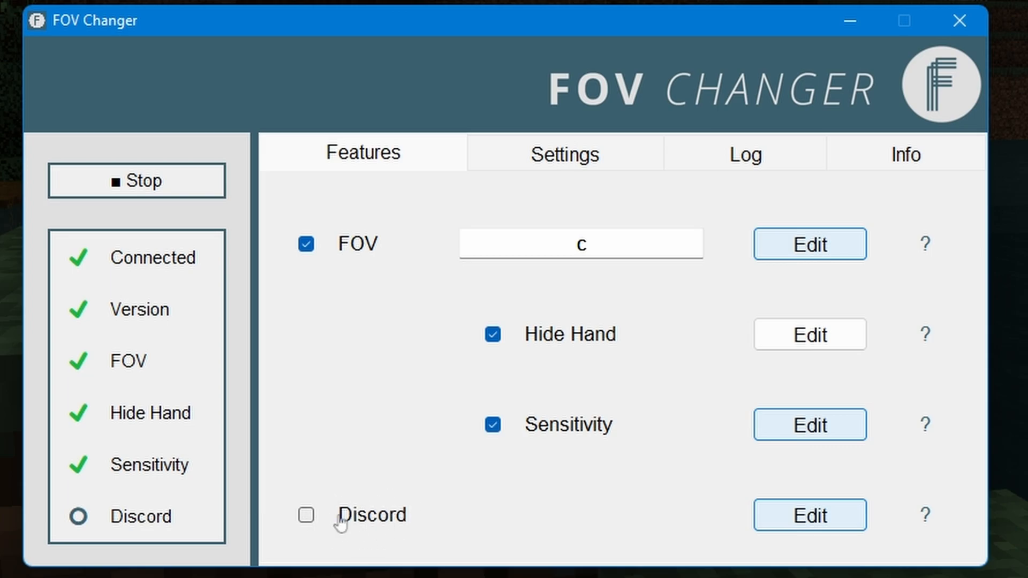
pyautogui.moveTo(336, 474)
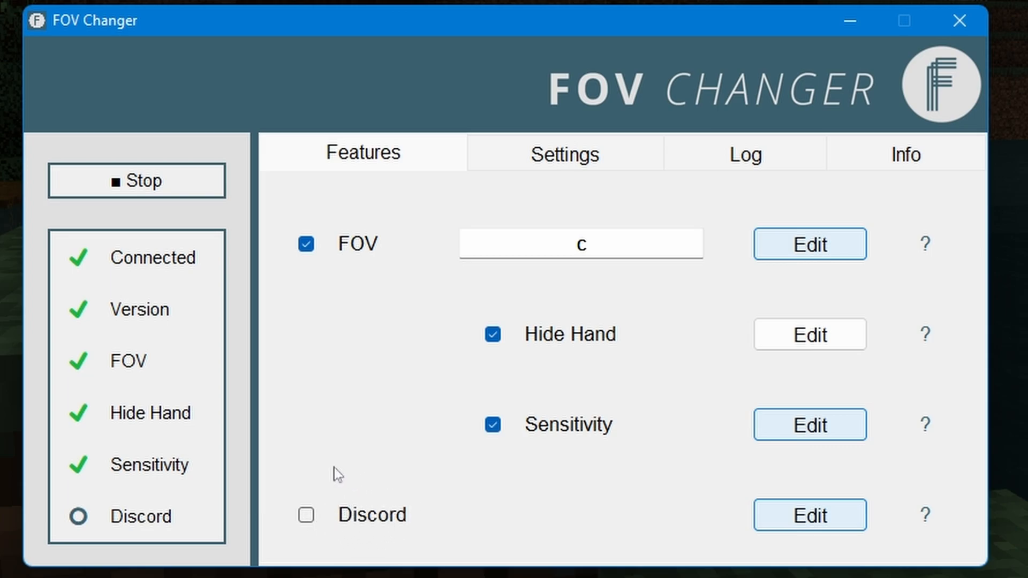
pyautogui.moveTo(696, 154)
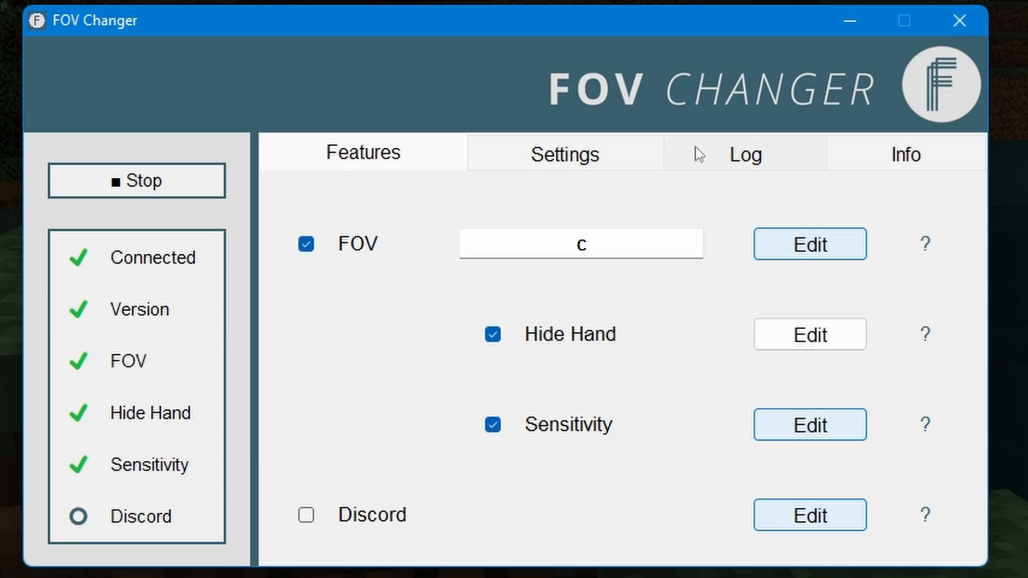
pyautogui.click(564, 153)
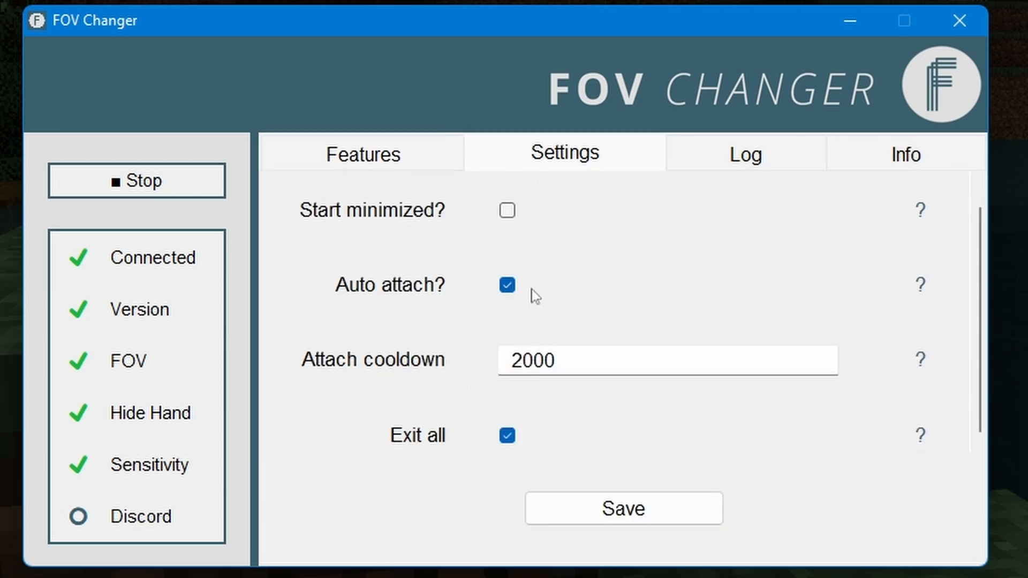
pyautogui.moveTo(534, 294)
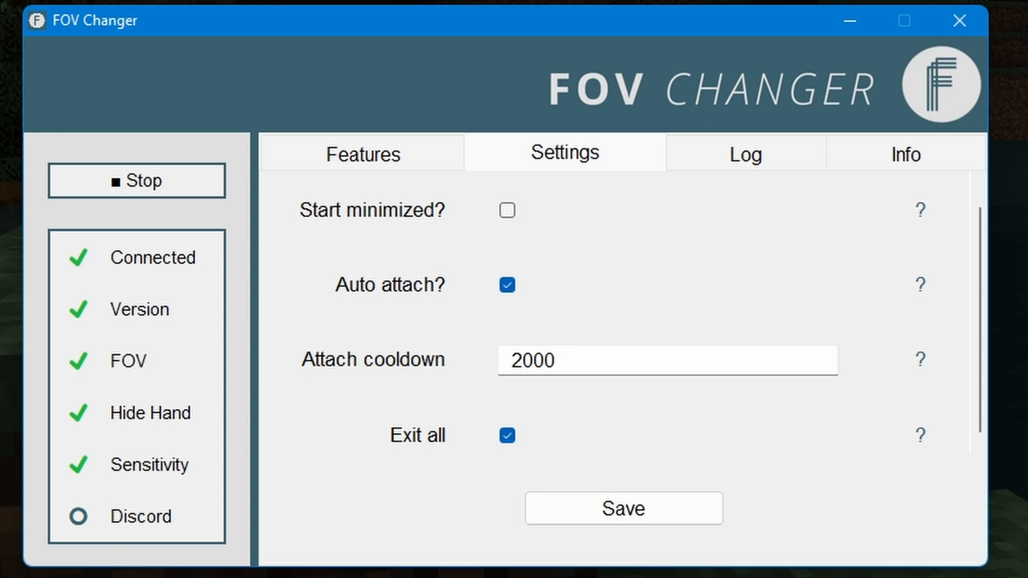
pyautogui.moveTo(111, 337)
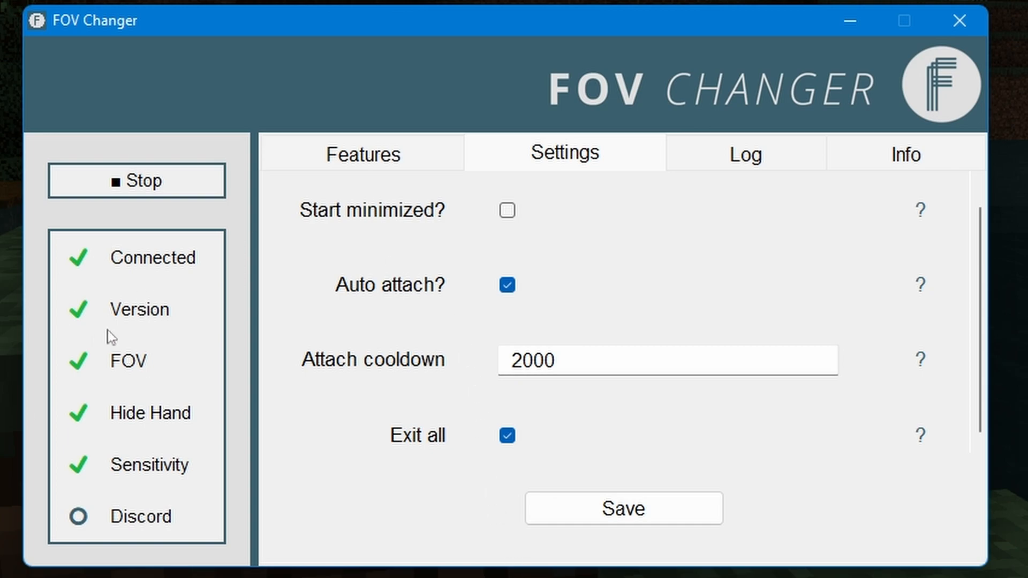
pyautogui.click(362, 154)
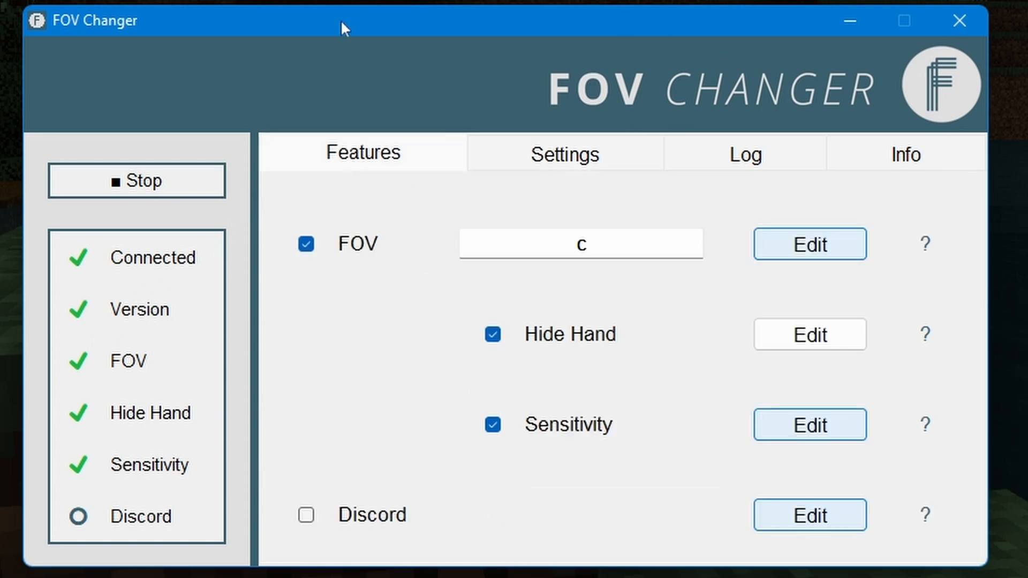
pyautogui.moveTo(386, 288)
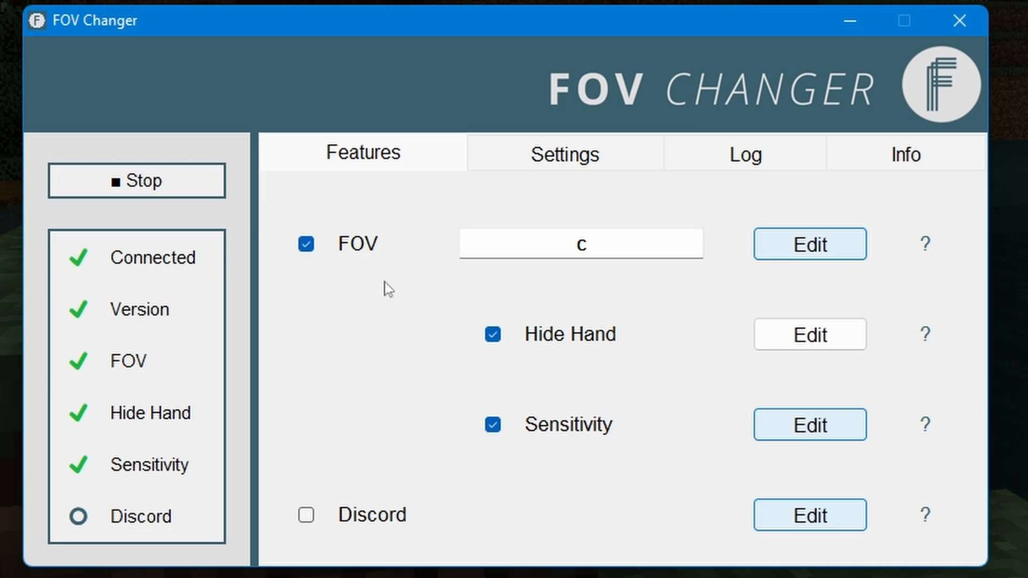
pyautogui.moveTo(969, 68)
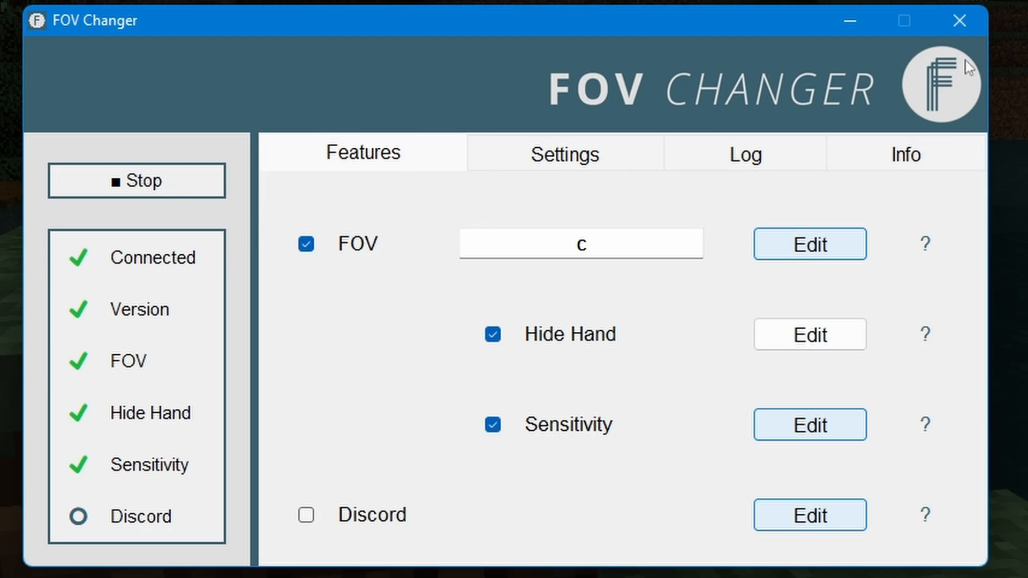
pyautogui.moveTo(423, 222)
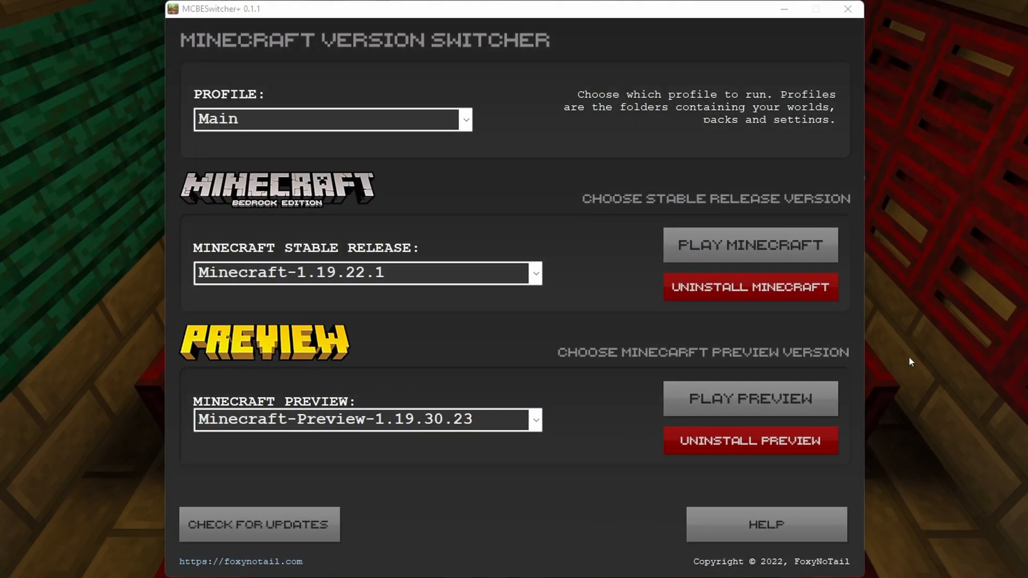
pyautogui.moveTo(679, 87)
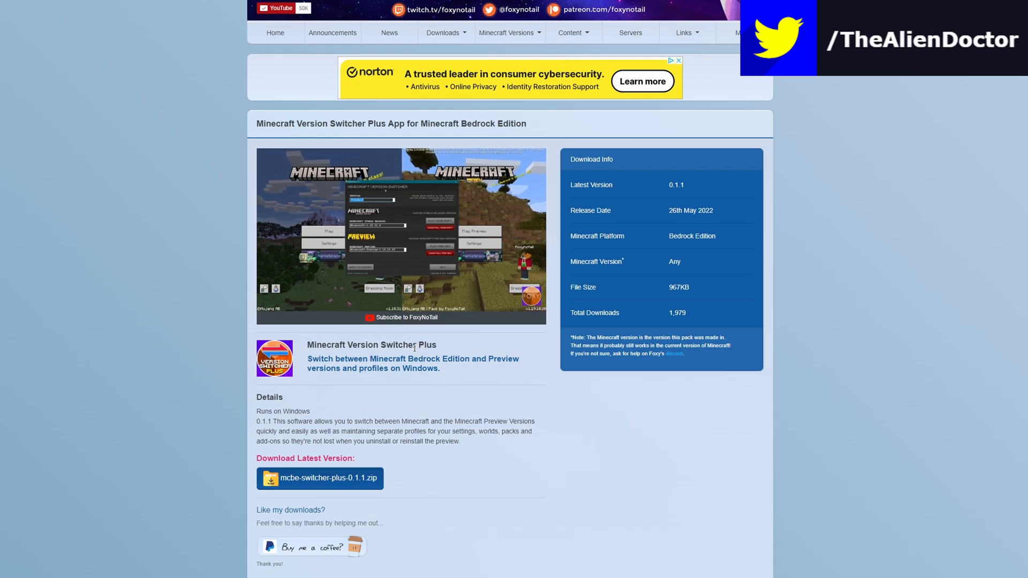
# Browse the stable and preview version lists, keeping Preview 1.19.30.23 and the Main profile.
pyautogui.click(400, 234)
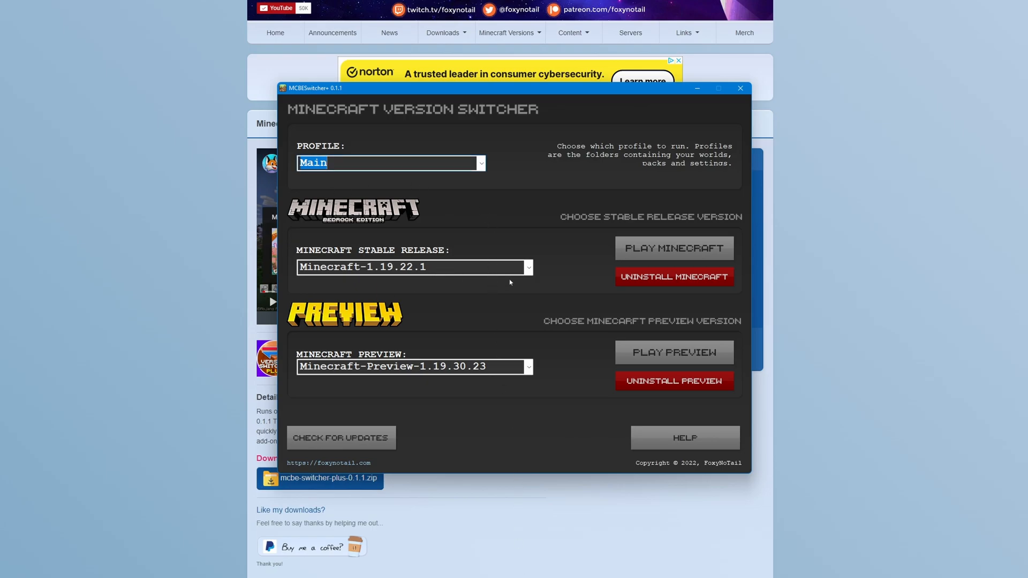
pyautogui.click(526, 266)
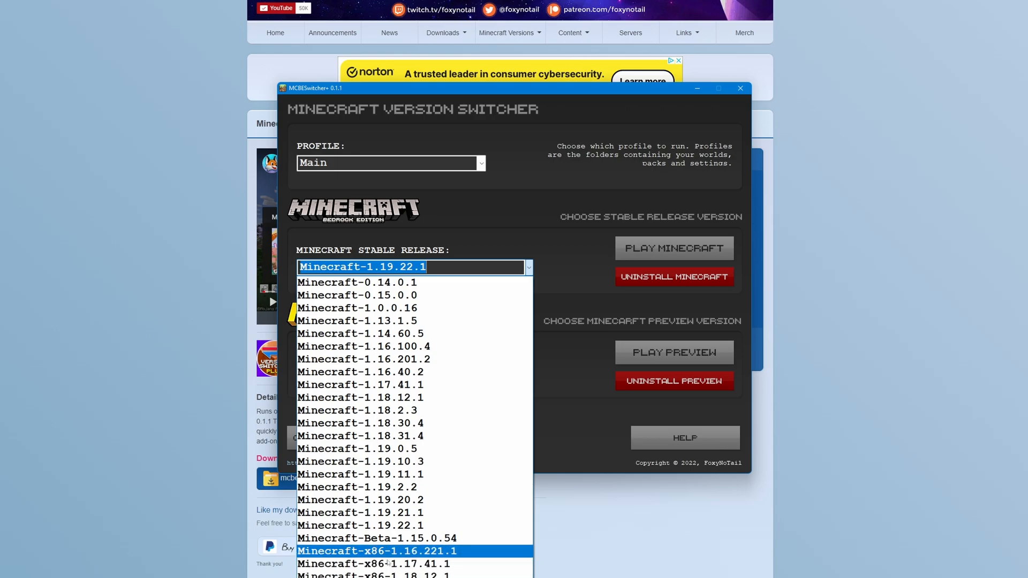
pyautogui.moveTo(567, 439)
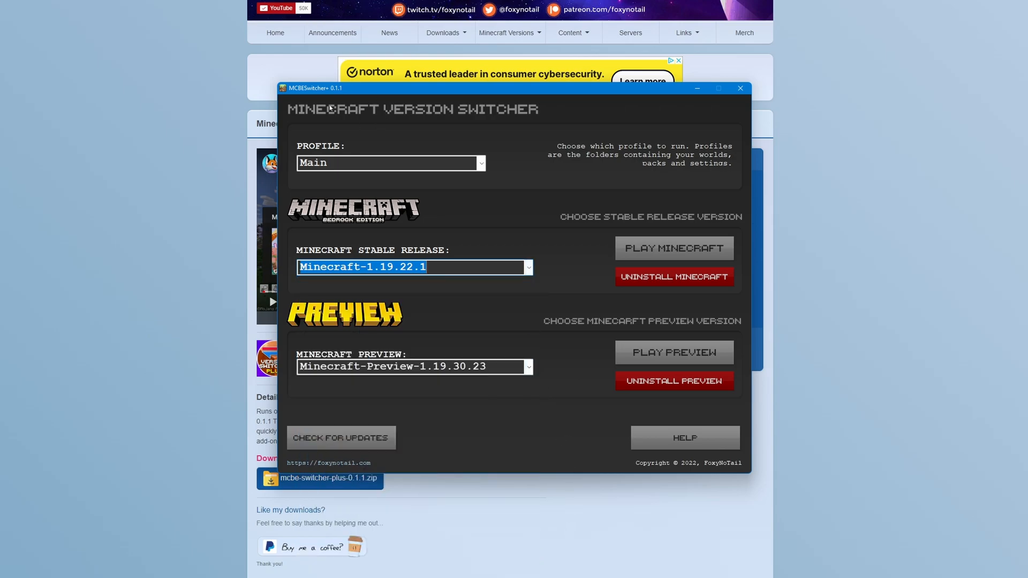
pyautogui.click(528, 366)
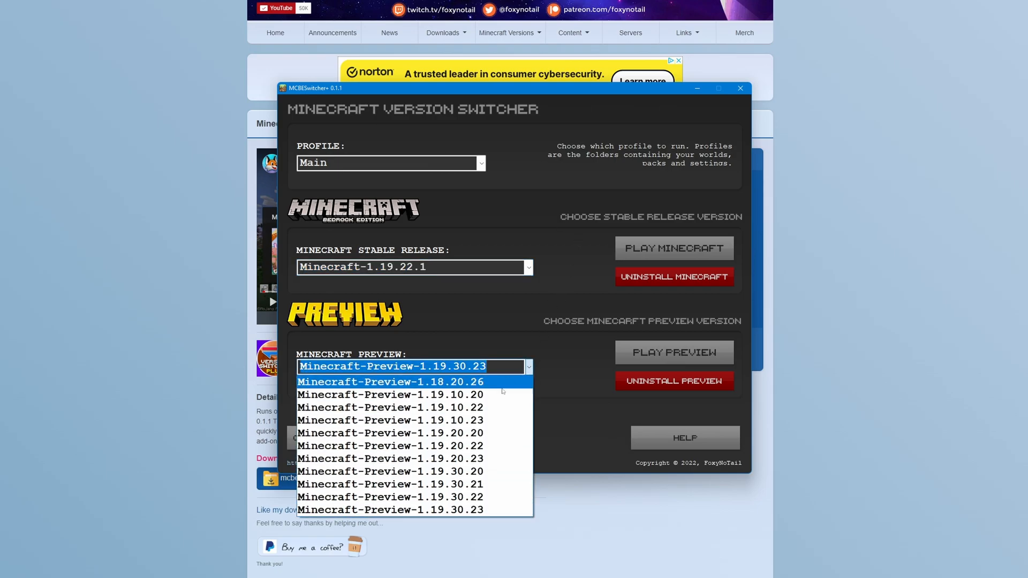
pyautogui.moveTo(492, 381)
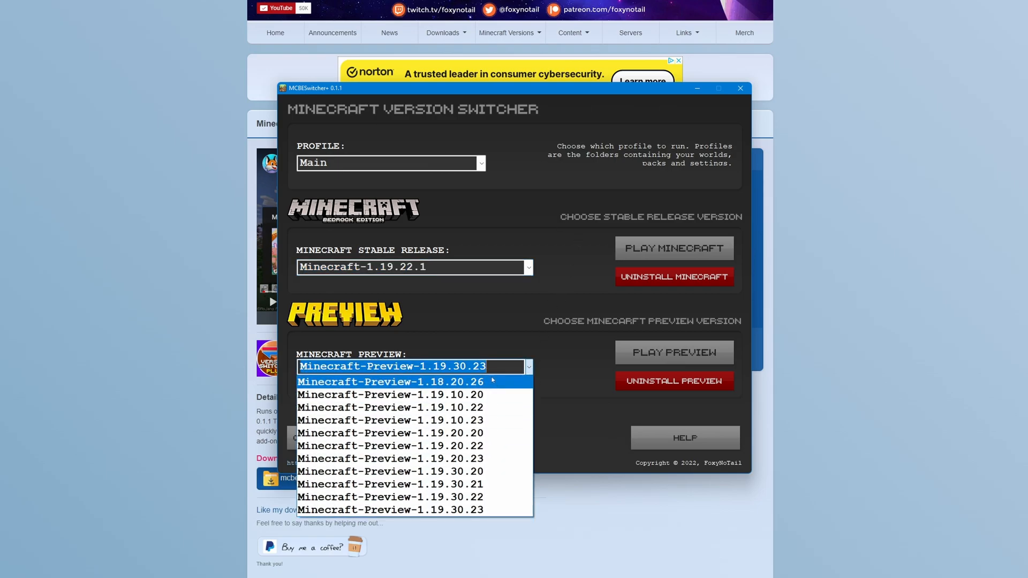
pyautogui.click(390, 510)
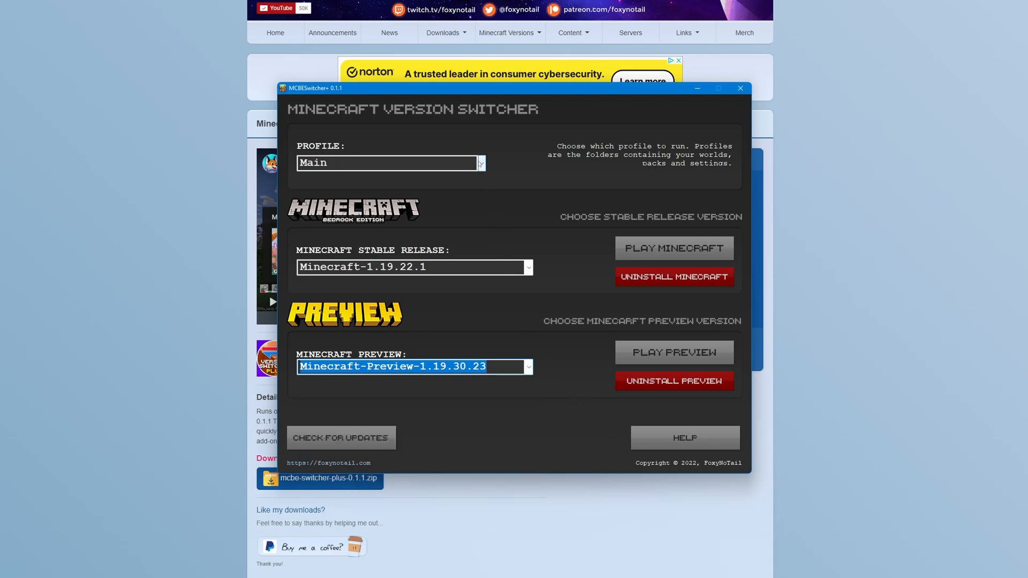
pyautogui.click(480, 163)
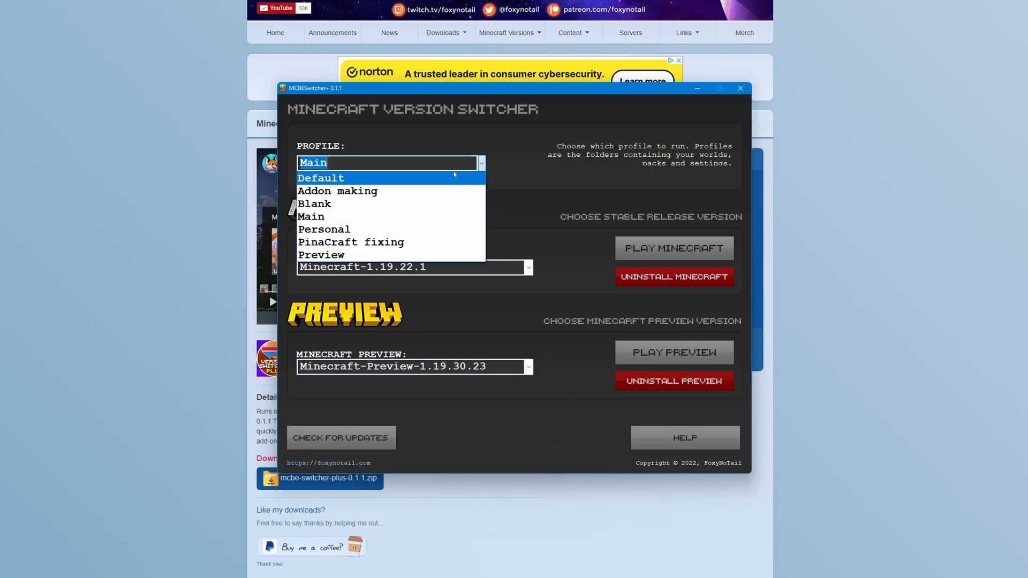
pyautogui.moveTo(453, 222)
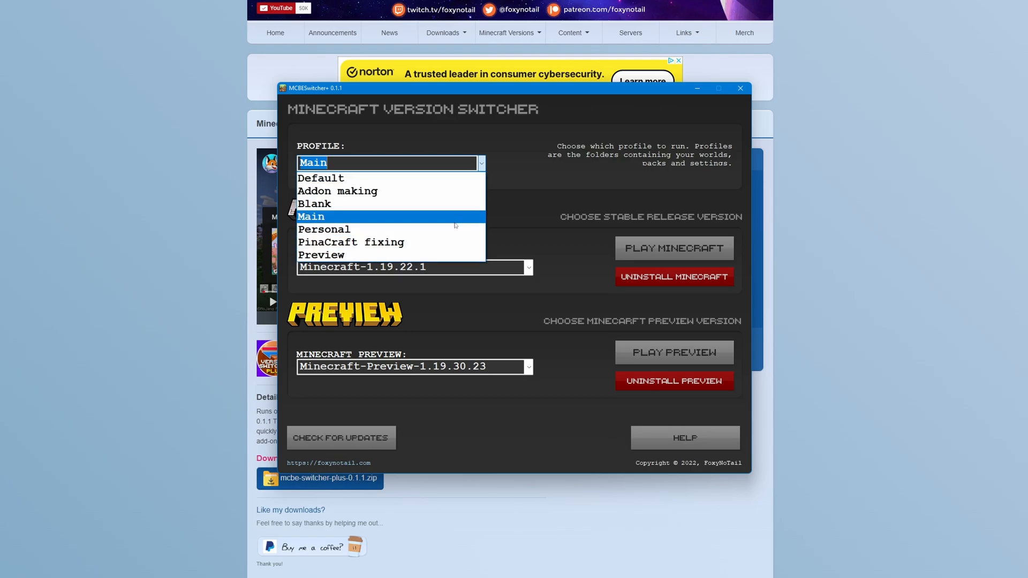
pyautogui.click(310, 216)
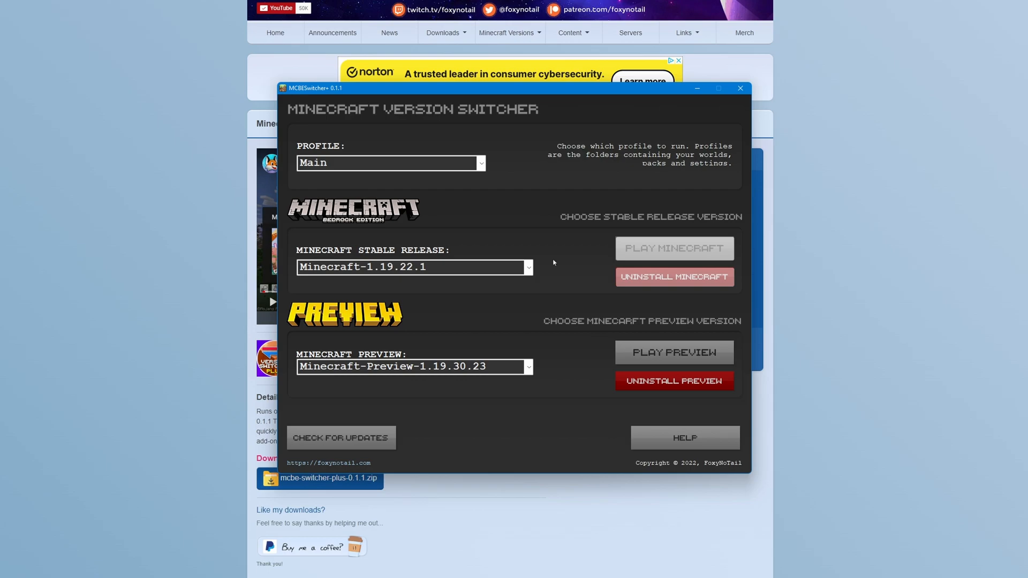
# Launch Minecraft 1.19.22, view Main's worlds and friends list, then reopen the profile list.
pyautogui.click(673, 247)
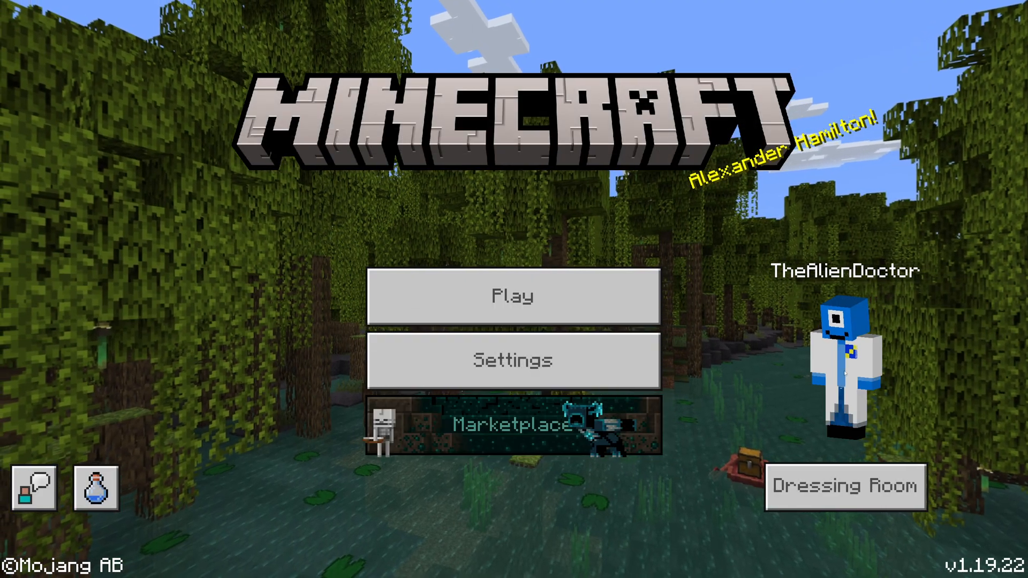
pyautogui.click(513, 296)
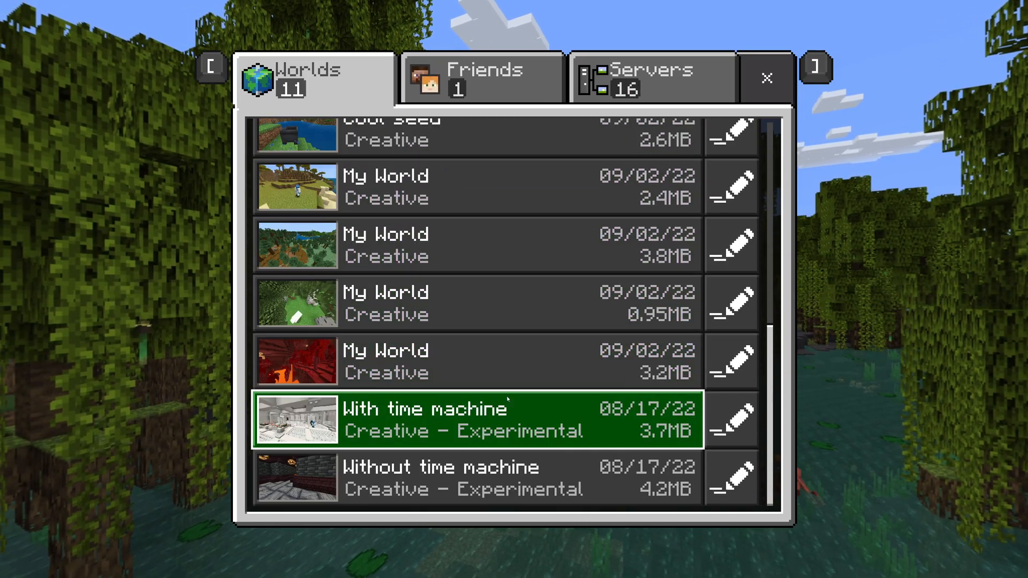
pyautogui.click(480, 77)
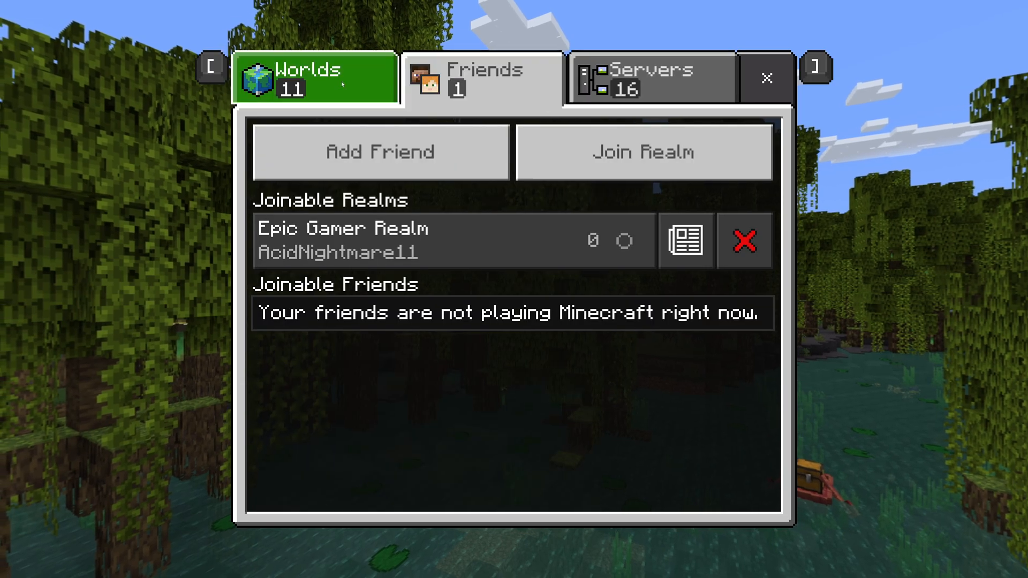
pyautogui.click(313, 90)
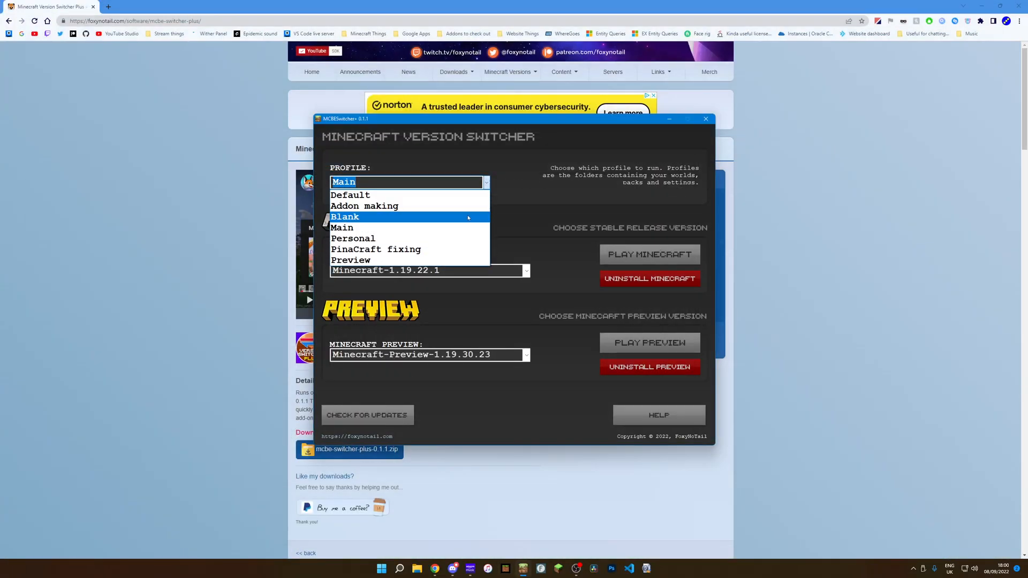
# Switch to the Addon making profile and launch the game to its worlds list.
pyautogui.click(364, 206)
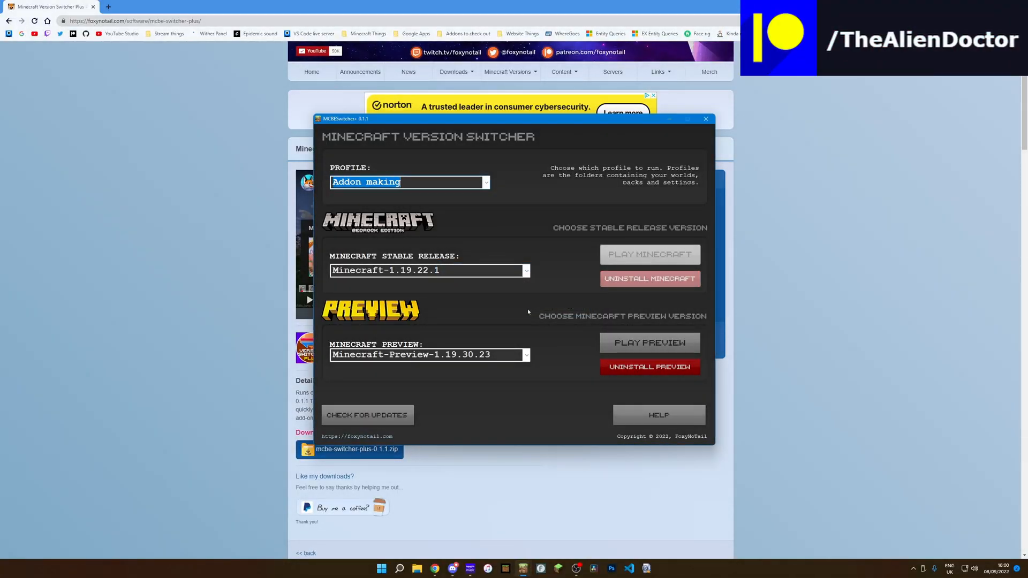
pyautogui.click(648, 342)
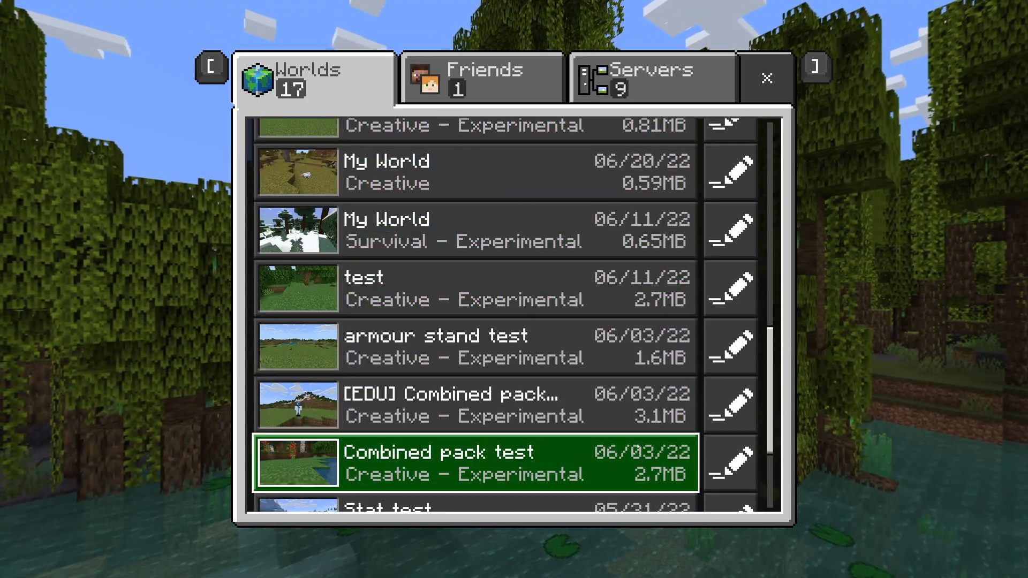
pyautogui.click(764, 79)
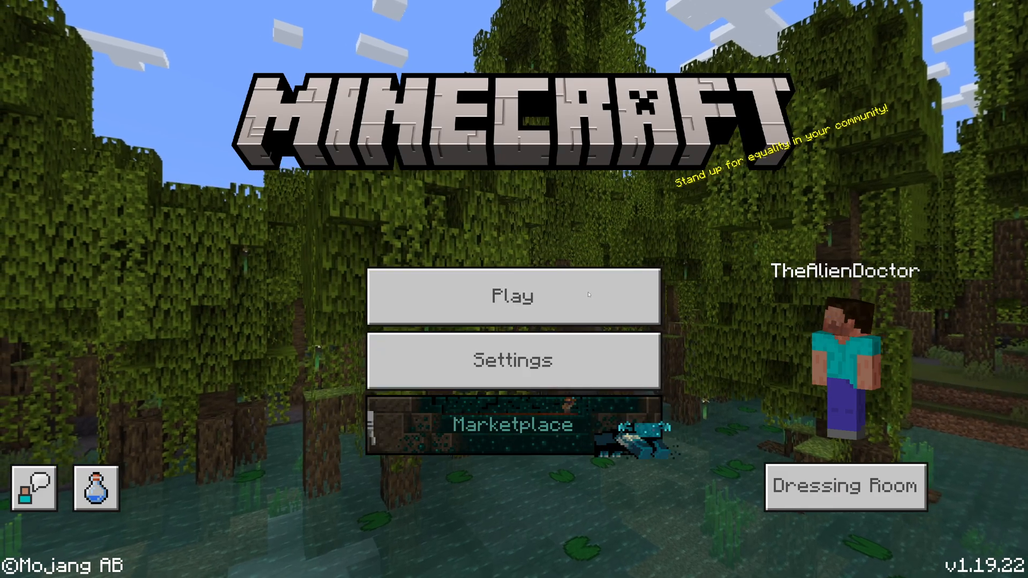
# Open One play sleep's settings and scroll through its available resource packs.
pyautogui.click(513, 295)
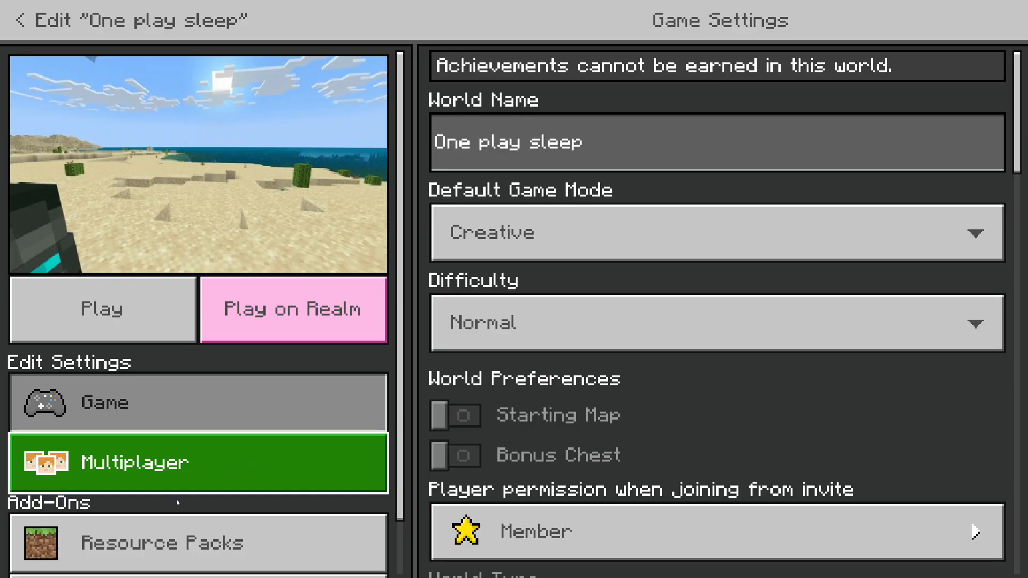
pyautogui.click(162, 542)
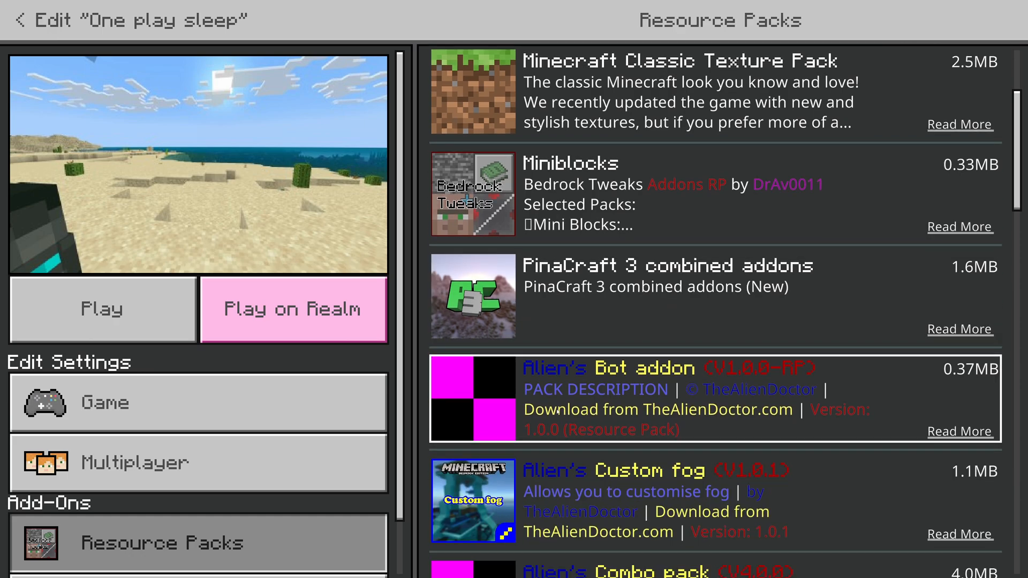
pyautogui.scroll(-3)
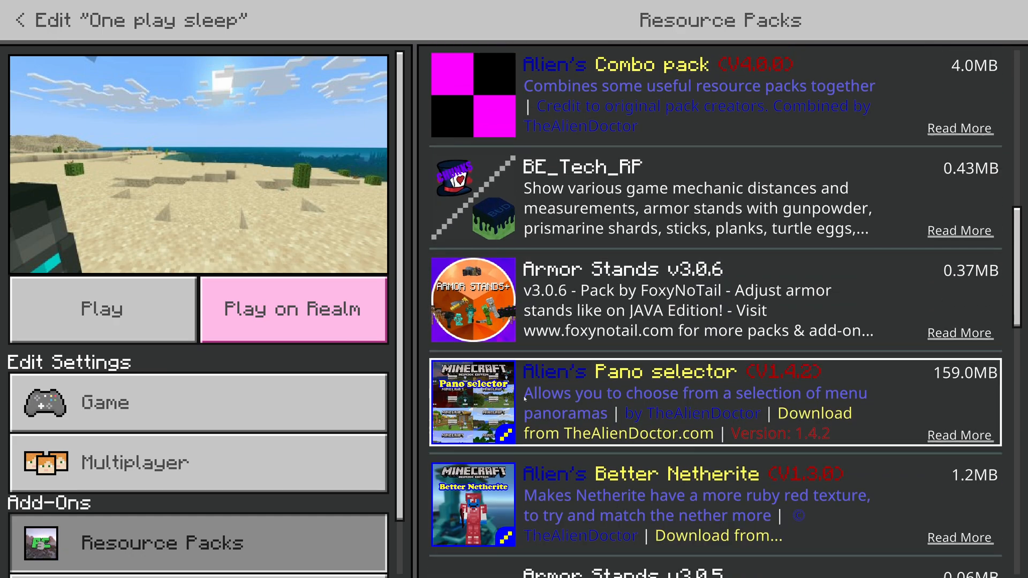
pyautogui.scroll(-3)
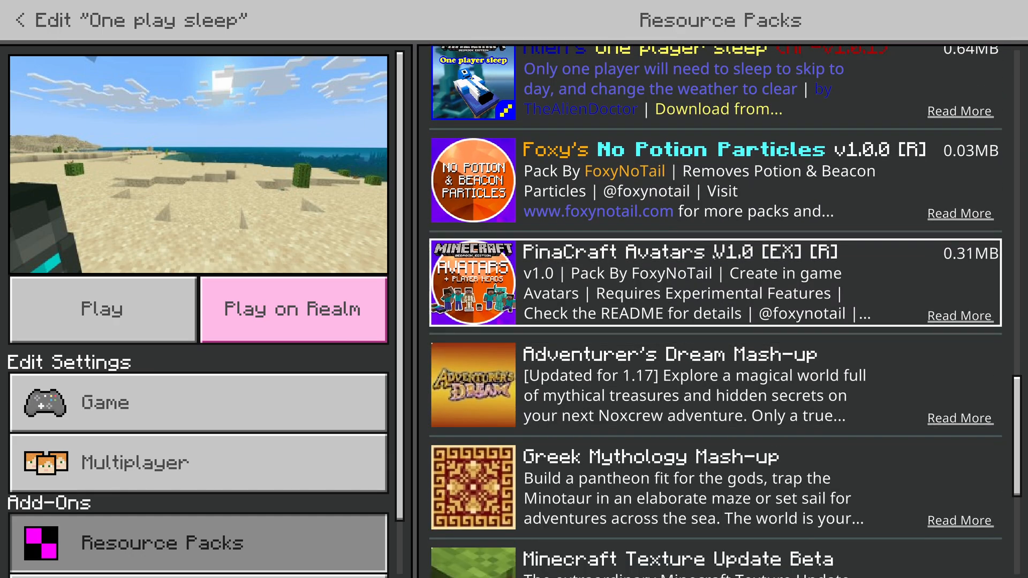
pyautogui.click(197, 543)
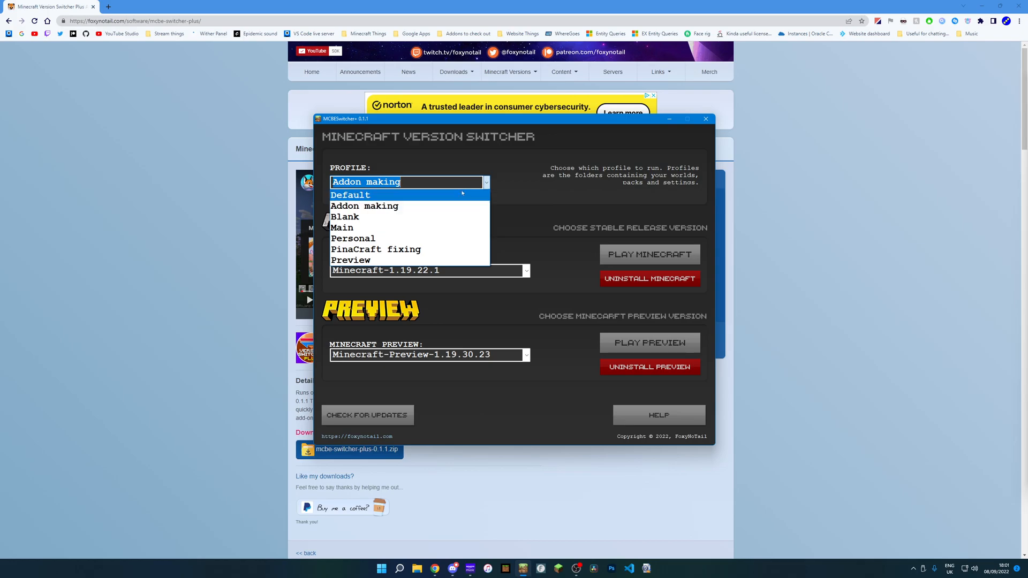
# Switch profiles to PinaCraft fixing, then Preview, then pick Personal.
pyautogui.click(376, 249)
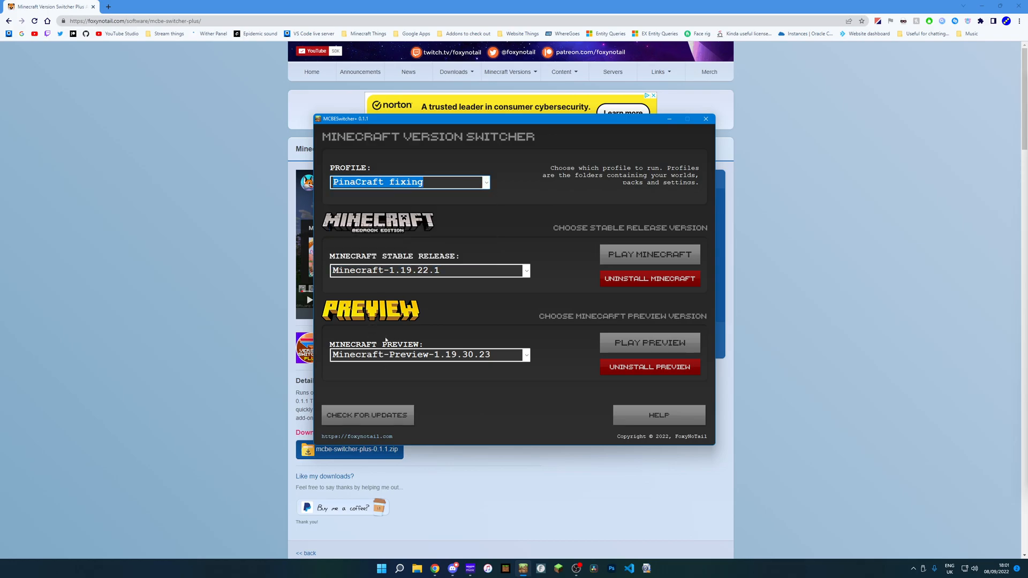
pyautogui.click(485, 182)
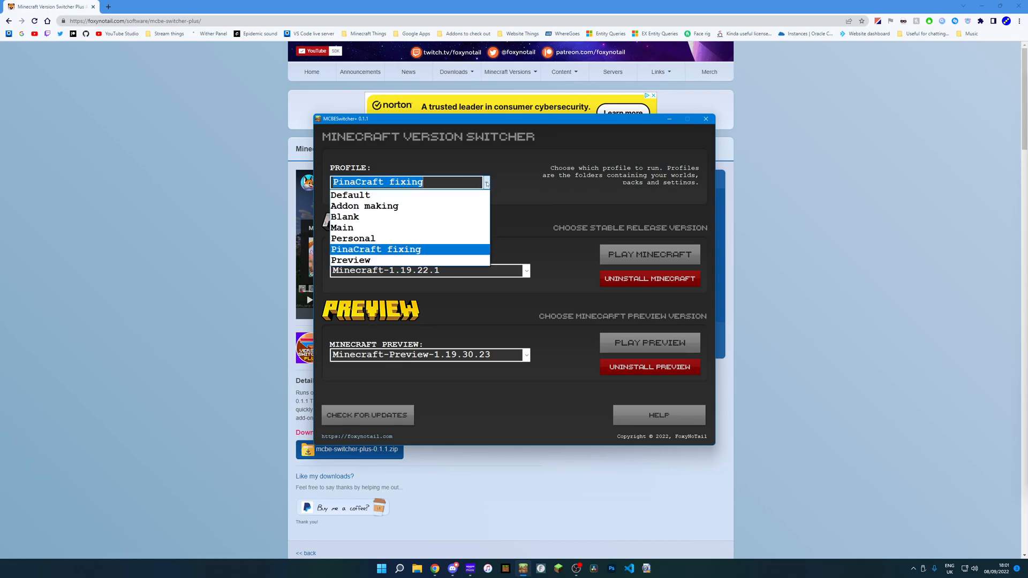
pyautogui.click(351, 260)
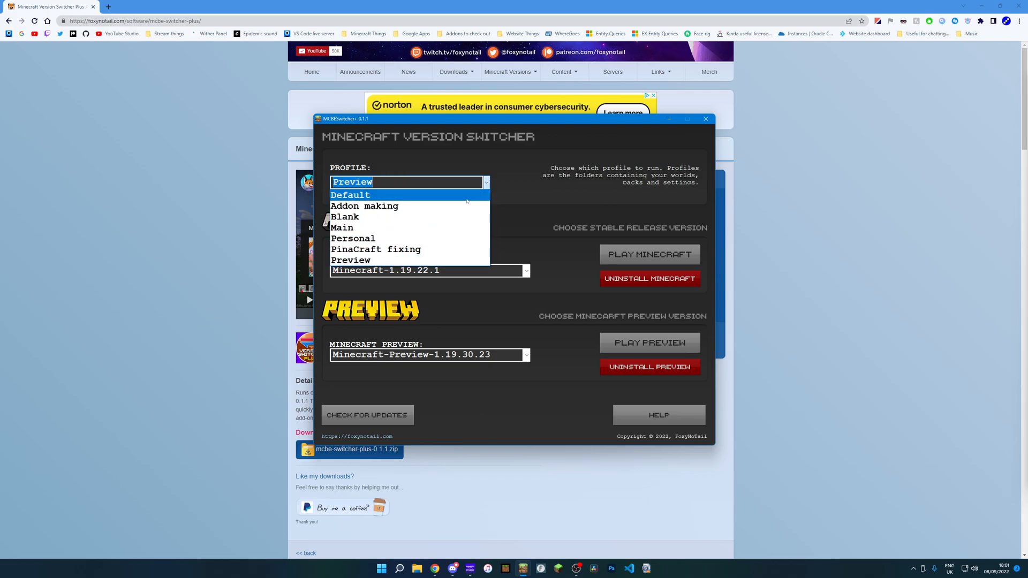
pyautogui.moveTo(427, 227)
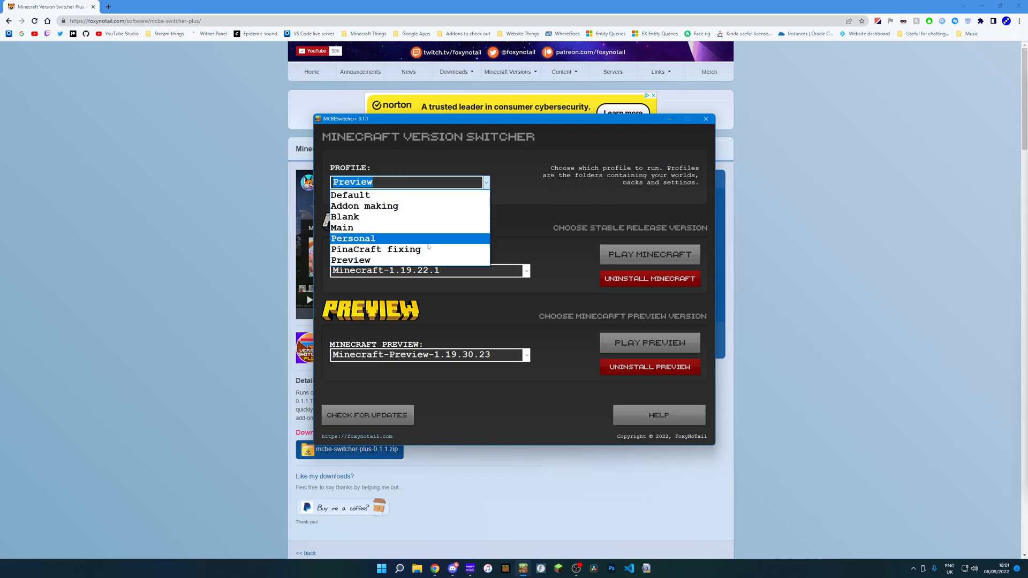
pyautogui.click(351, 260)
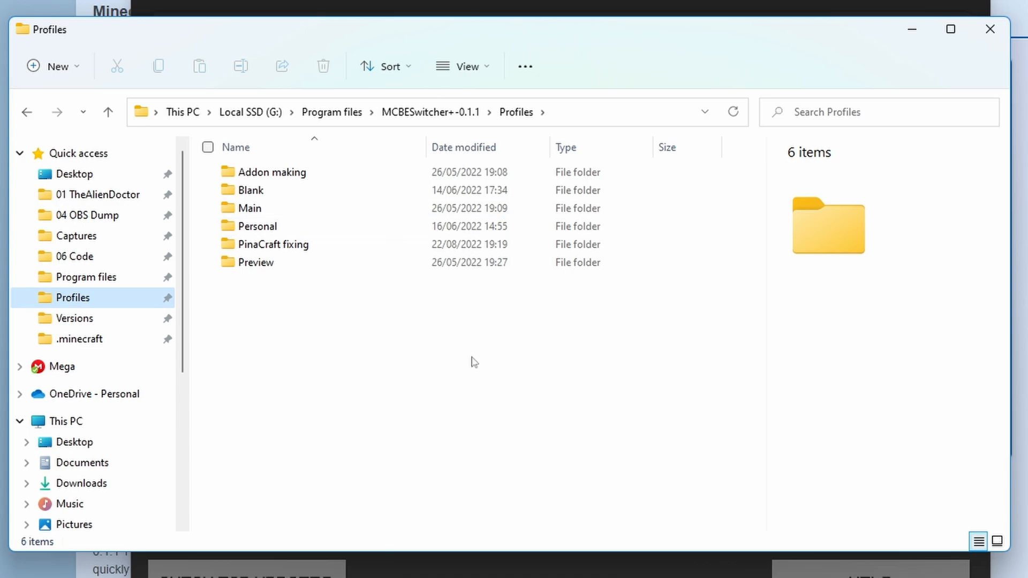
pyautogui.moveTo(415, 304)
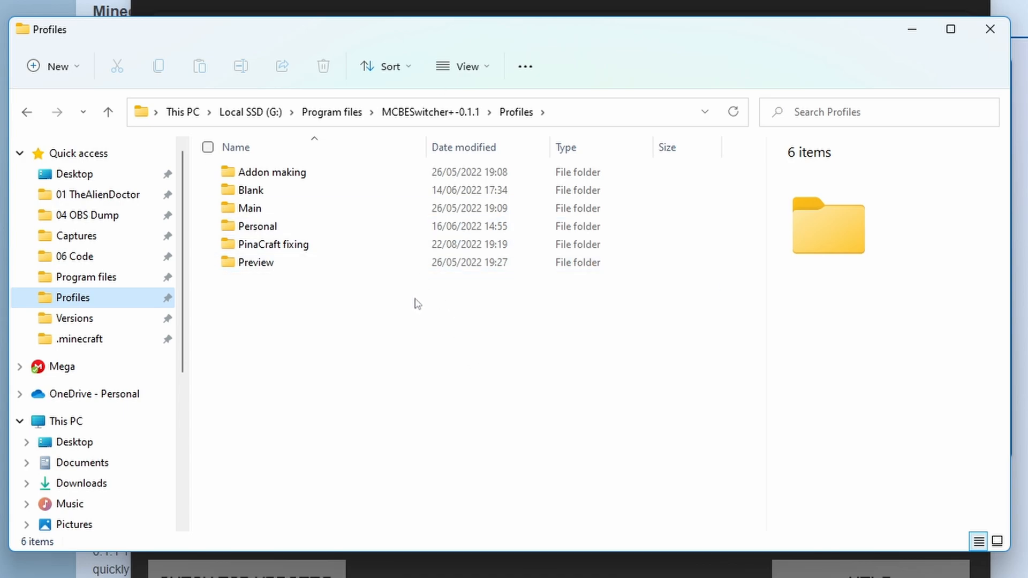
pyautogui.moveTo(389, 316)
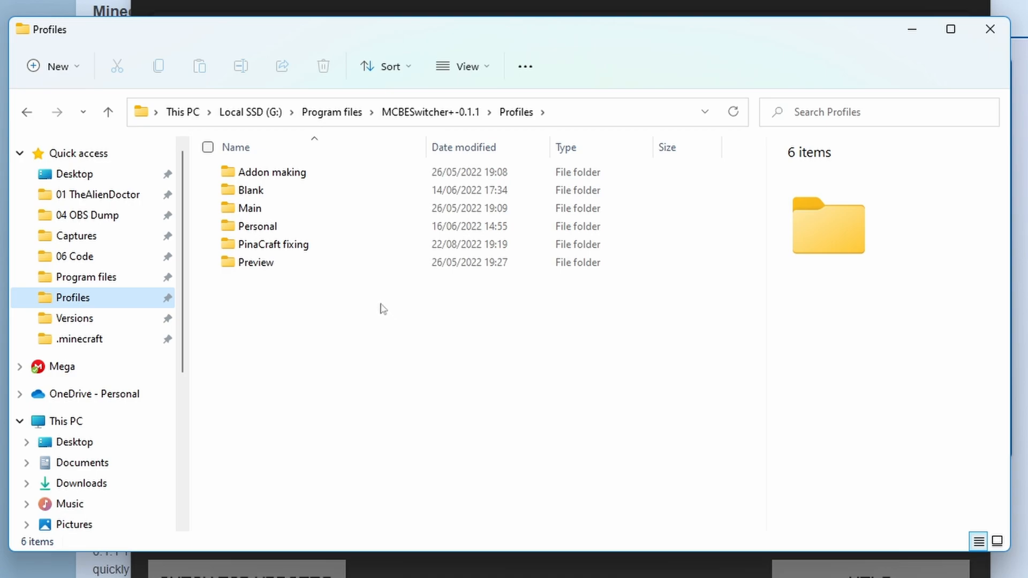
pyautogui.moveTo(395, 304)
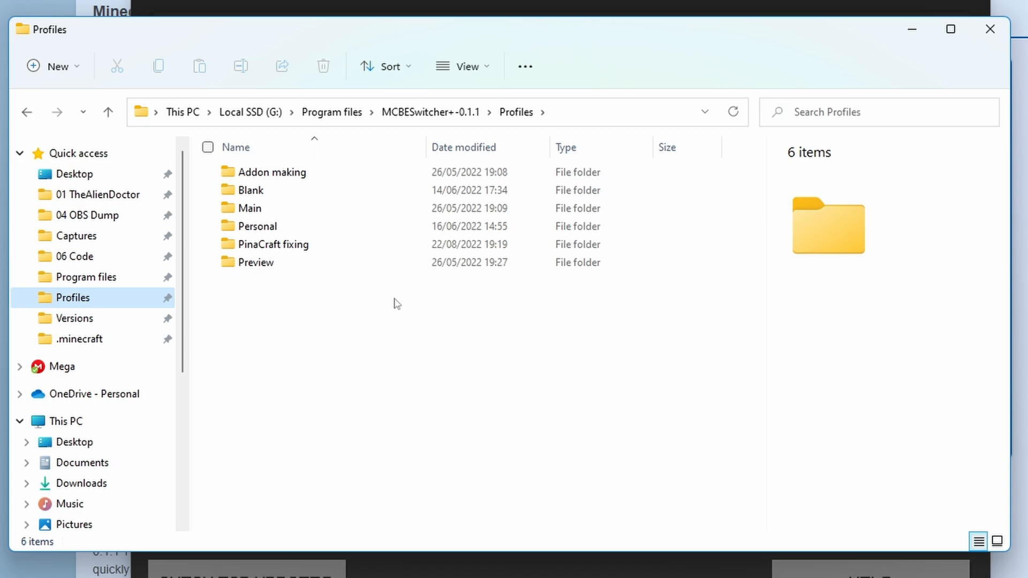
pyautogui.moveTo(370, 273)
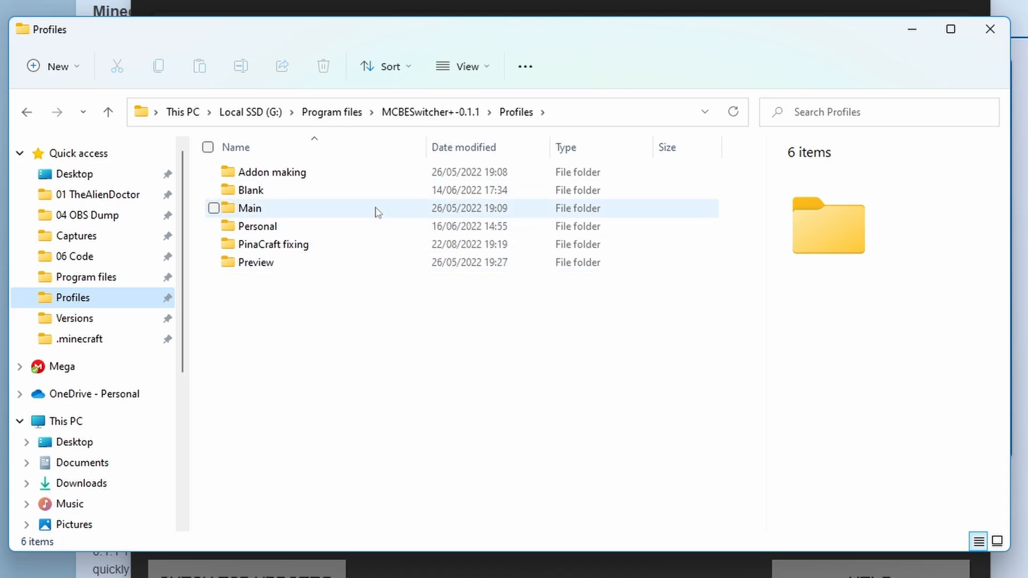
# Open the Main profile folder, then its minecraftWorlds folder, in Explorer.
pyautogui.doubleClick(247, 208)
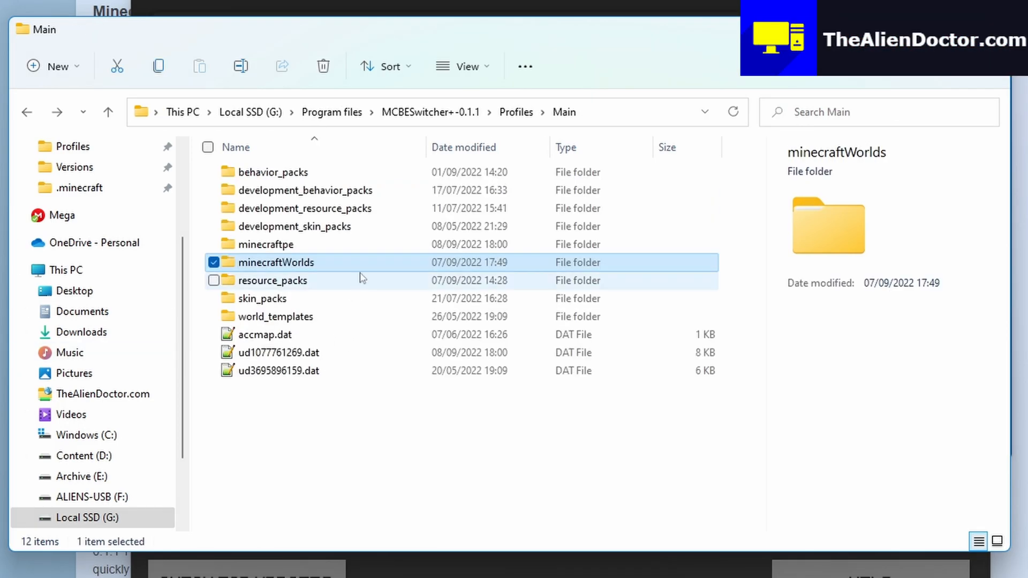
pyautogui.doubleClick(266, 244)
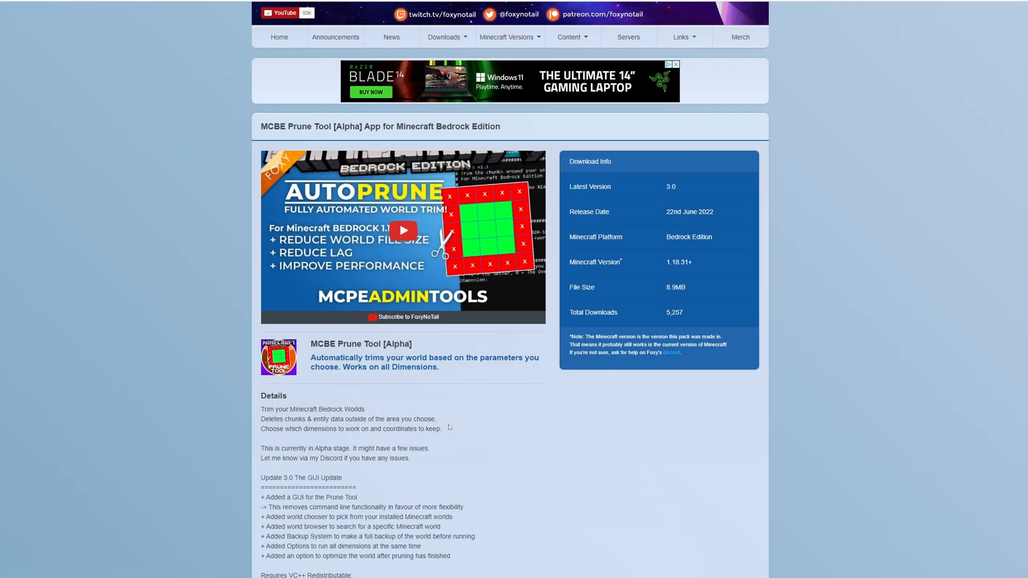
# Play and pause the Auto Prune video, then scroll to the mcbe-prune-tool-v3.0.zip download.
pyautogui.click(403, 230)
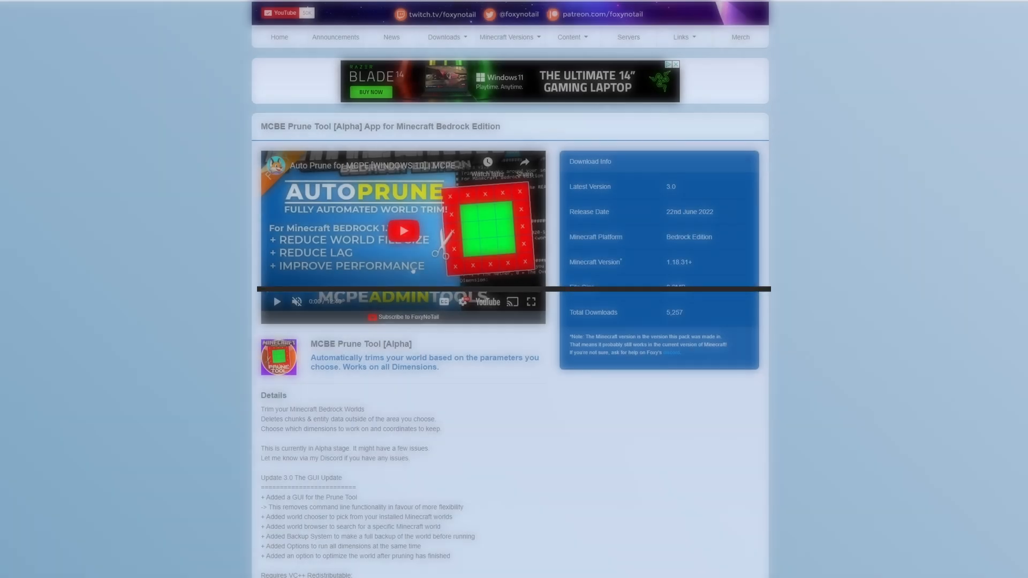
pyautogui.click(403, 230)
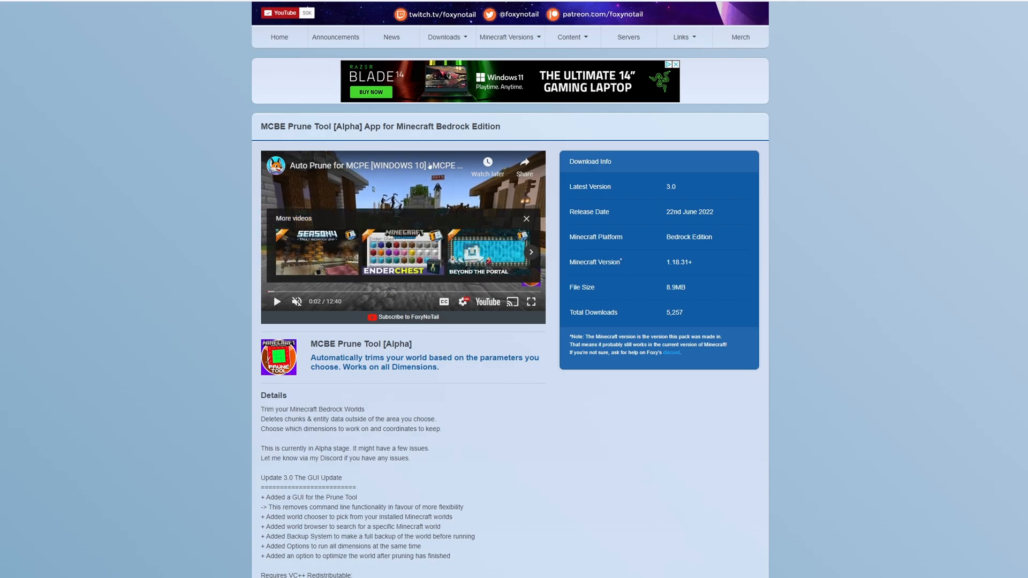
pyautogui.scroll(-3)
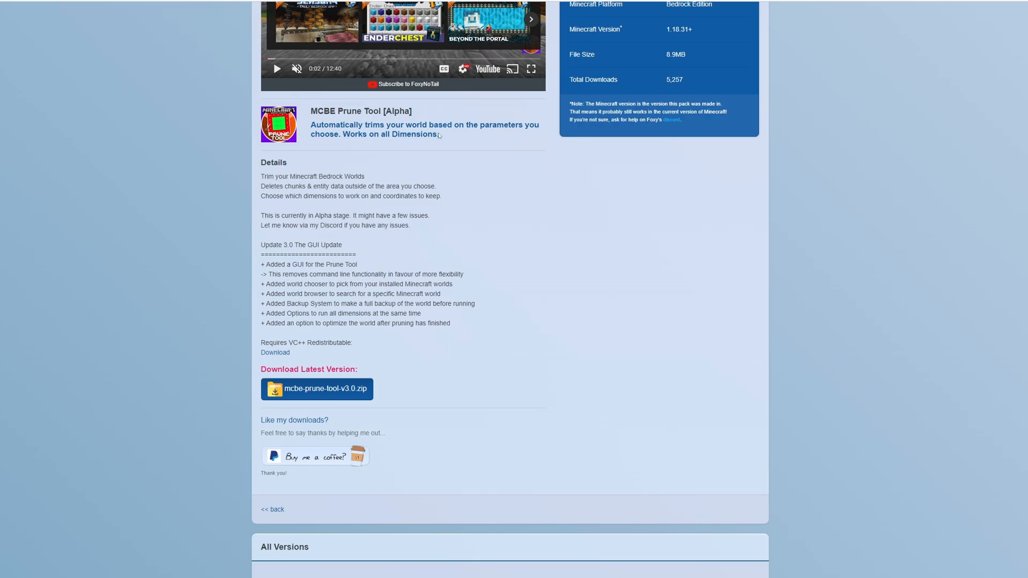
pyautogui.moveTo(531, 347)
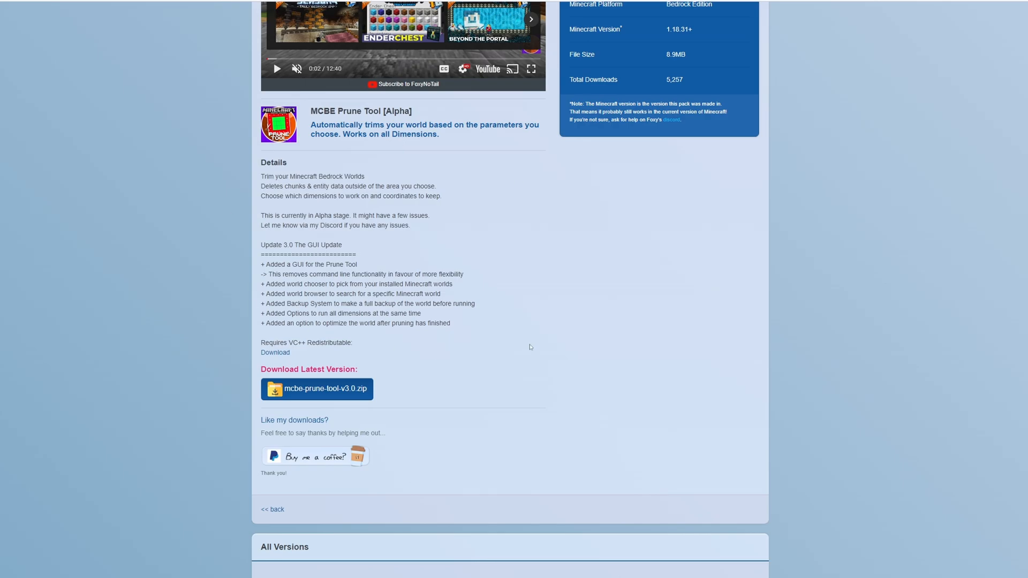
pyautogui.moveTo(487, 327)
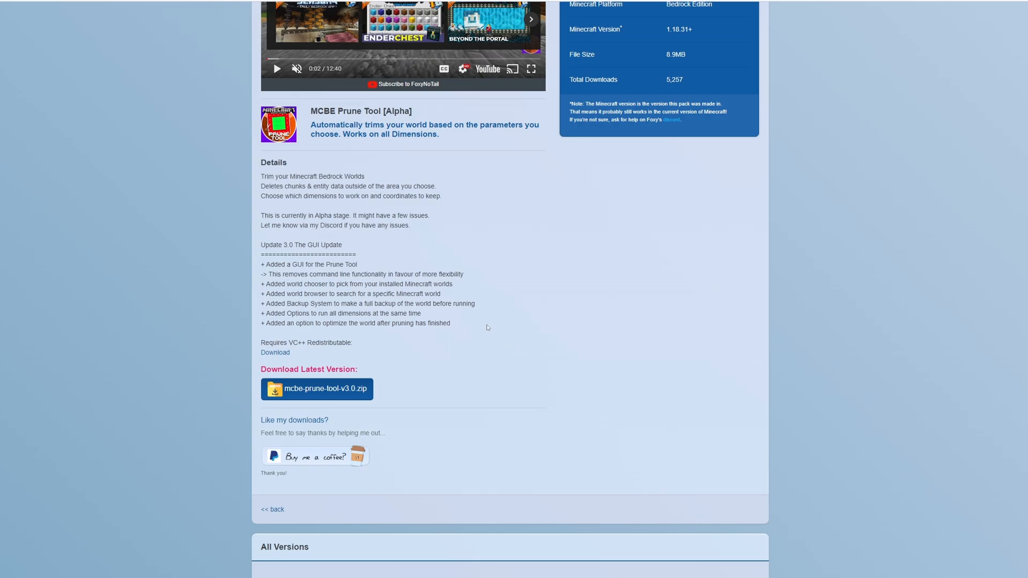
pyautogui.scroll(3)
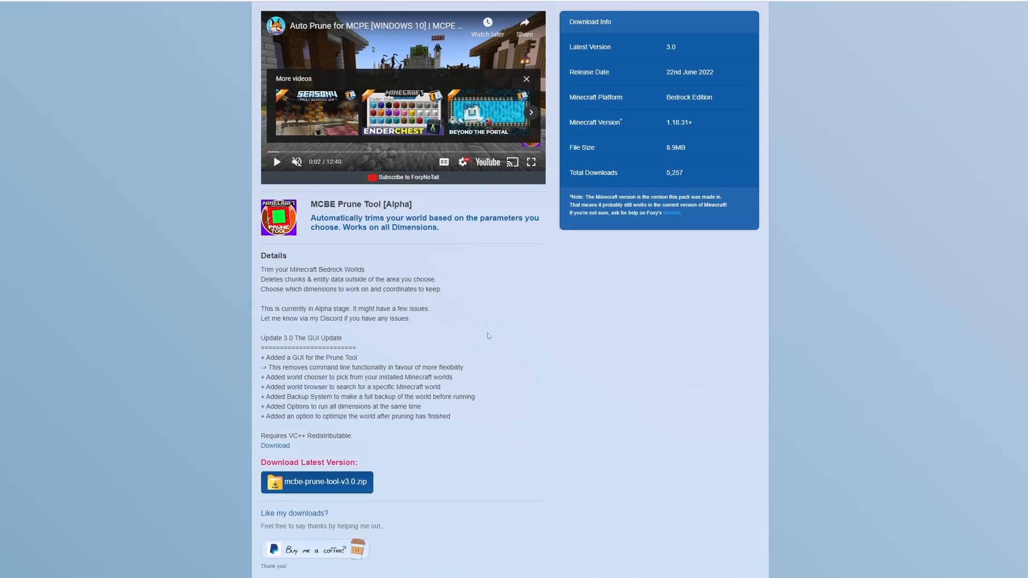
pyautogui.moveTo(490, 514)
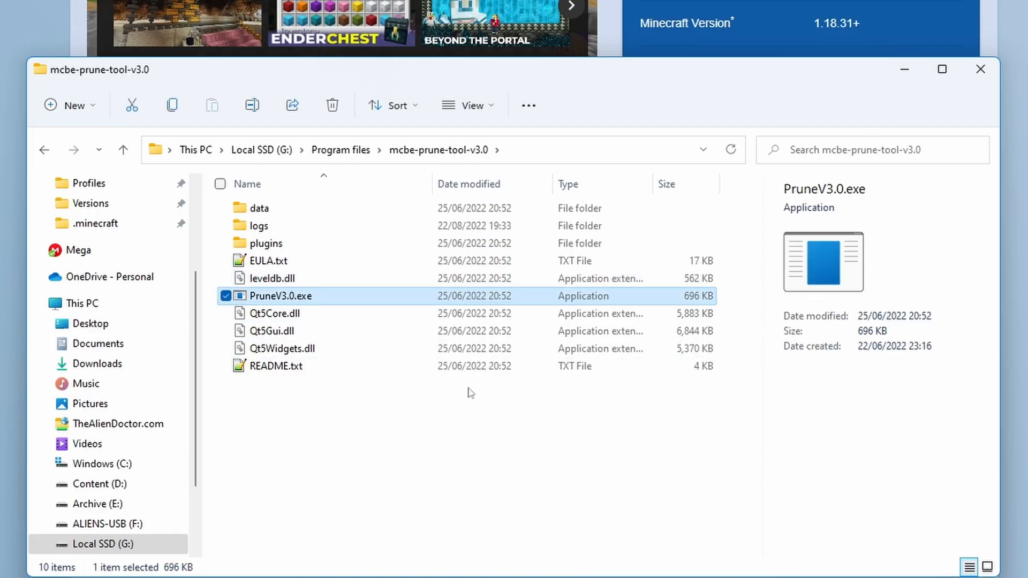
pyautogui.moveTo(517, 313)
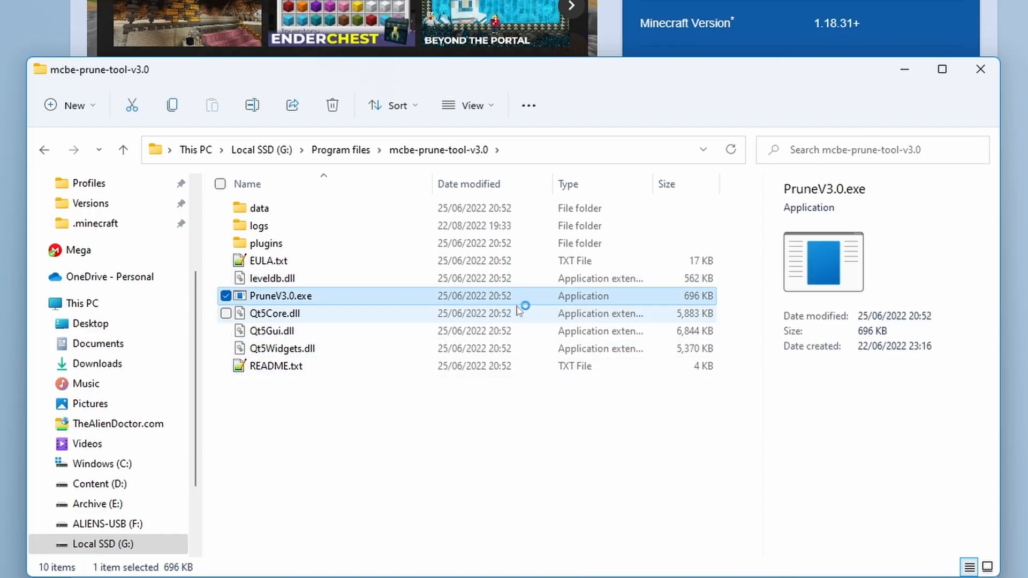
# Launch PruneV3.0.exe and browse into the bedrock-server-1.19.22.01 folder for a world.
pyautogui.doubleClick(280, 296)
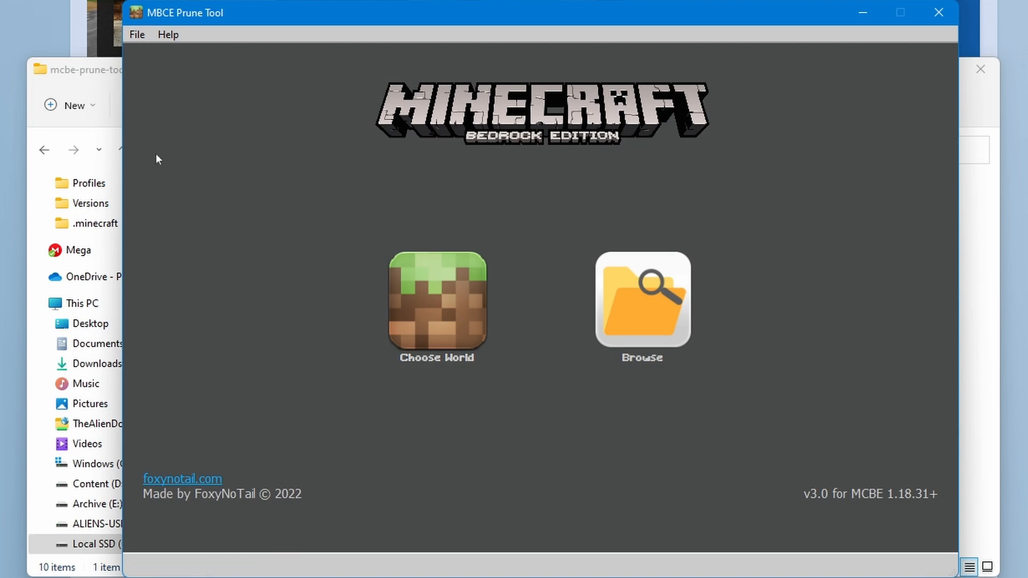
pyautogui.moveTo(649, 315)
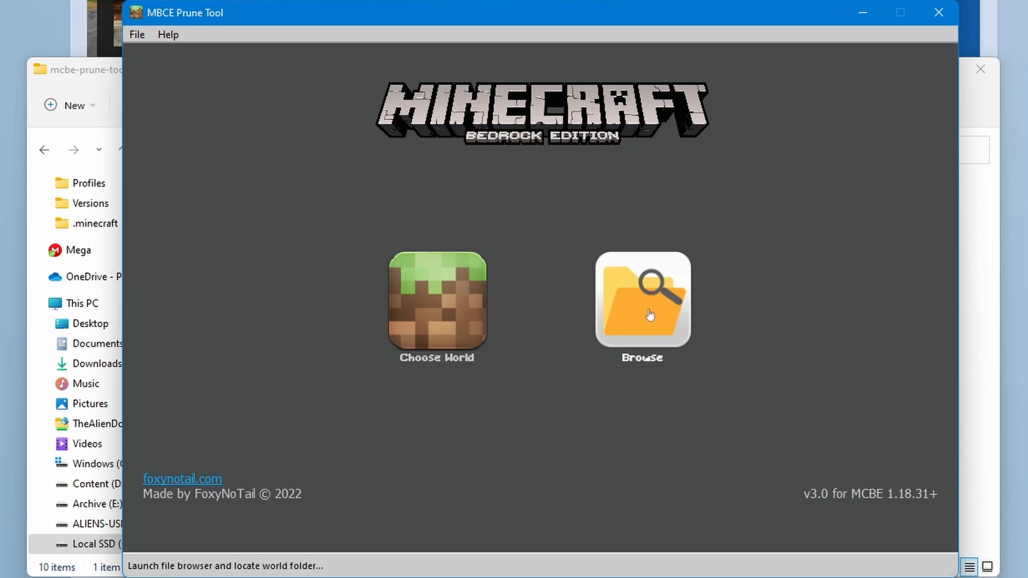
pyautogui.click(641, 300)
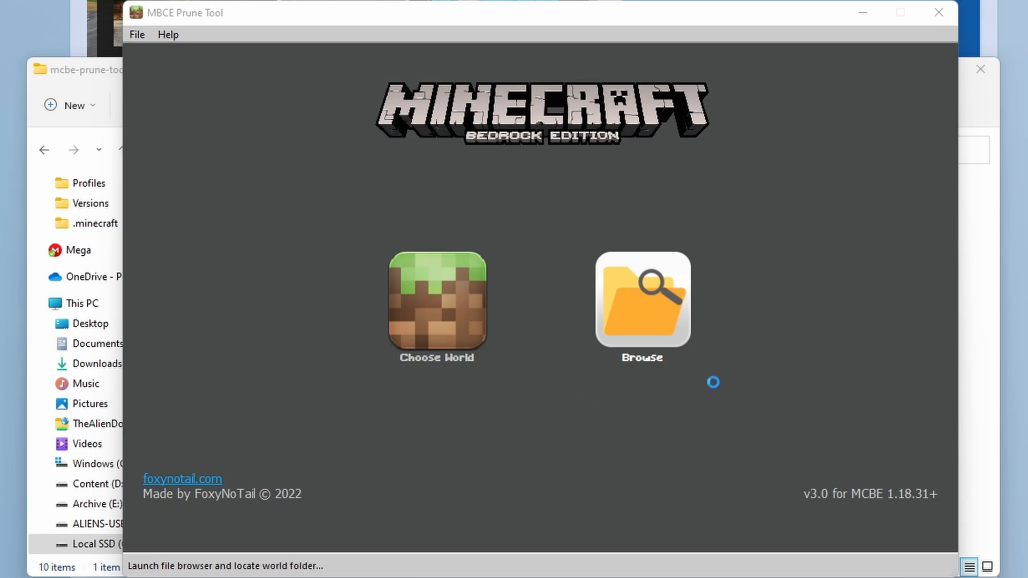
pyautogui.click(641, 300)
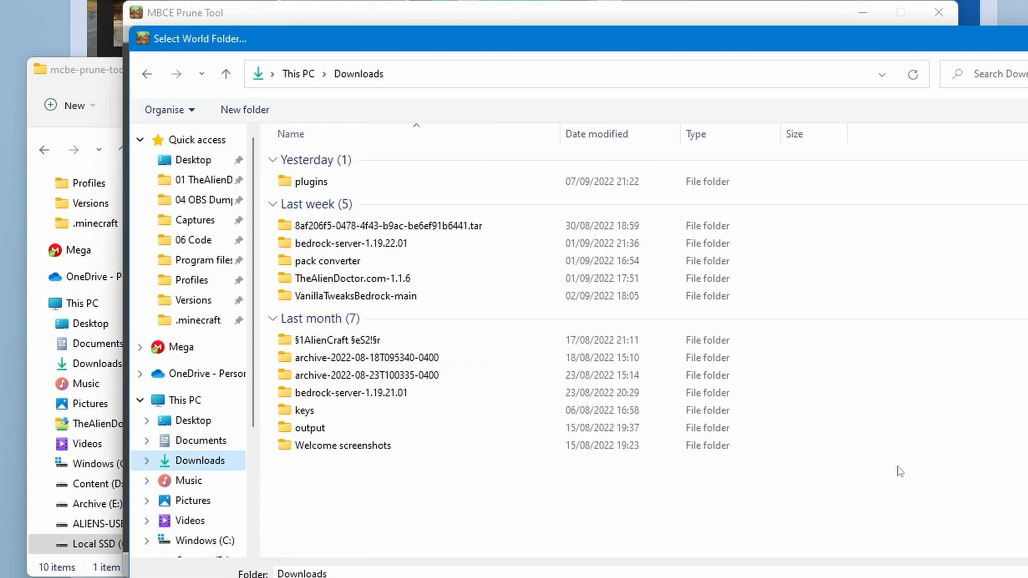
pyautogui.click(351, 243)
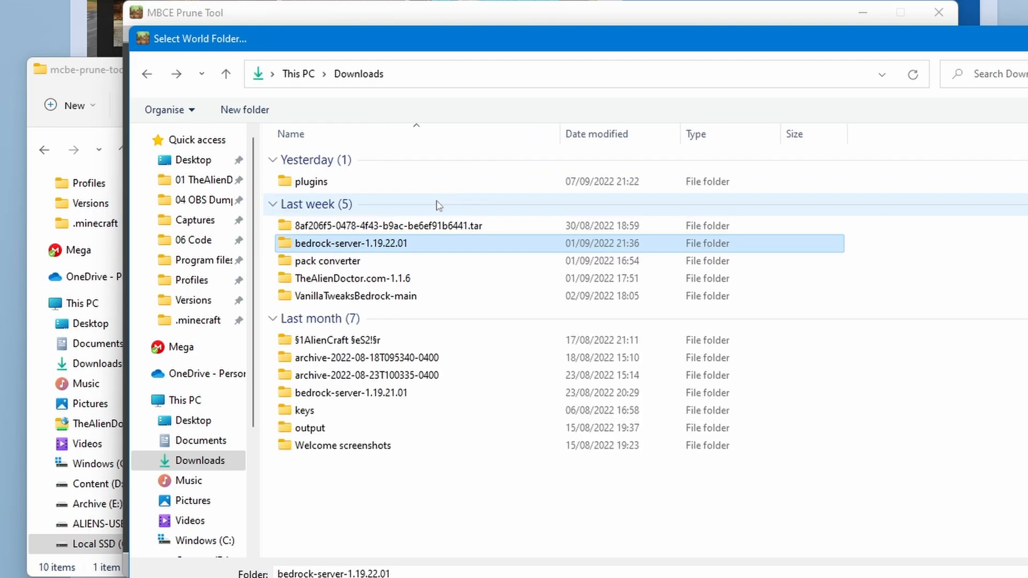
pyautogui.doubleClick(391, 225)
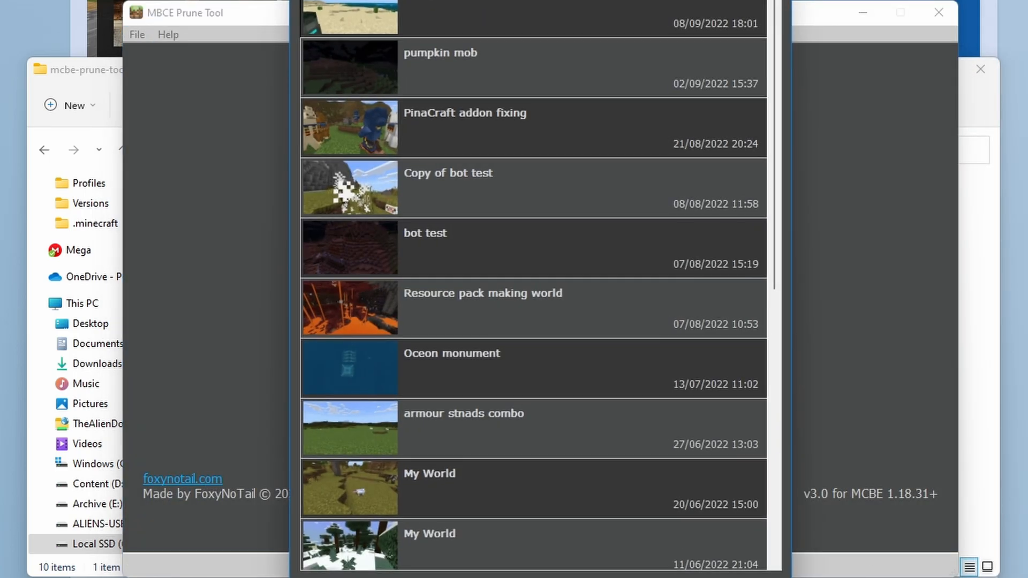
# Enter bounds Overworld ±2992, Nether ±992, End ±800 with optimize on, then start the trim.
pyautogui.scroll(-3)
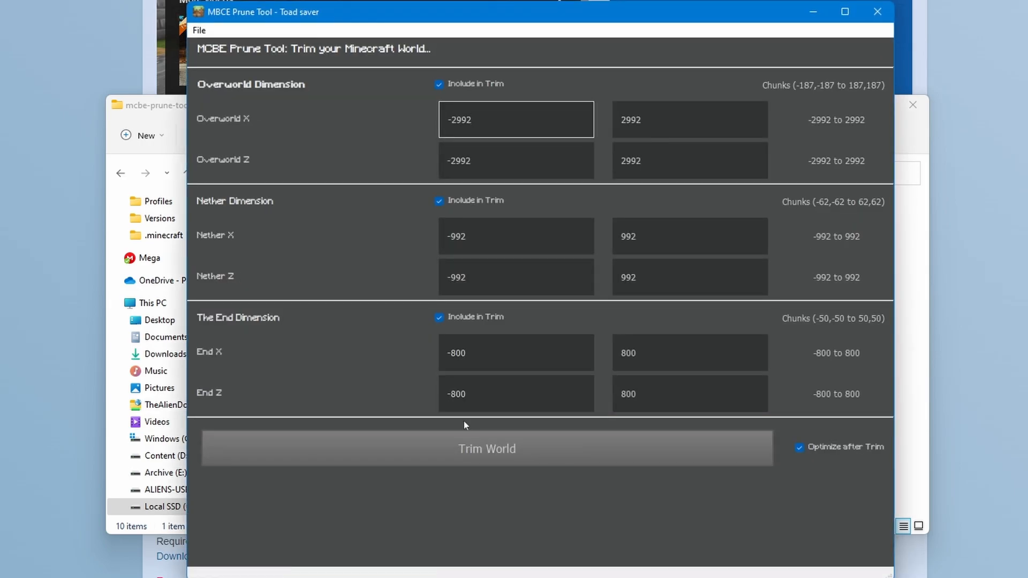
pyautogui.moveTo(864, 330)
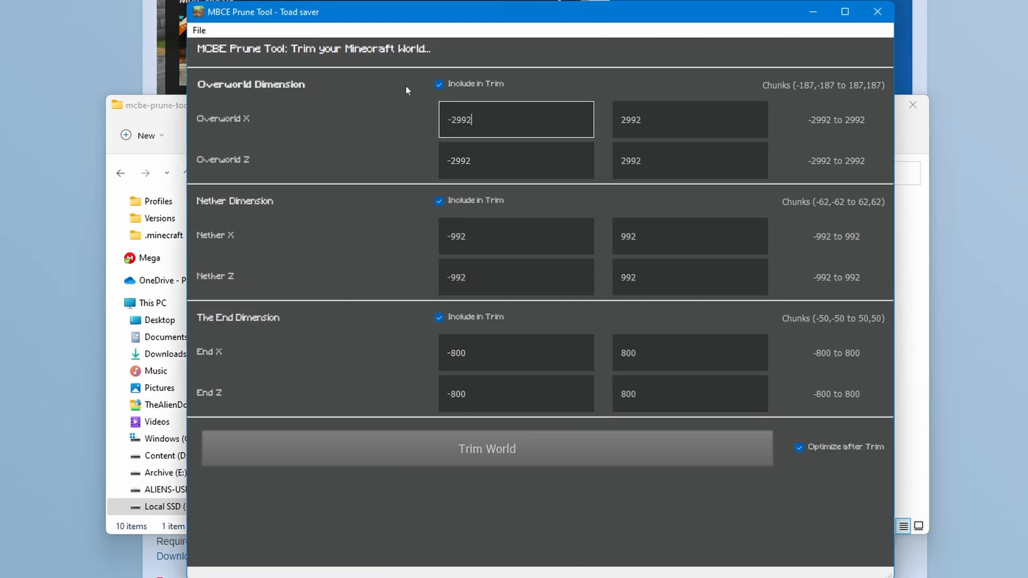
pyautogui.moveTo(529, 109)
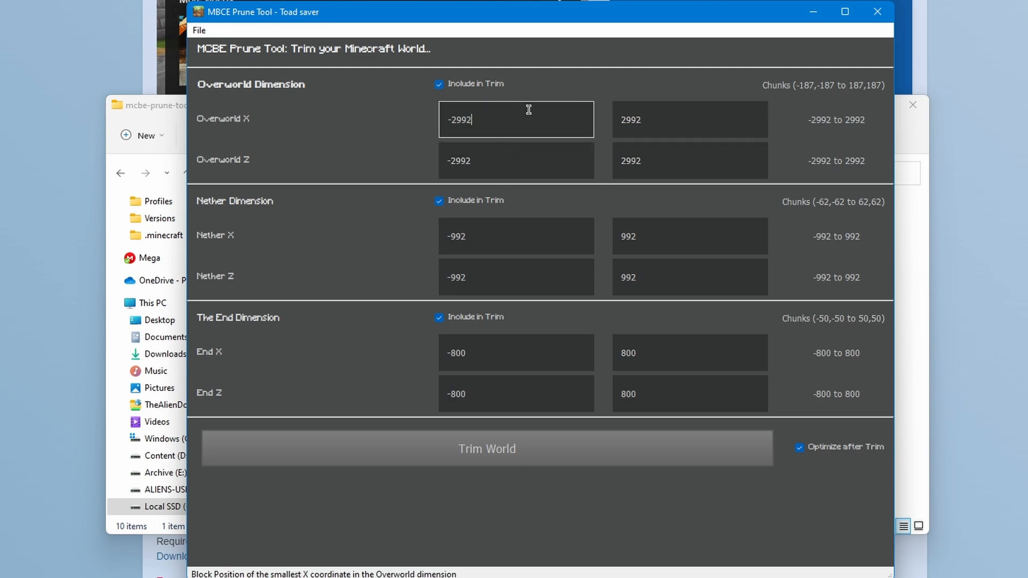
pyautogui.moveTo(281, 205)
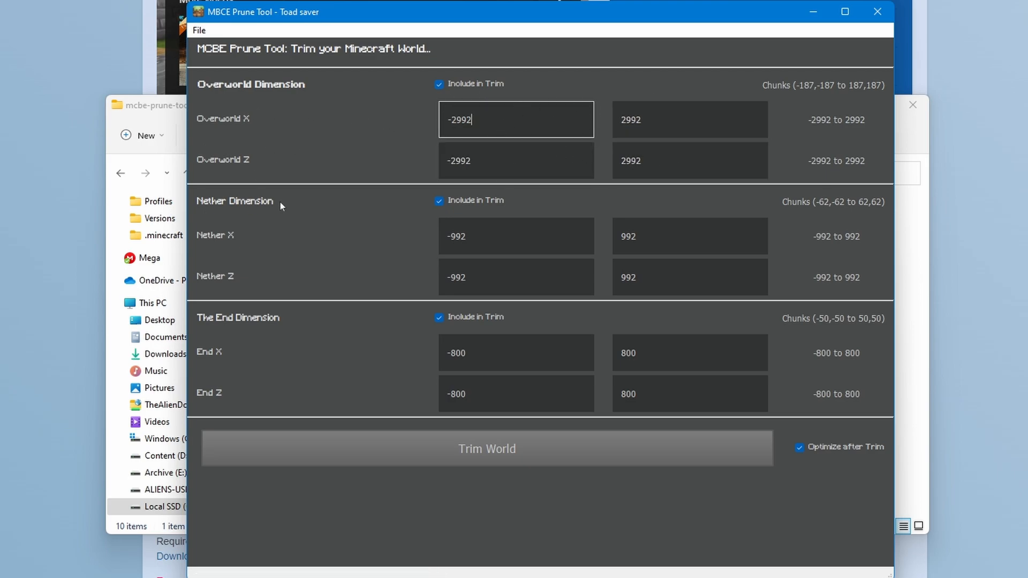
pyautogui.click(516, 352)
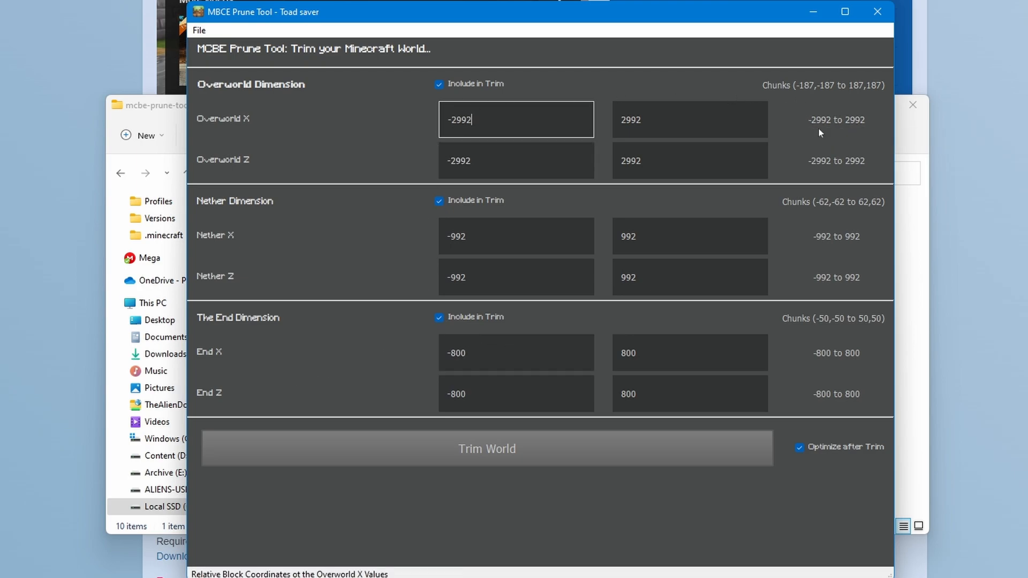
pyautogui.moveTo(753, 196)
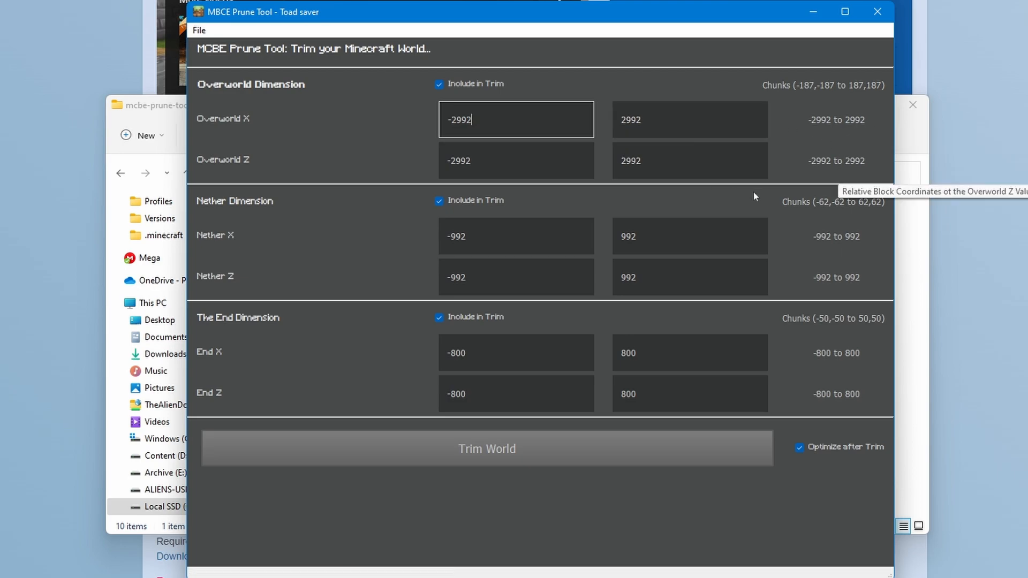
pyautogui.moveTo(516, 161)
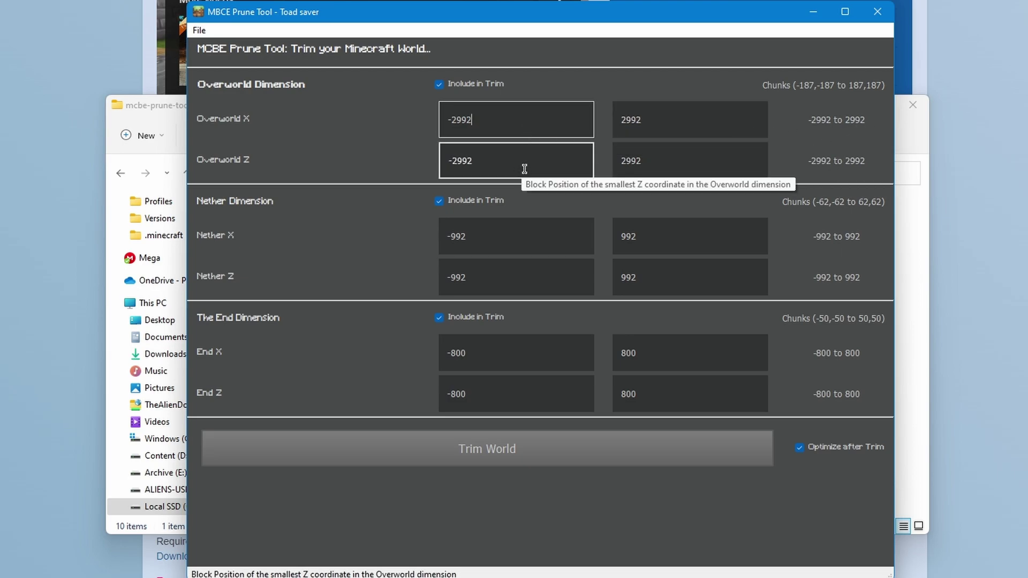
pyautogui.moveTo(869, 245)
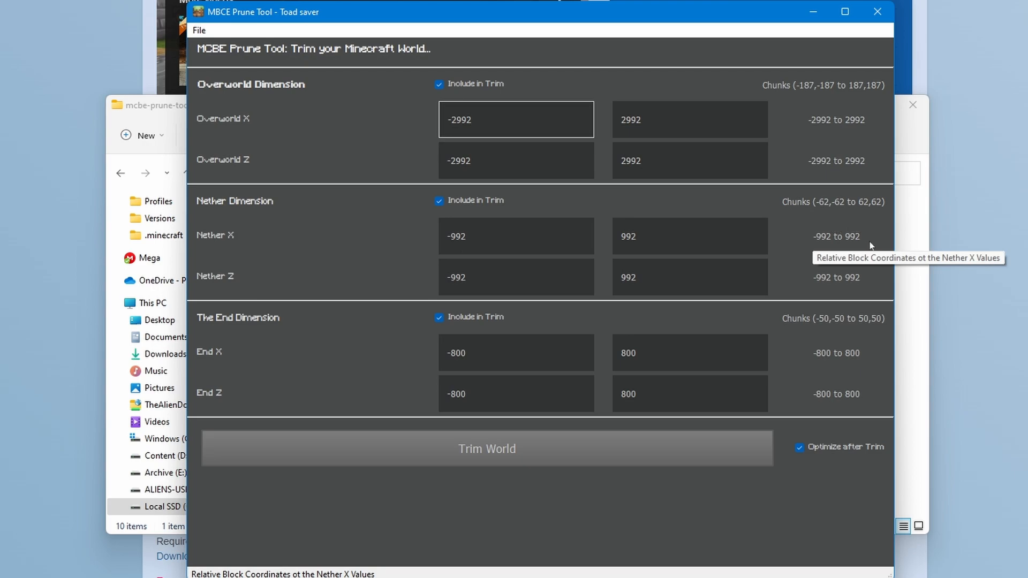
pyautogui.moveTo(850, 368)
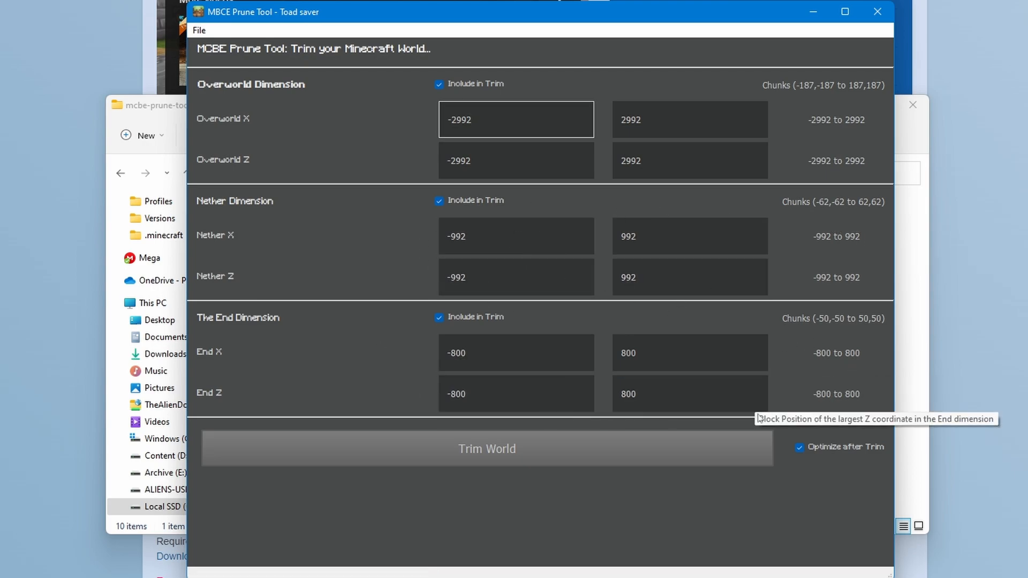
pyautogui.click(516, 236)
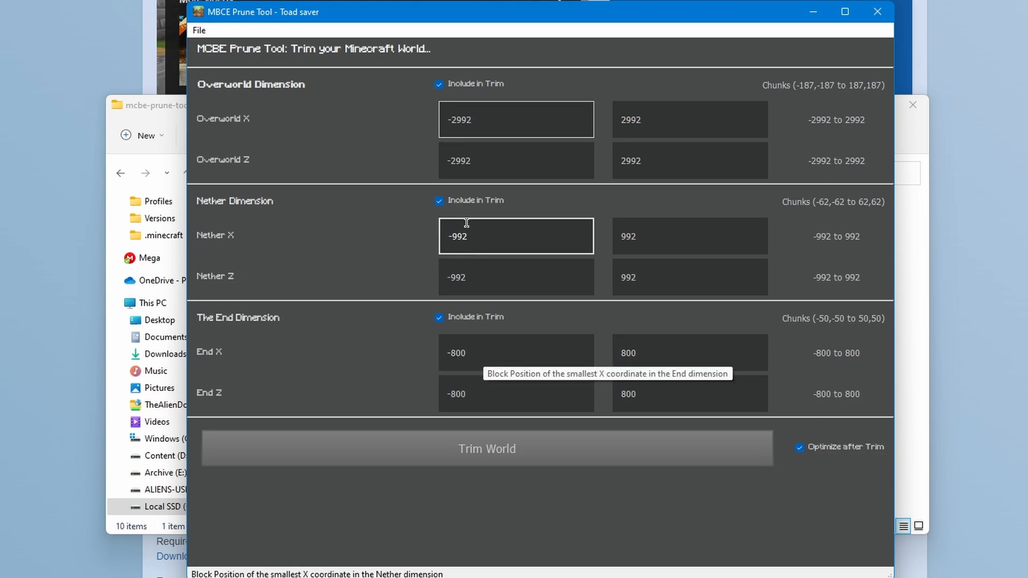
pyautogui.moveTo(760, 254)
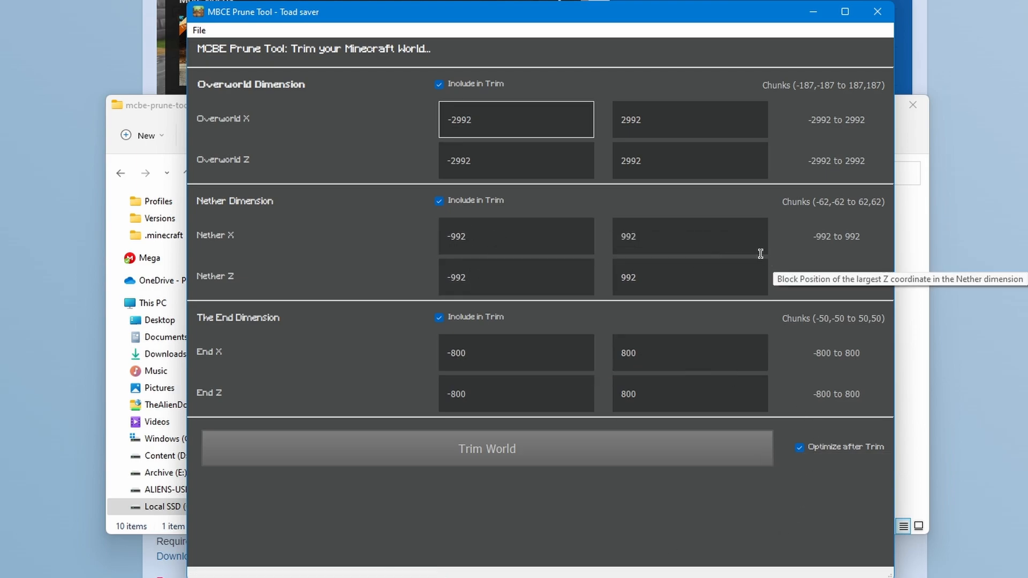
pyautogui.moveTo(354, 336)
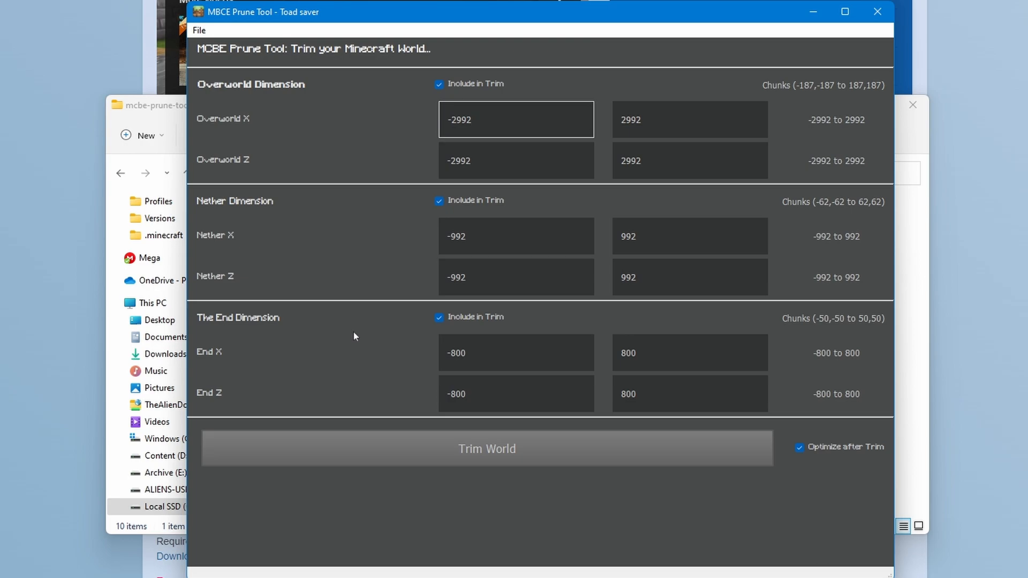
pyautogui.moveTo(884, 473)
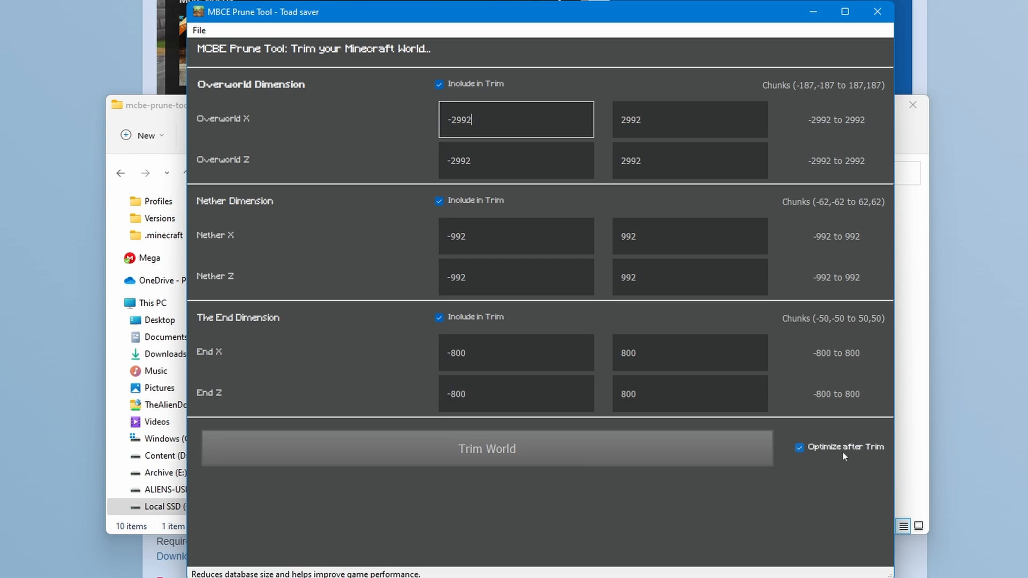
pyautogui.moveTo(831, 439)
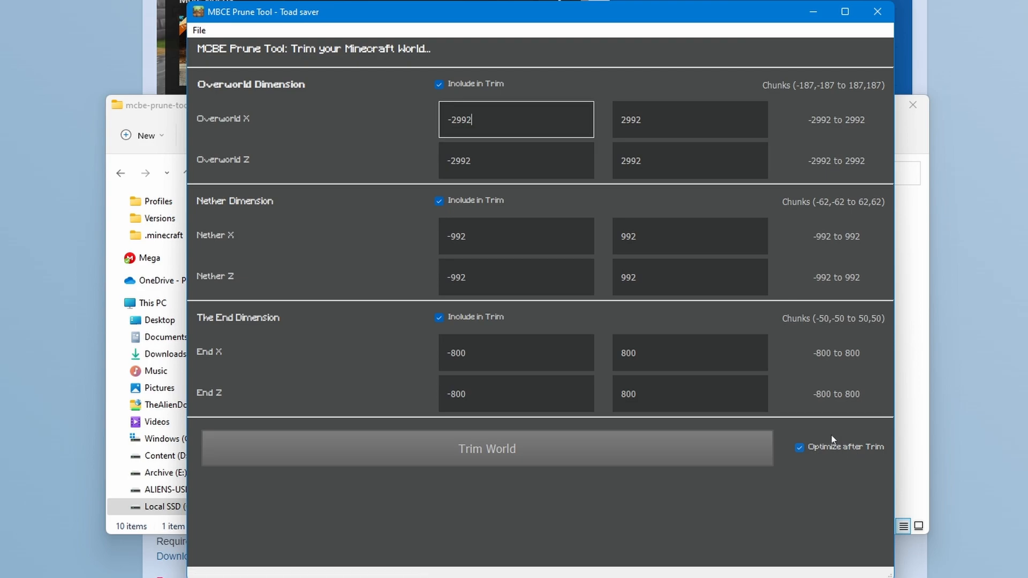
pyautogui.moveTo(853, 454)
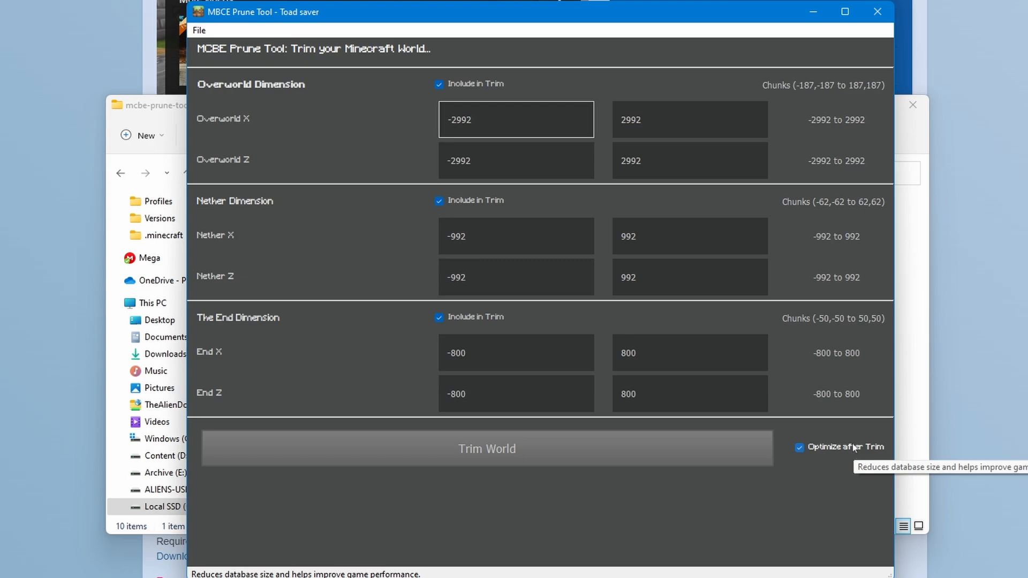
pyautogui.moveTo(850, 452)
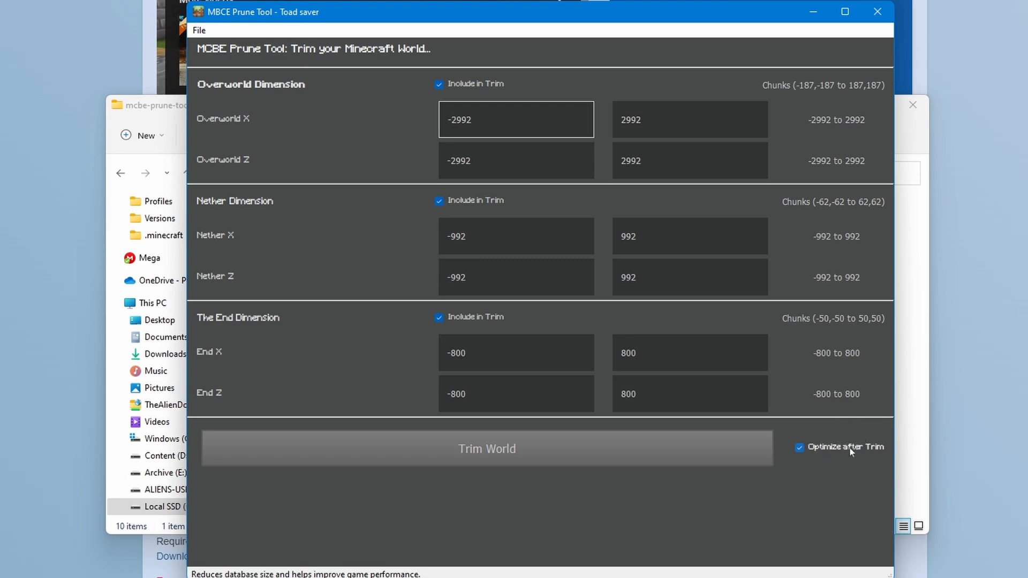
pyautogui.moveTo(747, 491)
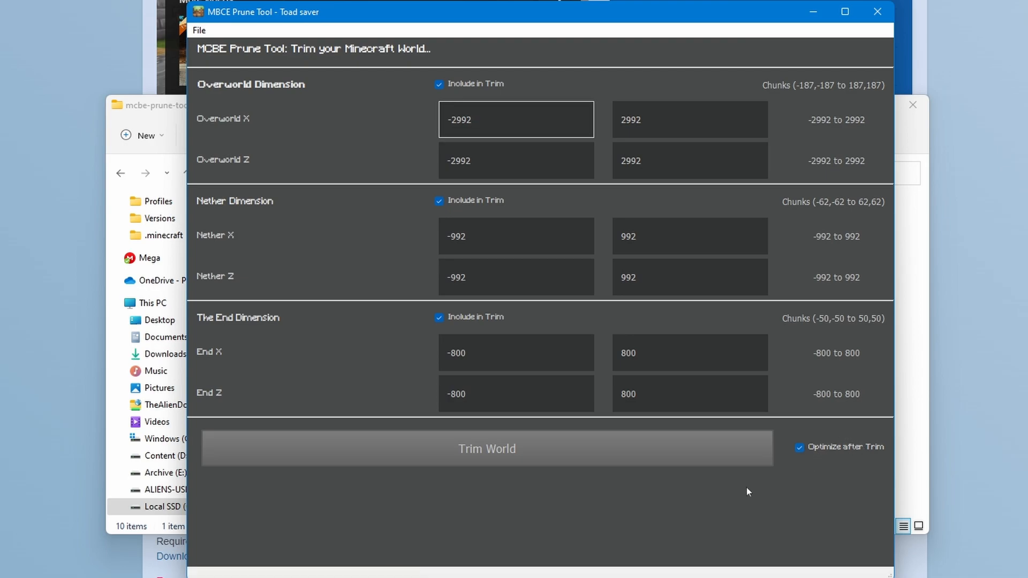
pyautogui.click(486, 448)
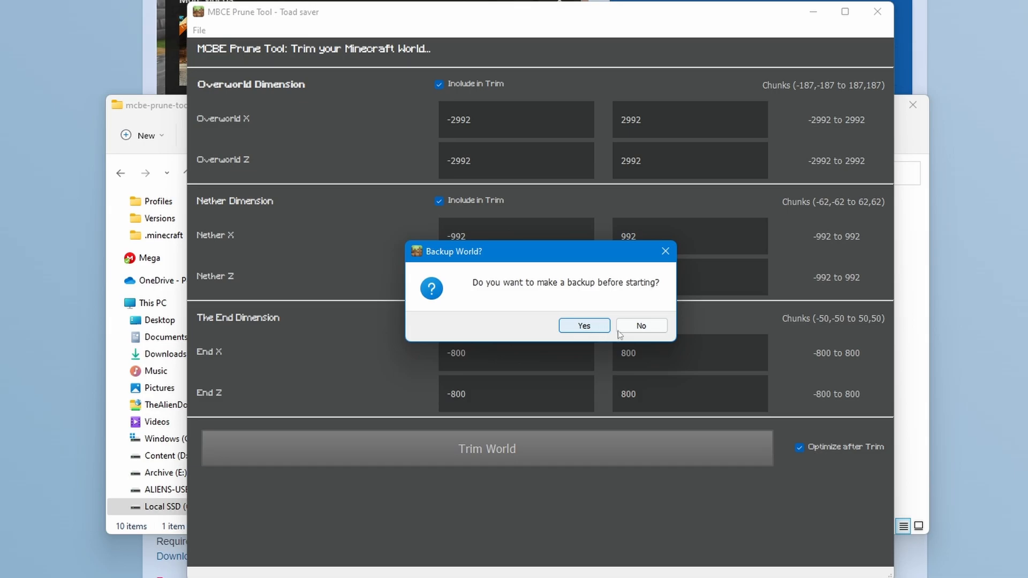
# Answer the backup prompt, confirm Prune Completed, and review the log of 149 deleted entities.
pyautogui.click(641, 326)
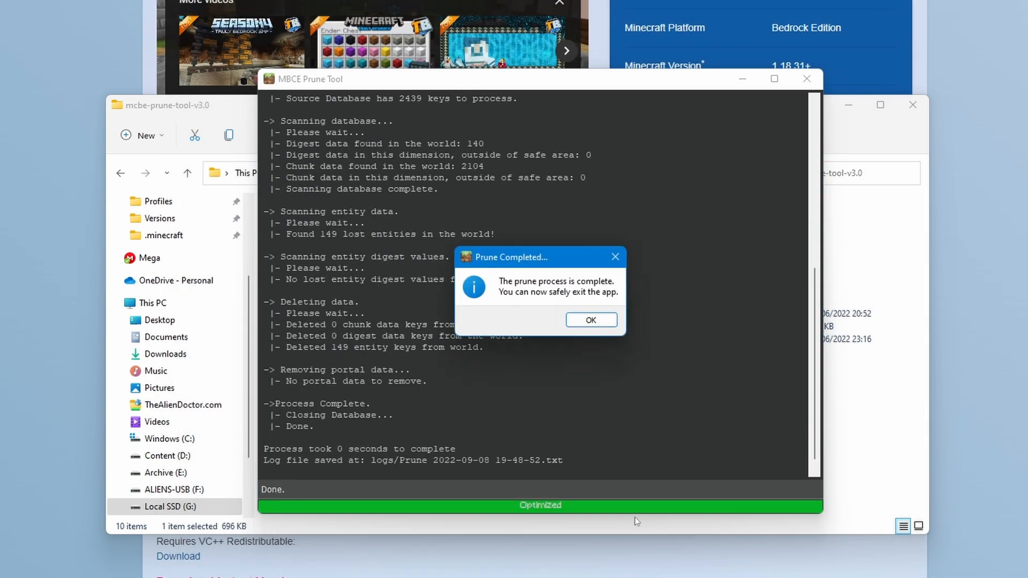
pyautogui.moveTo(720, 285)
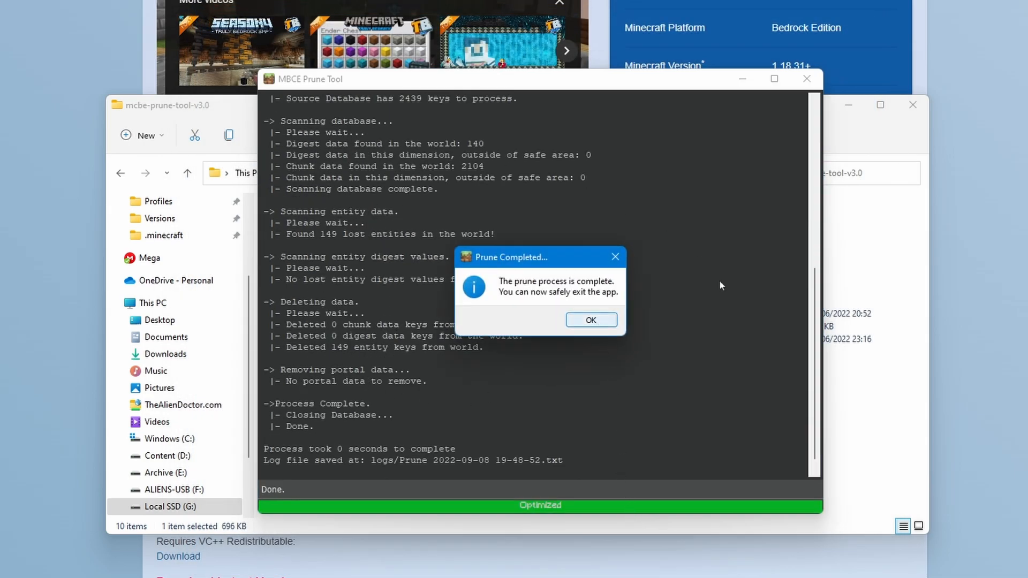
pyautogui.moveTo(555, 366)
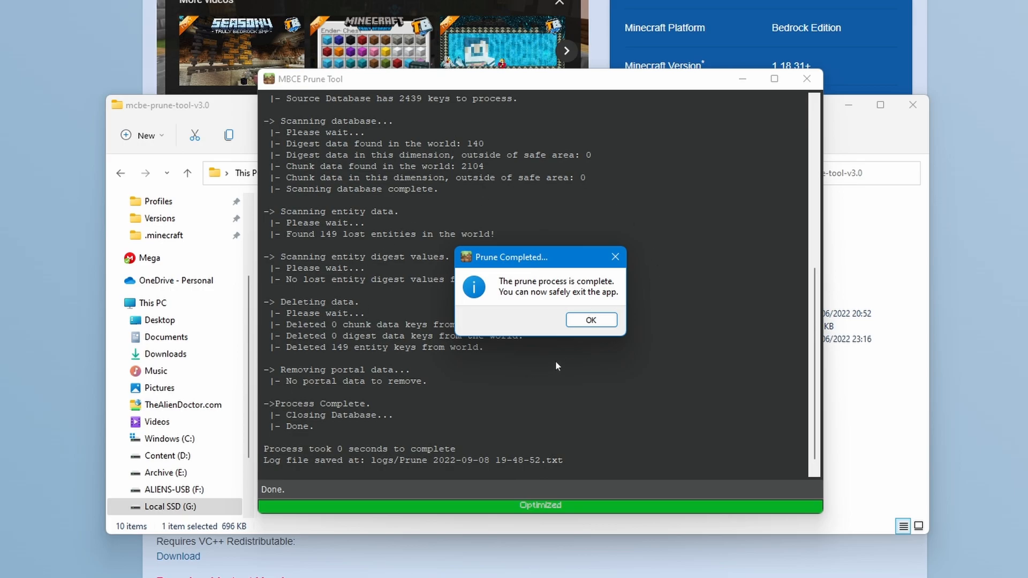
pyautogui.moveTo(589, 320)
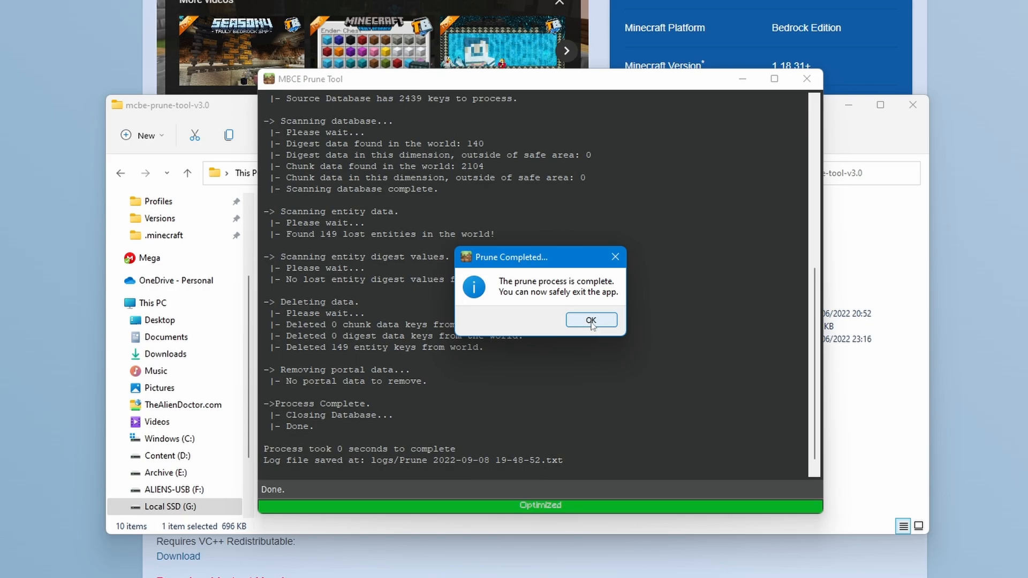
pyautogui.click(589, 320)
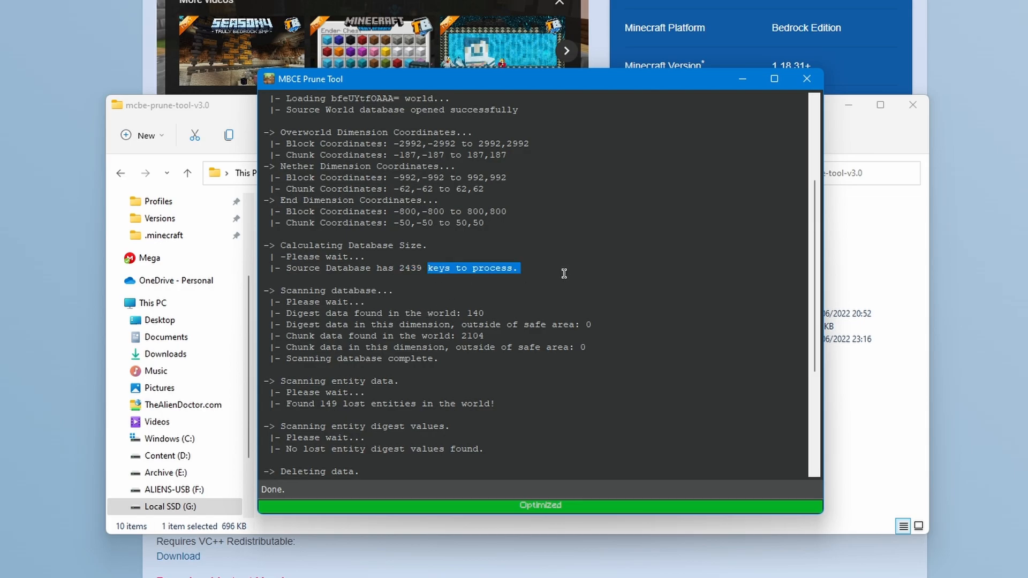
pyautogui.scroll(-3)
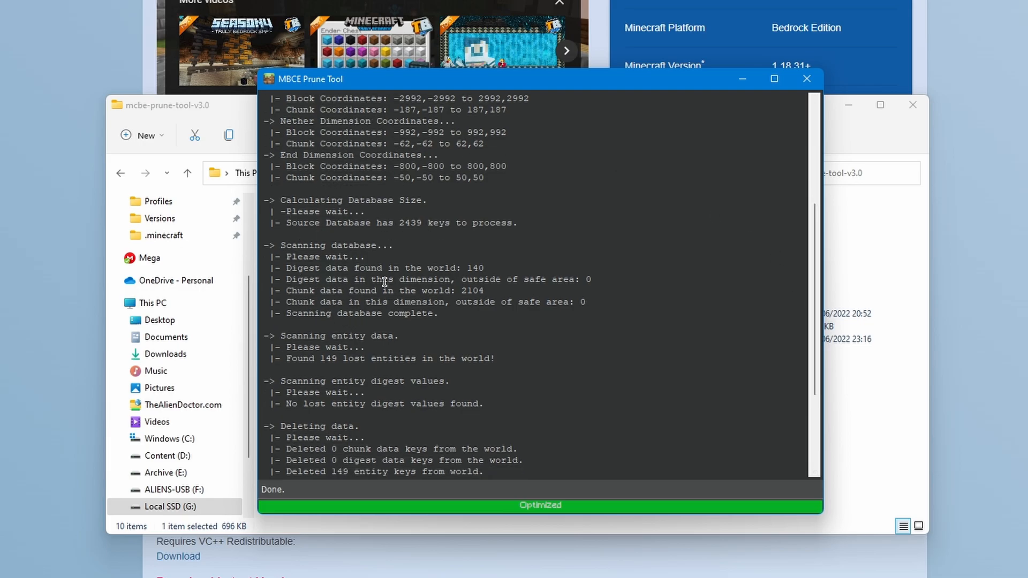
pyautogui.moveTo(350, 274)
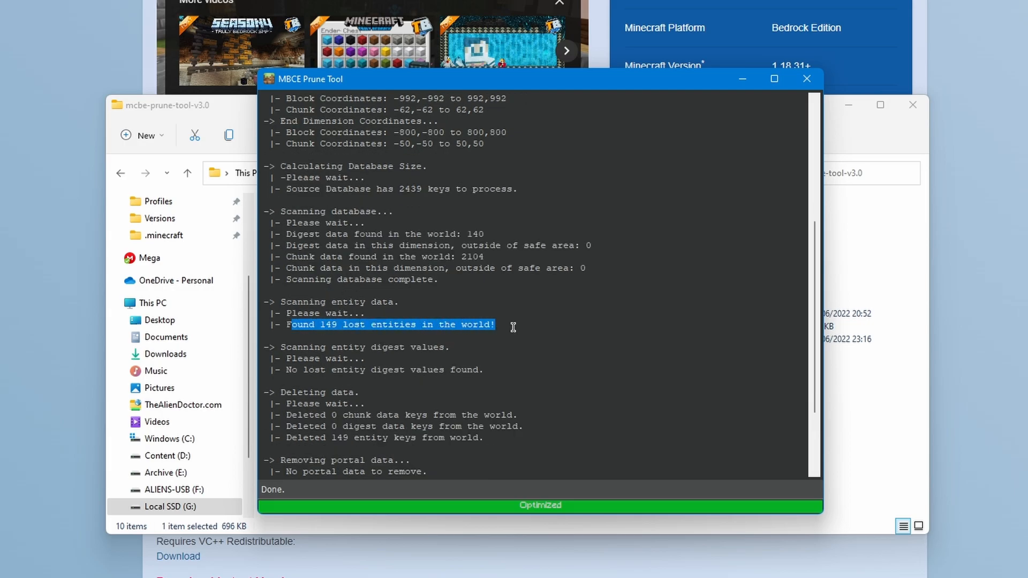
pyautogui.moveTo(505, 360)
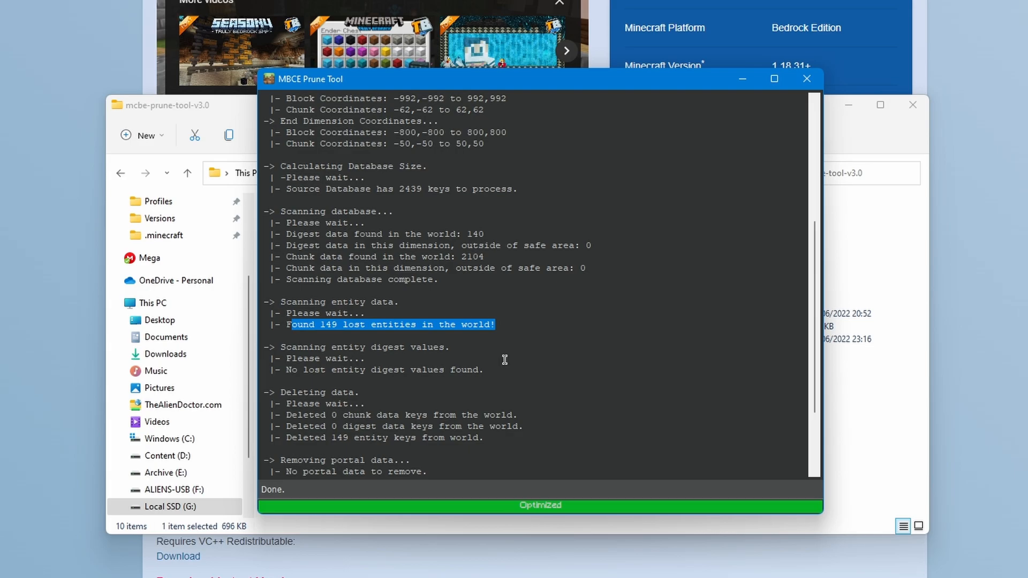
pyautogui.click(557, 347)
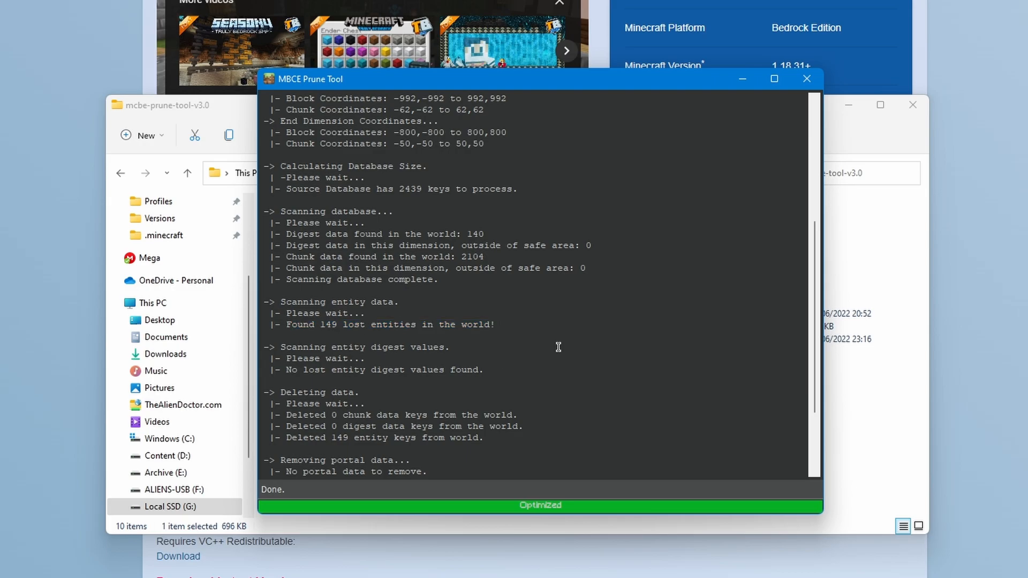
pyautogui.moveTo(565, 330)
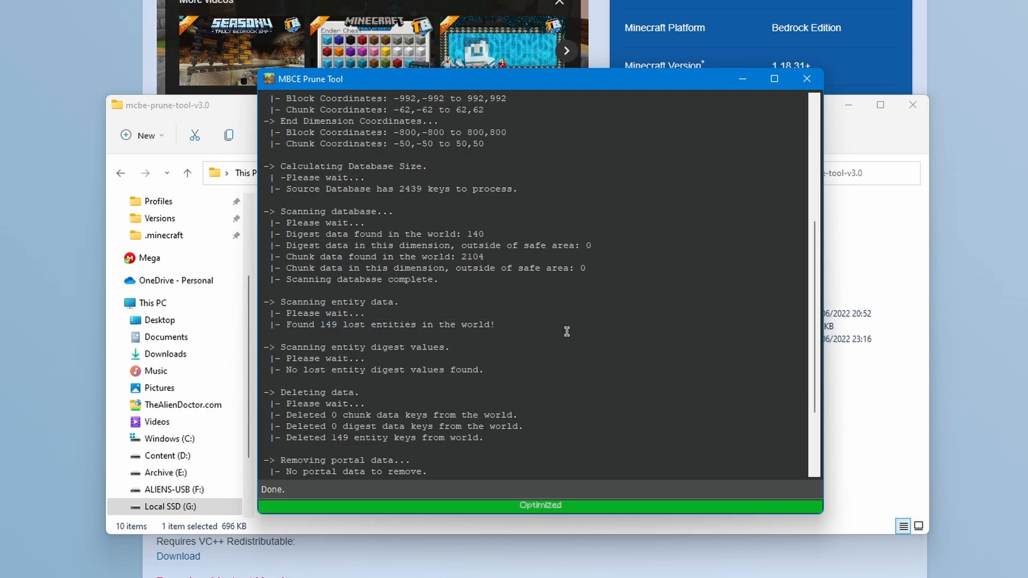
pyautogui.moveTo(382, 342)
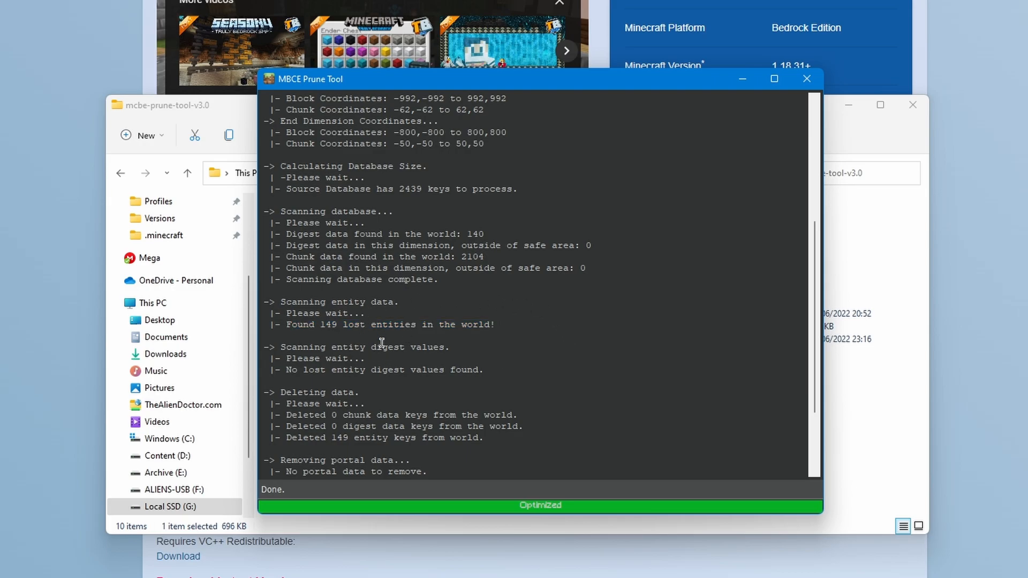
pyautogui.moveTo(376, 336)
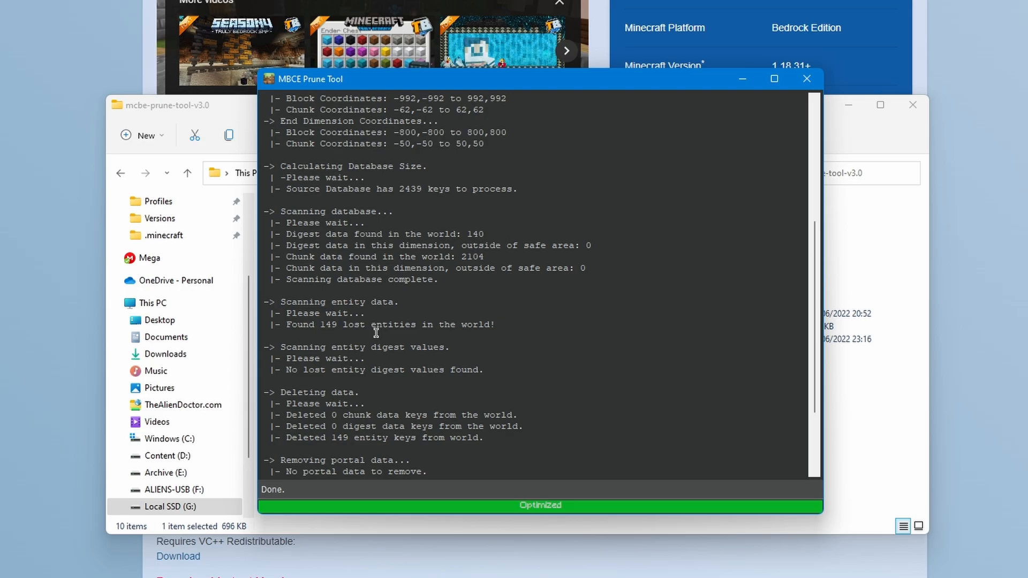
pyautogui.moveTo(668, 369)
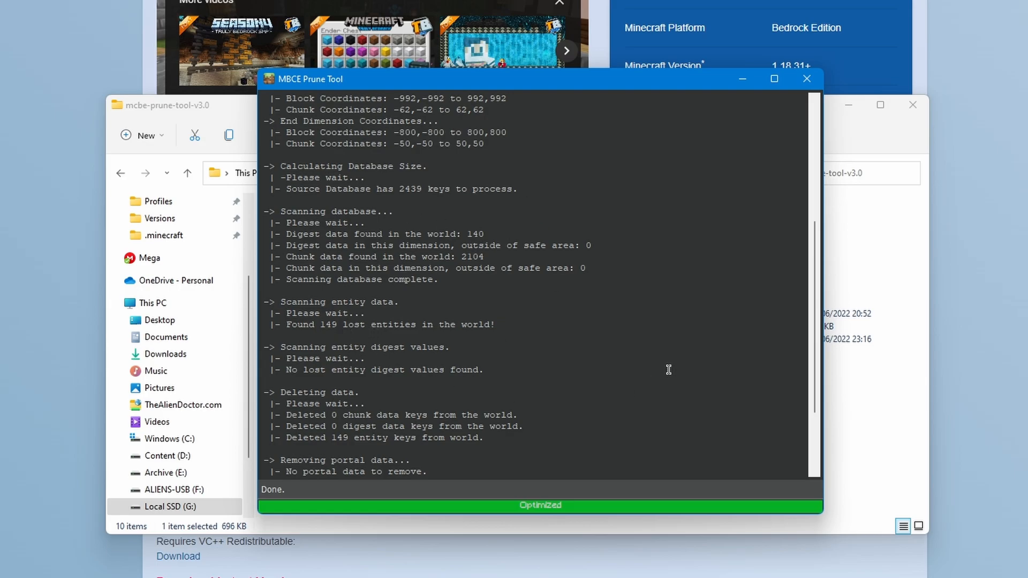
pyautogui.moveTo(571, 350)
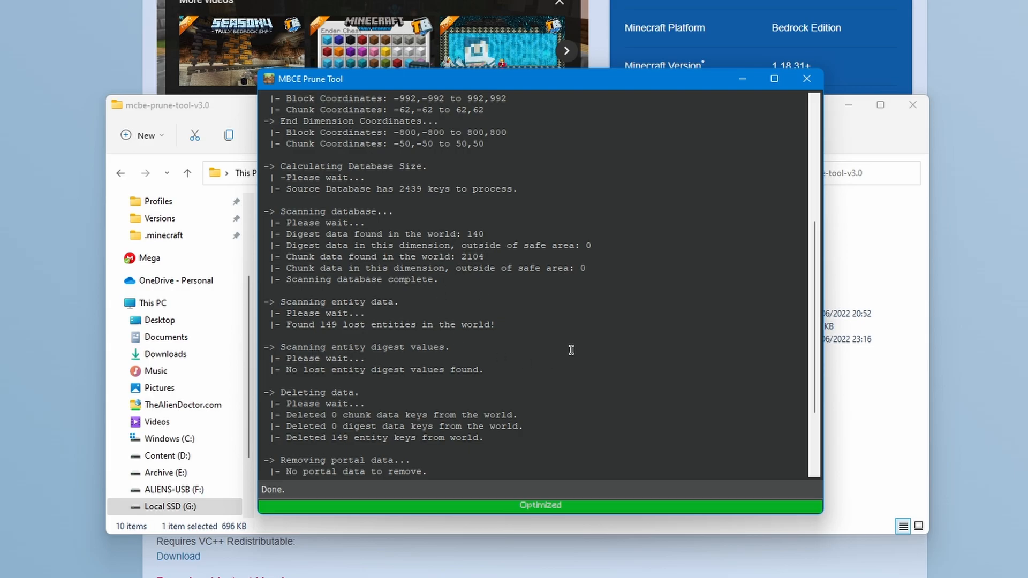
pyautogui.moveTo(579, 414)
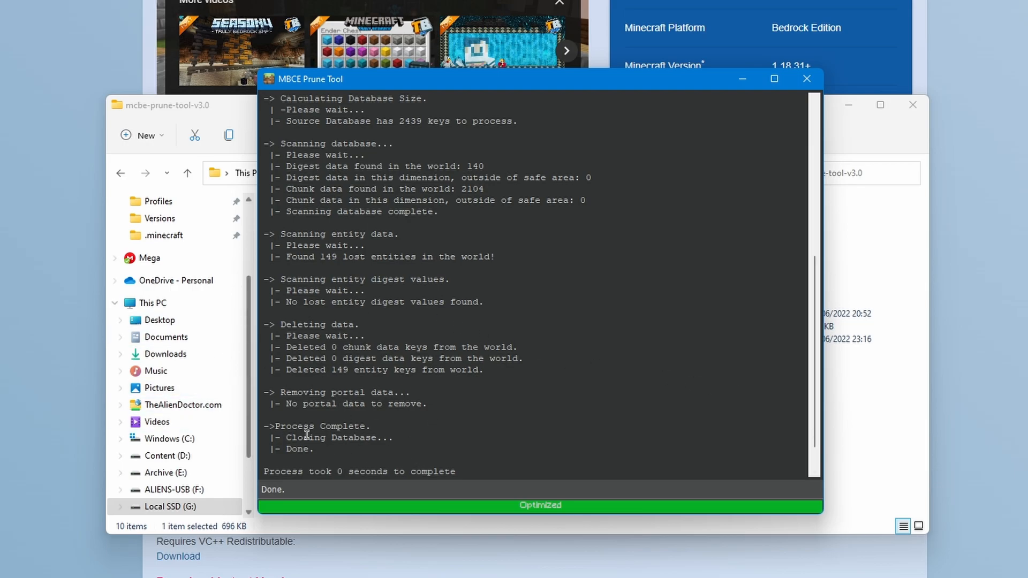
pyautogui.moveTo(375, 419)
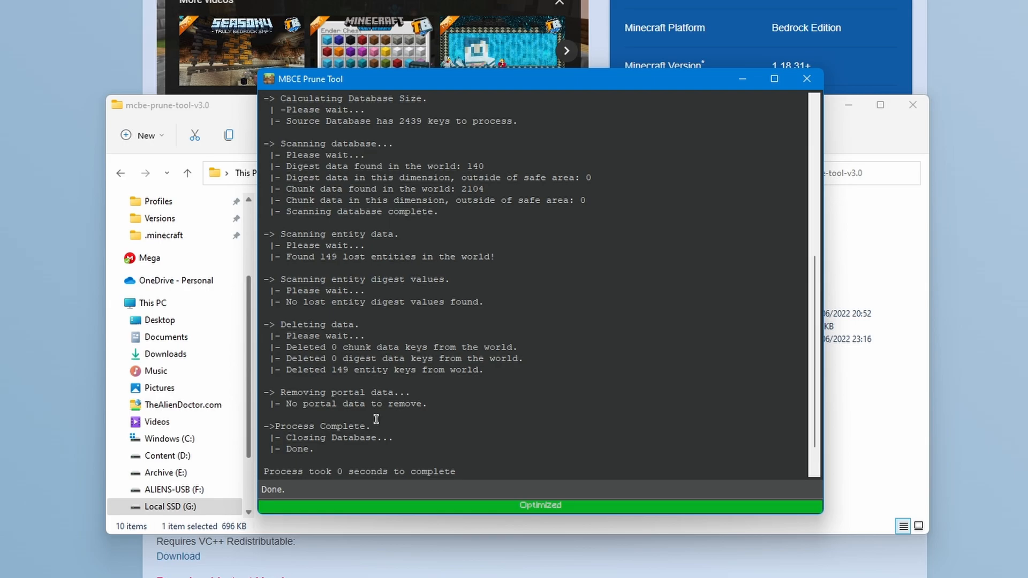
pyautogui.scroll(-3)
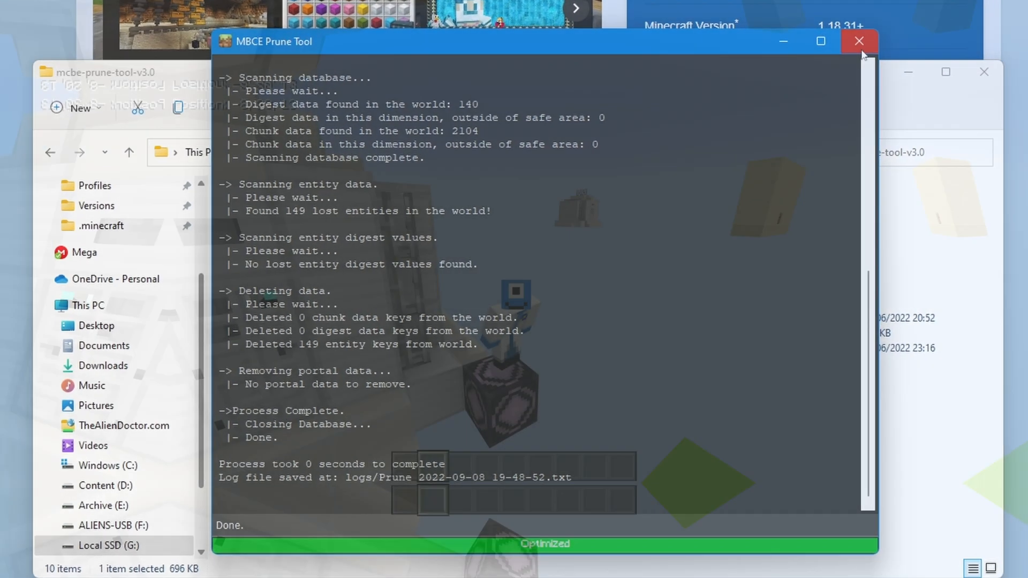
# Close the Prune Tool and export the structure to Downloads as TimeMachine-V1.mcstructure.
pyautogui.click(859, 41)
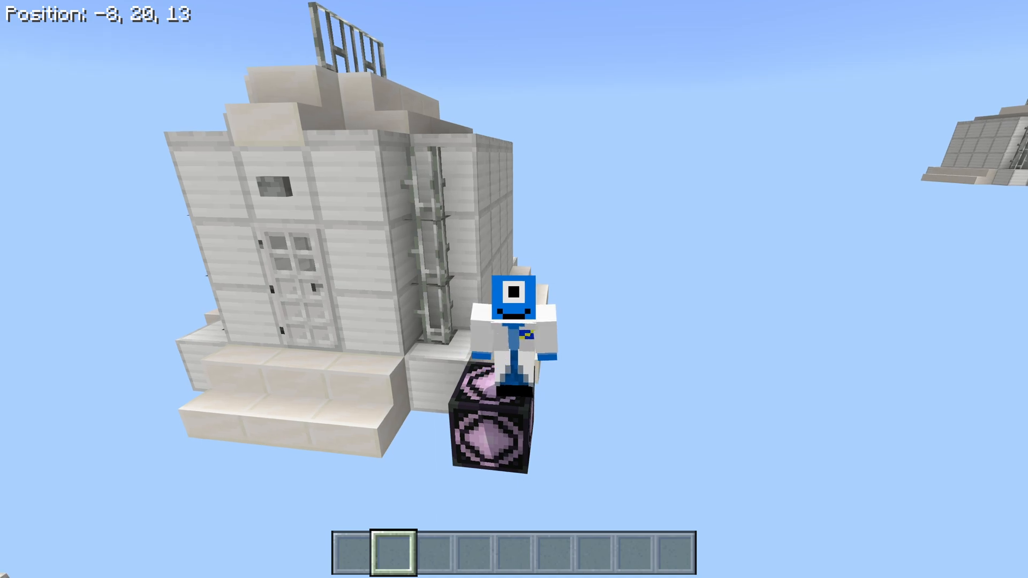
pyautogui.press('w')
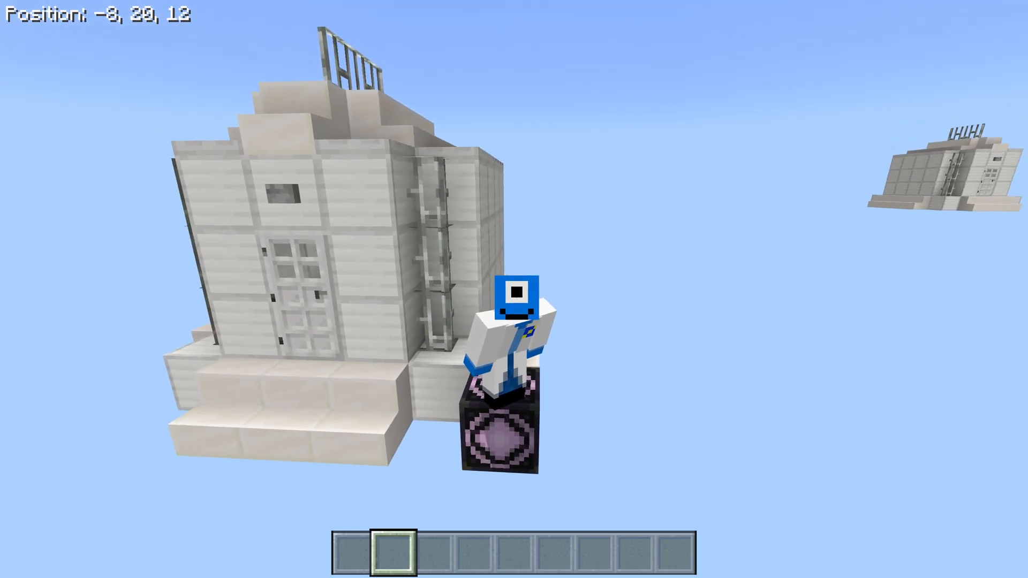
pyautogui.moveTo(514, 289)
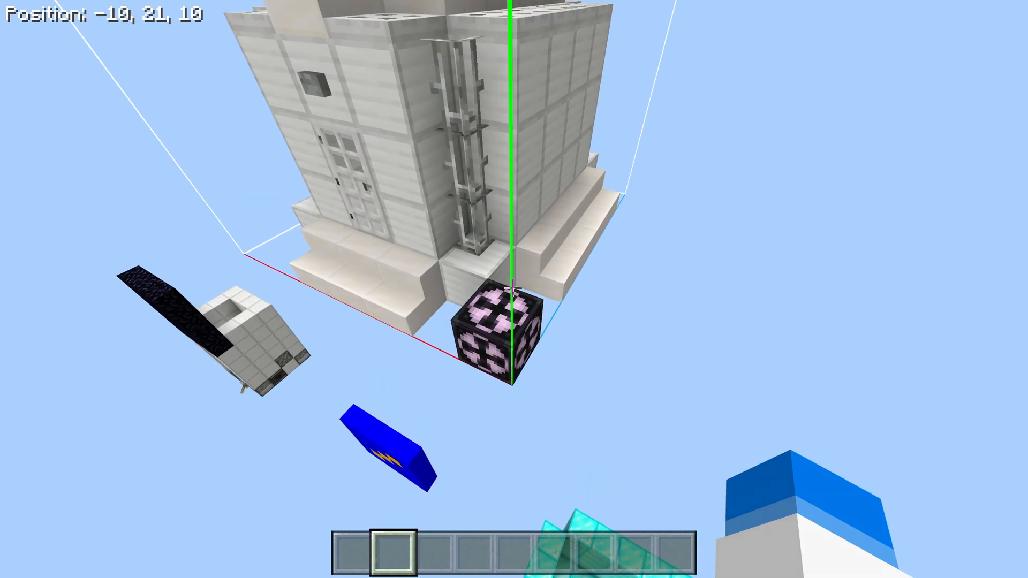
pyautogui.moveTo(514, 289)
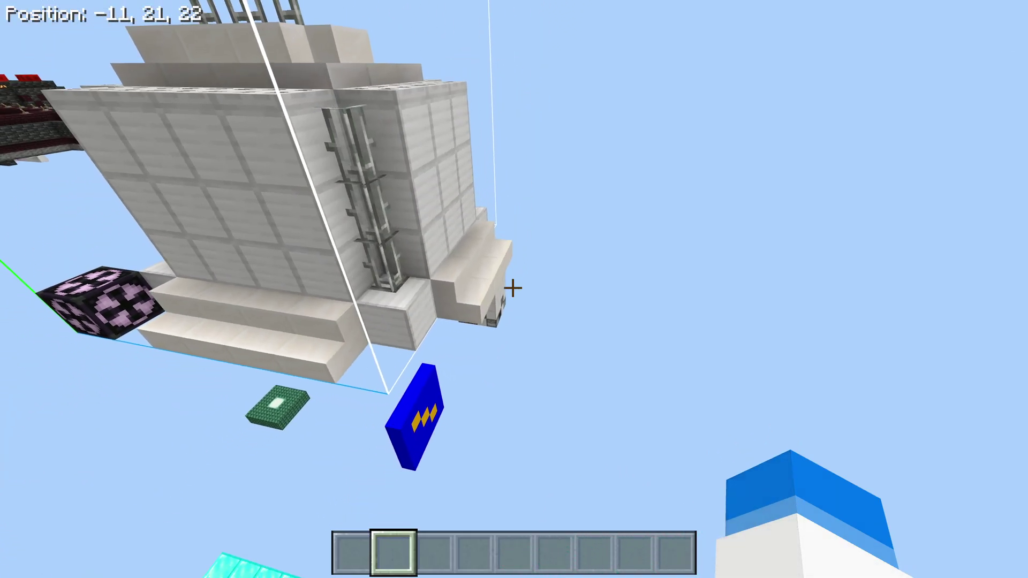
pyautogui.moveTo(513, 289)
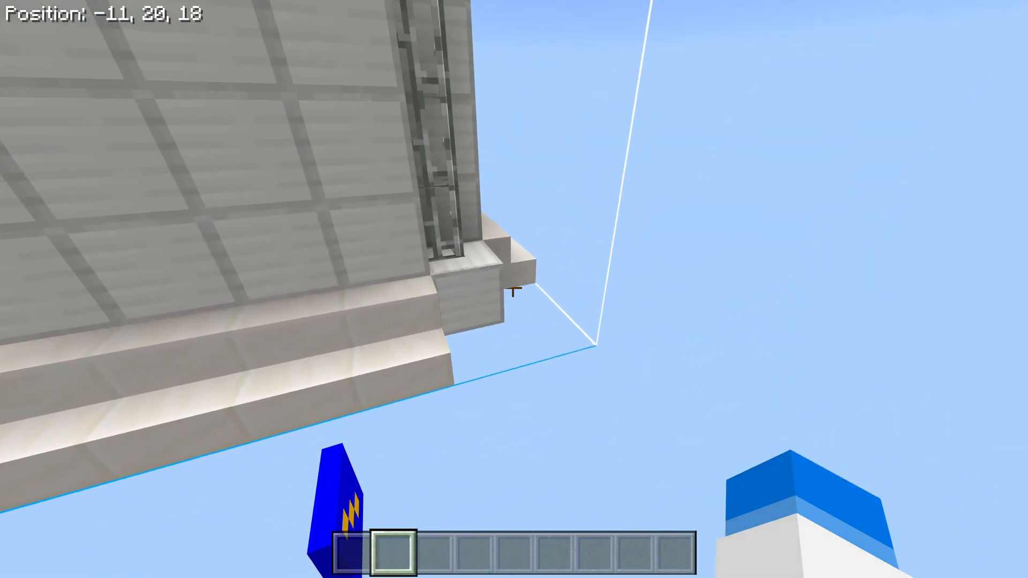
pyautogui.moveTo(513, 289)
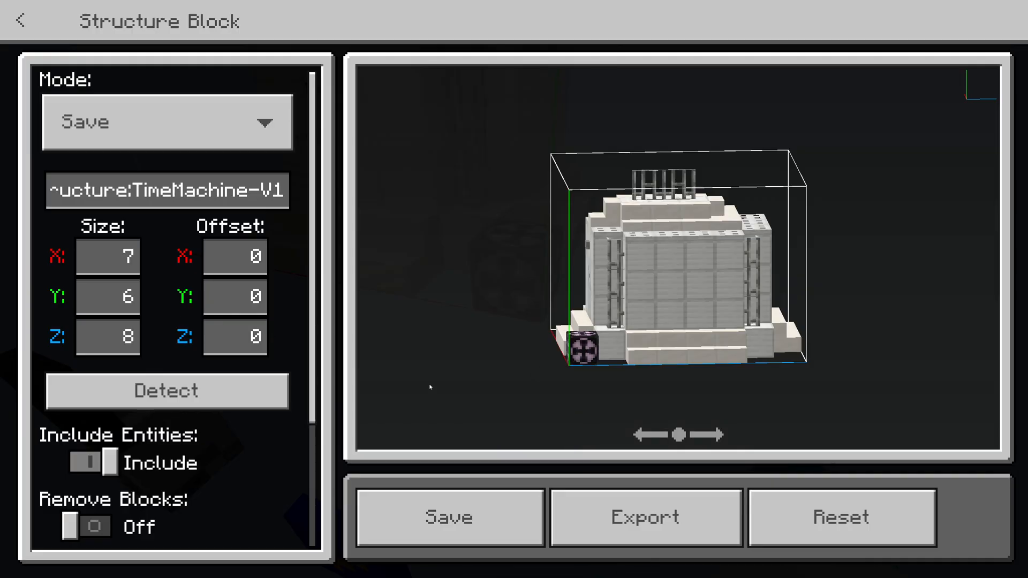
pyautogui.click(645, 517)
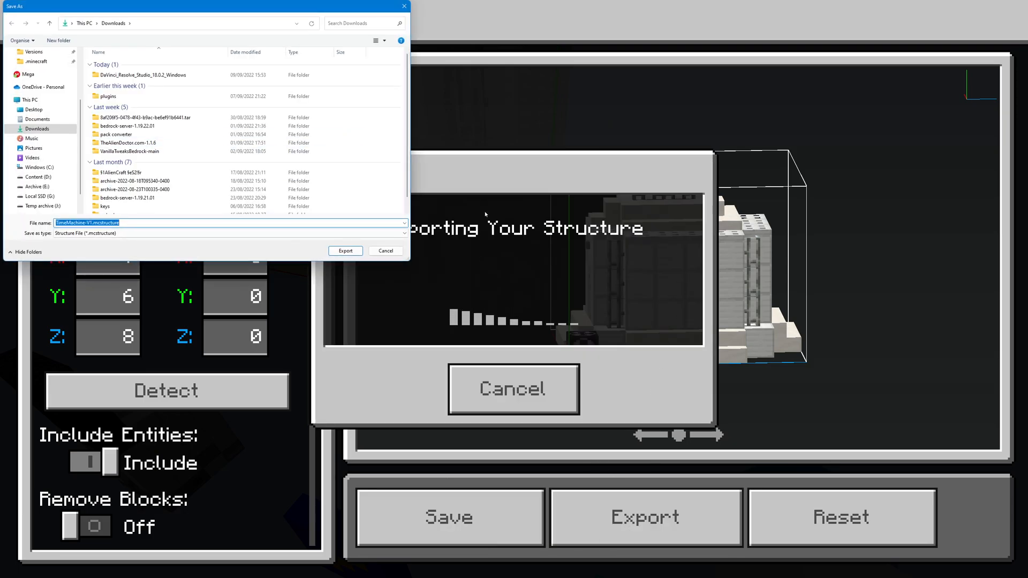
pyautogui.click(344, 251)
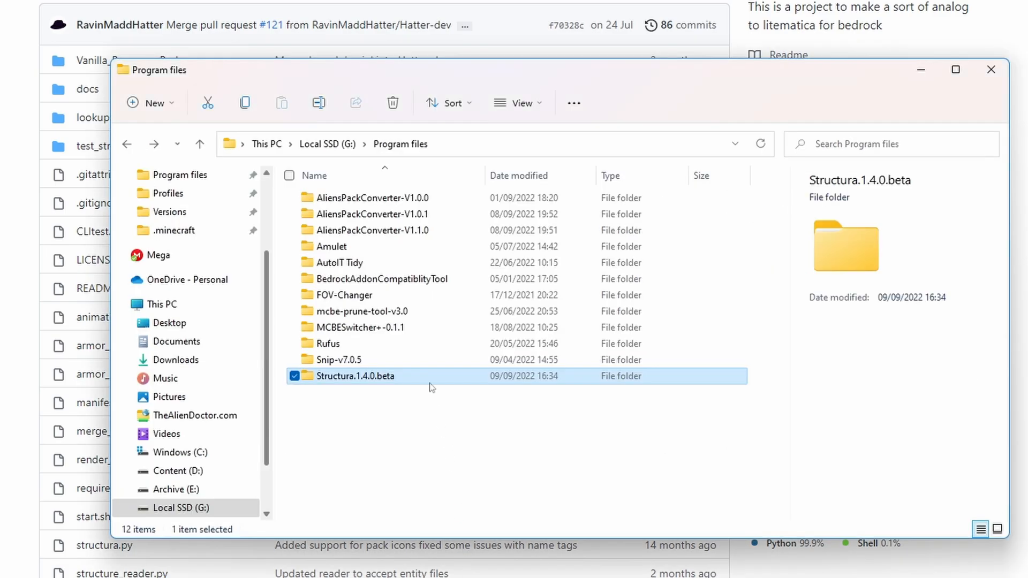
# Open Structura.1.4.0.beta and run structura.exe past the SmartScreen warning.
pyautogui.doubleClick(354, 375)
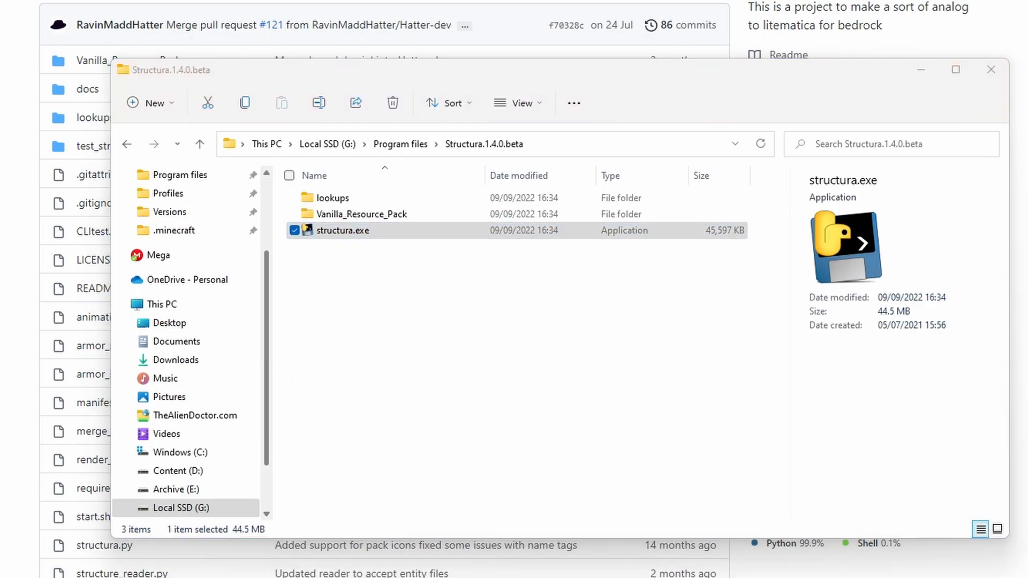
pyautogui.doubleClick(342, 230)
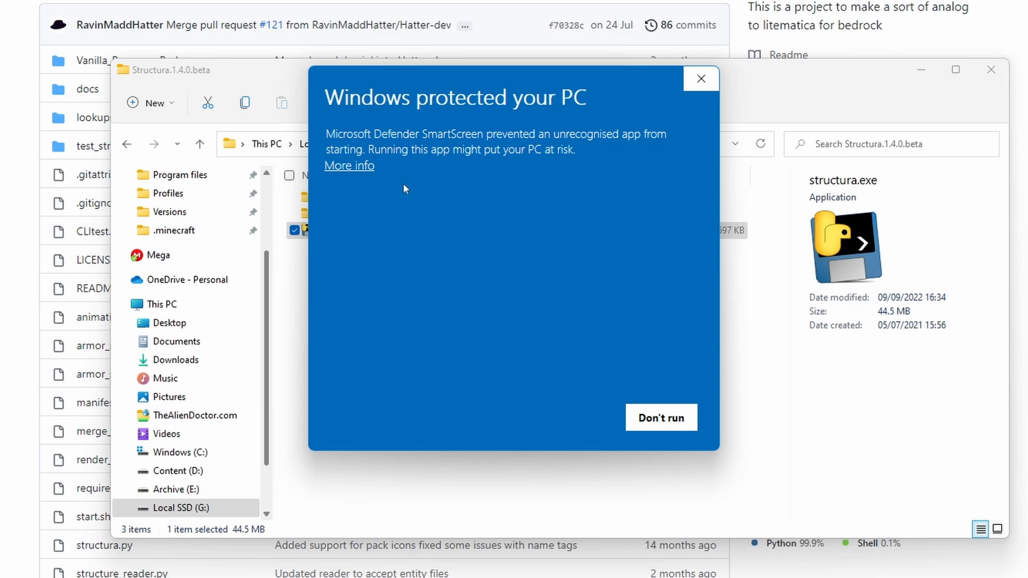
pyautogui.click(348, 166)
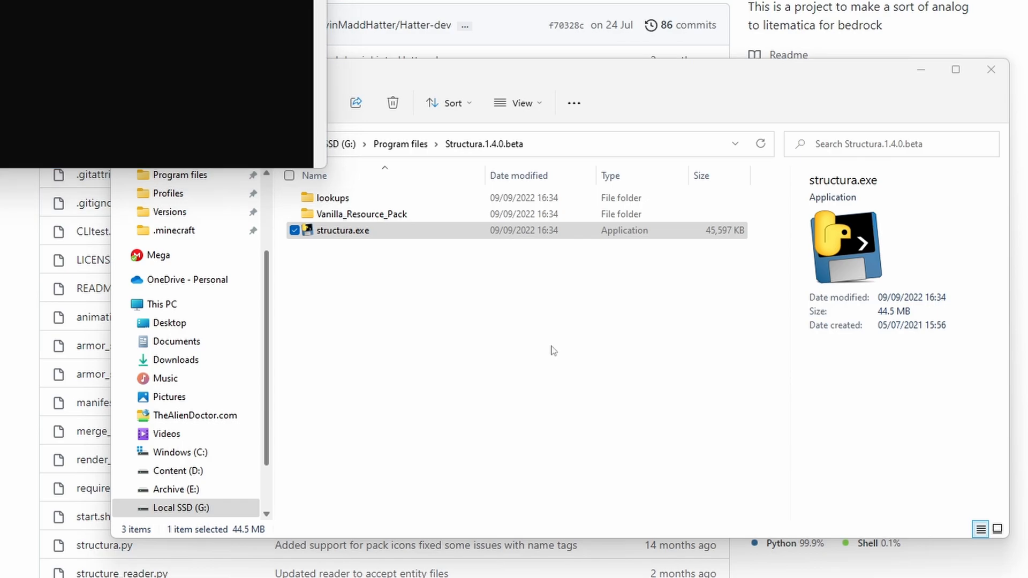
pyautogui.doubleClick(342, 230)
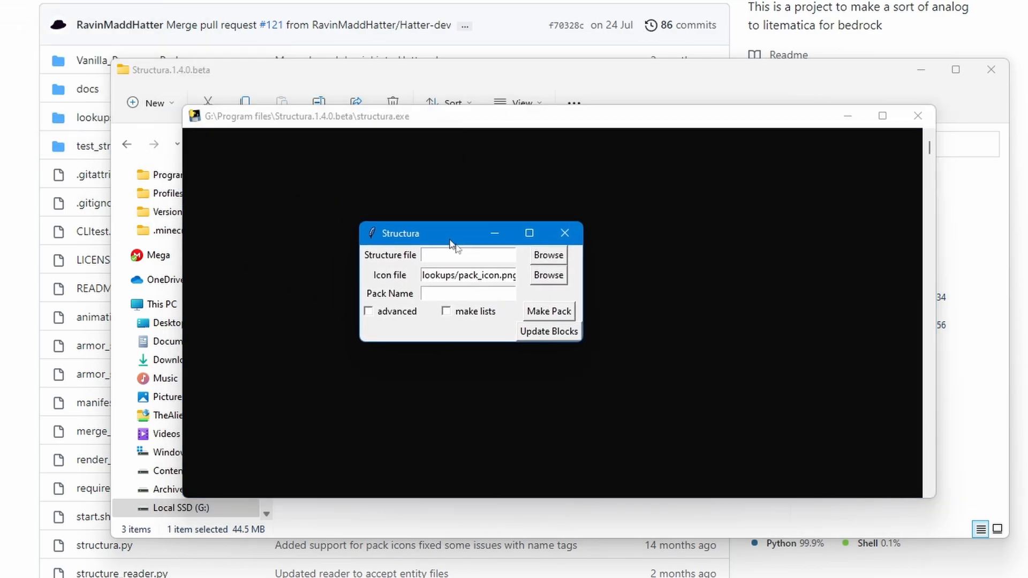
# Select TimeMachine-V1.mcstructure from Downloads as the structure file.
pyautogui.click(548, 254)
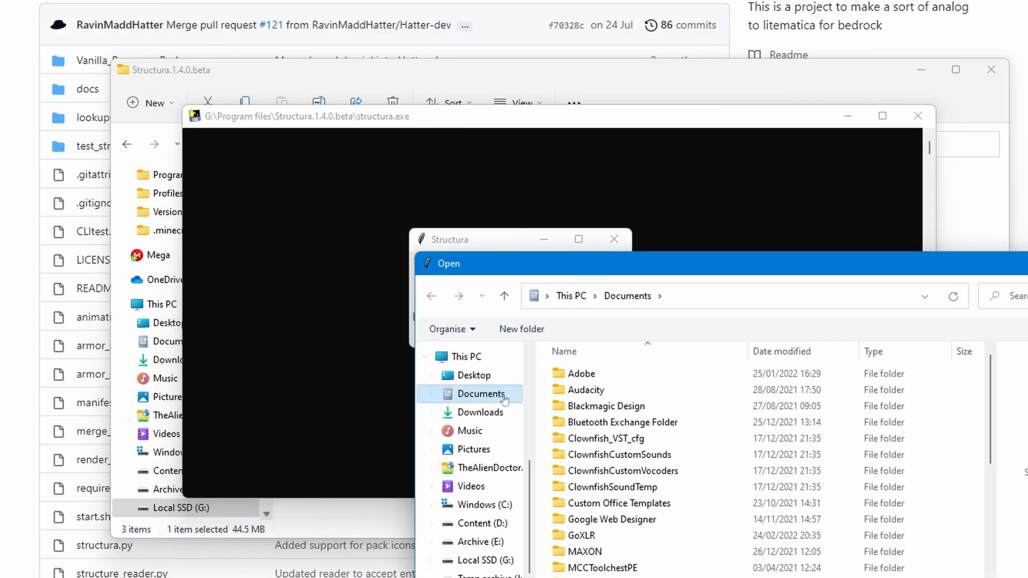
pyautogui.click(482, 411)
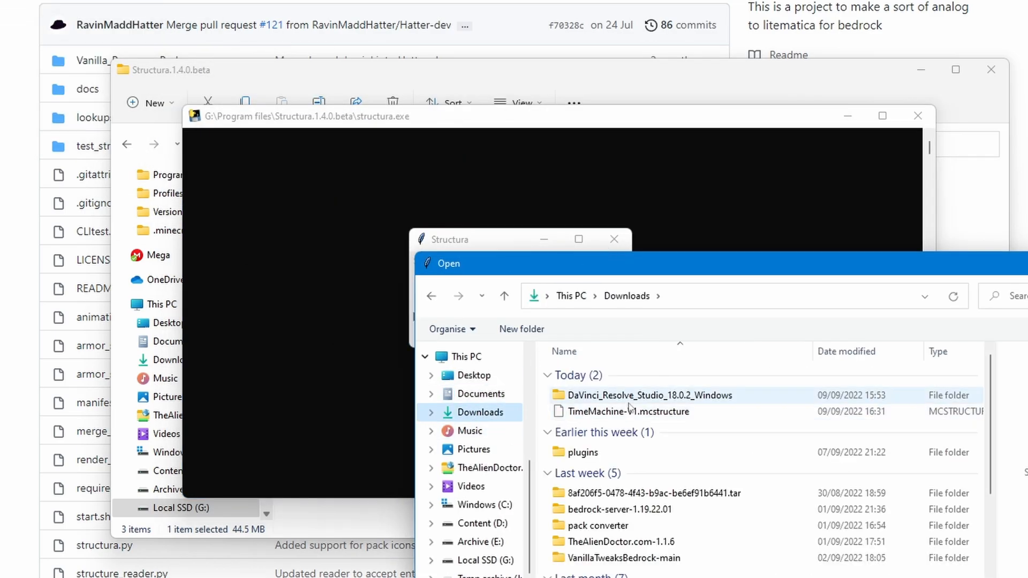
pyautogui.doubleClick(628, 394)
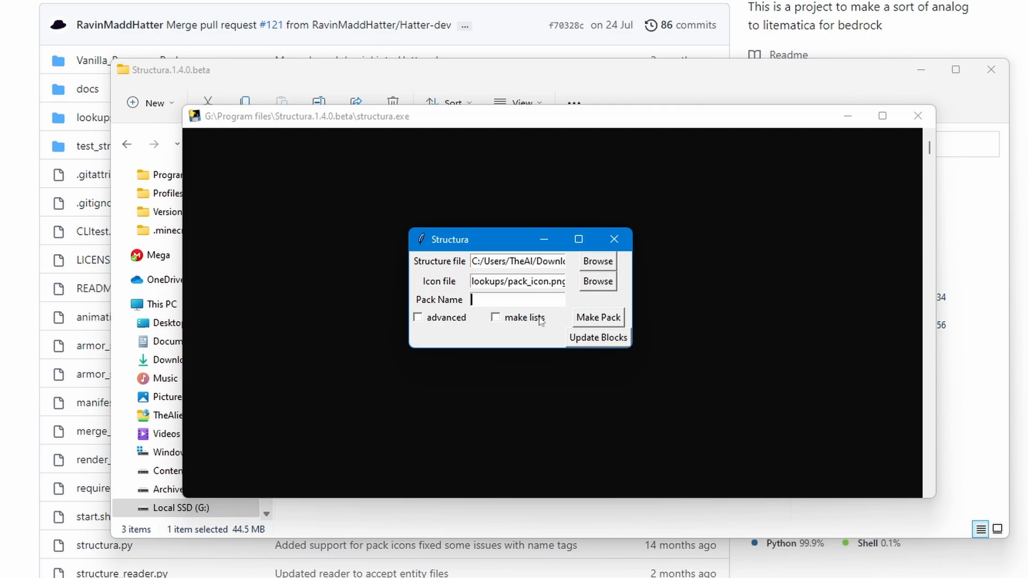
# Name the pack 'Time machine', update the block data, and make the pack.
pyautogui.write('Time machine')
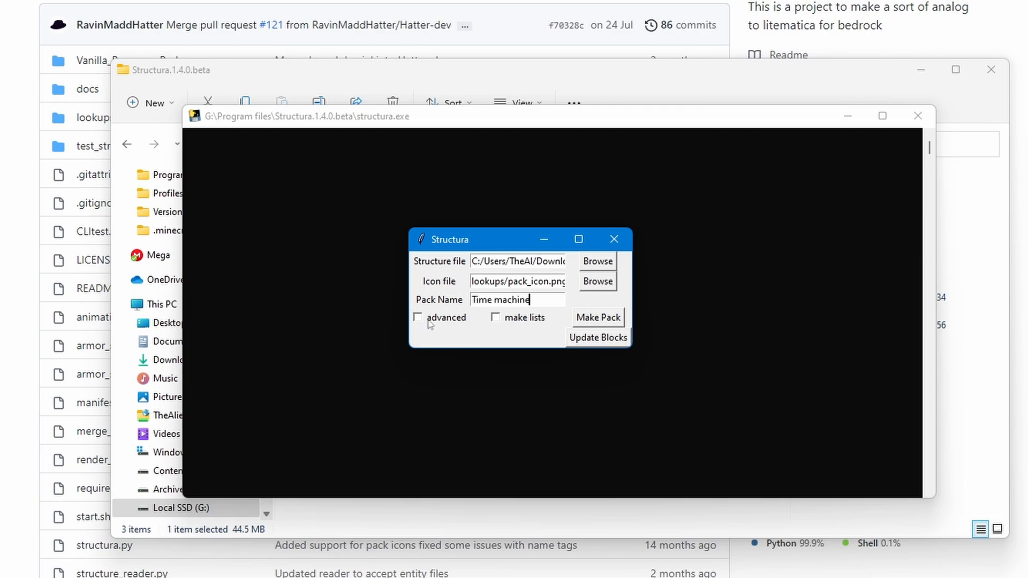
pyautogui.click(418, 317)
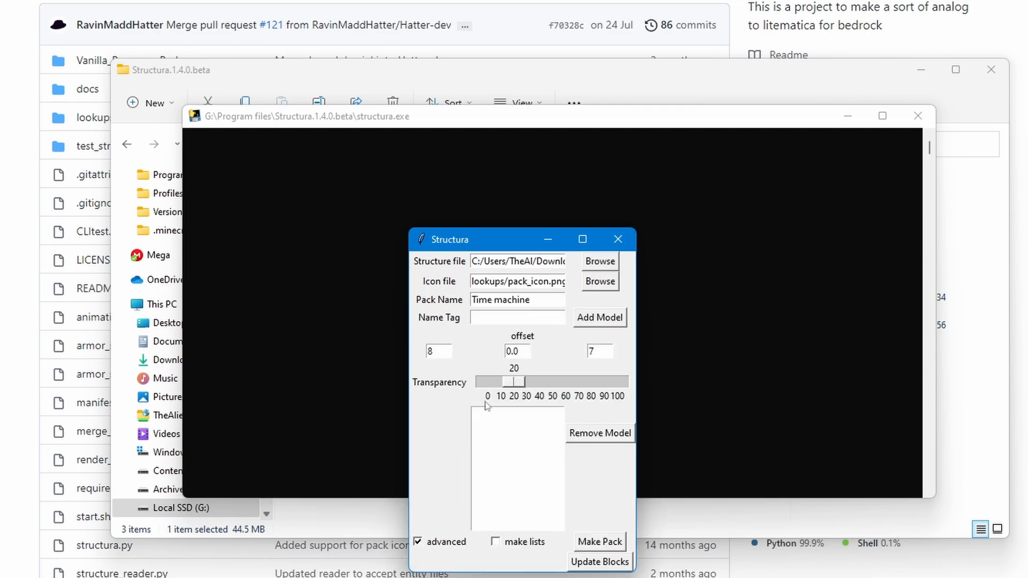
pyautogui.click(418, 541)
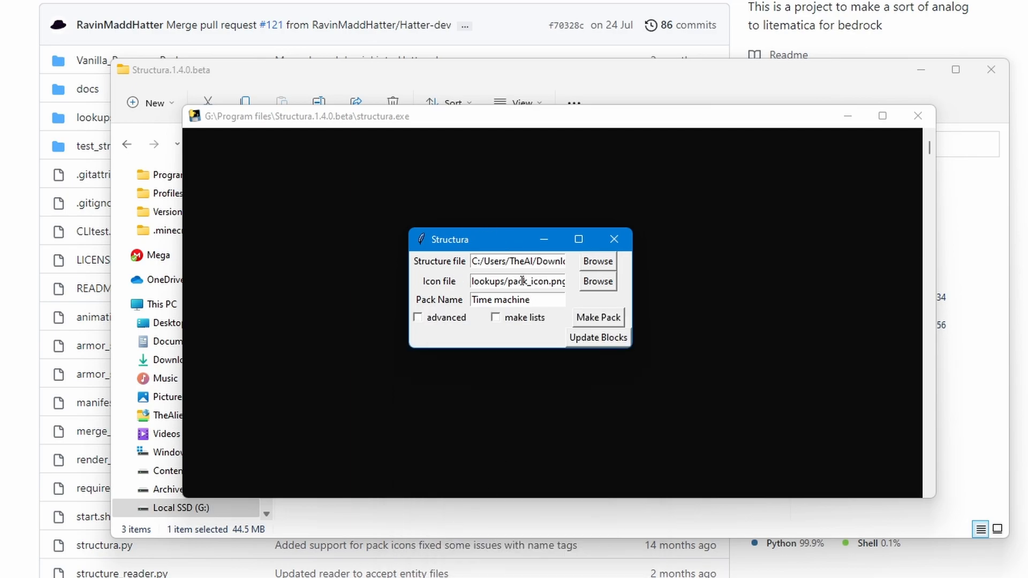
pyautogui.moveTo(602, 351)
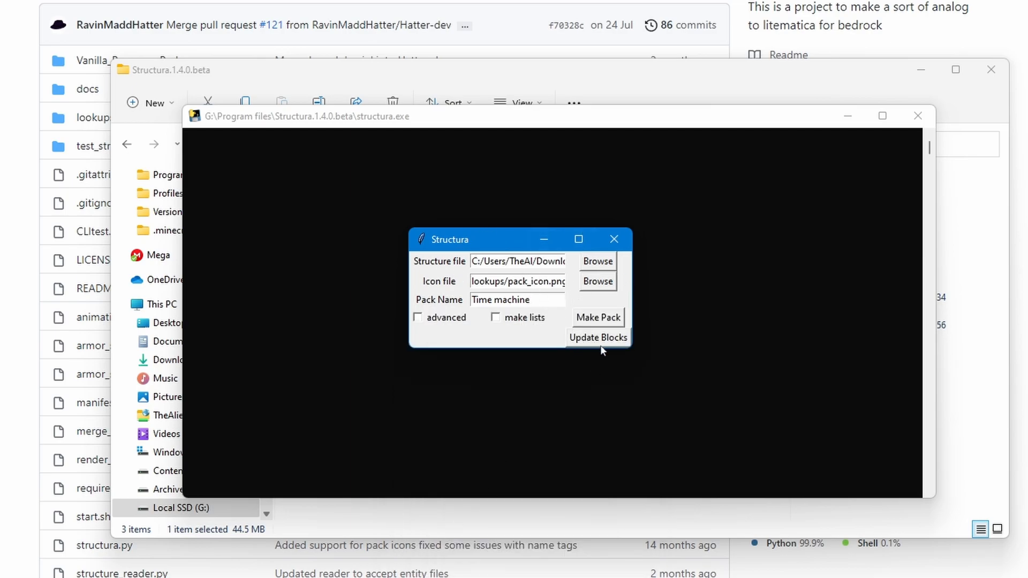
pyautogui.click(597, 338)
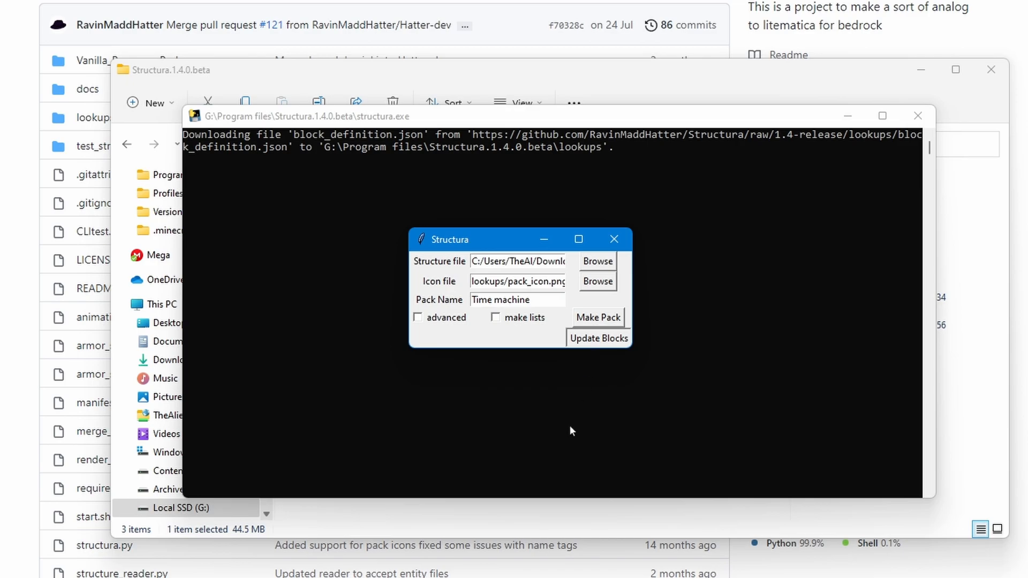
pyautogui.click(597, 337)
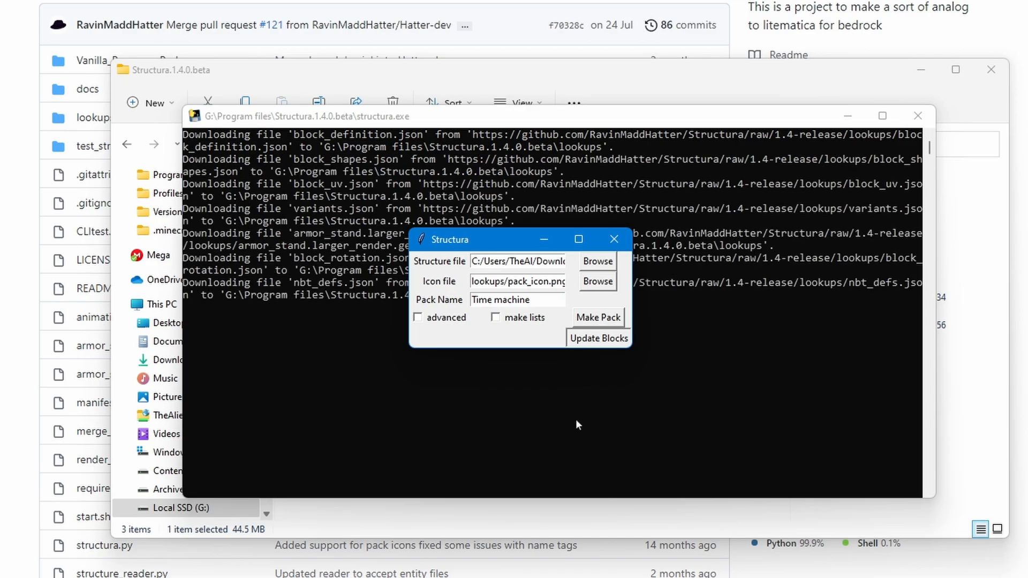
pyautogui.click(598, 318)
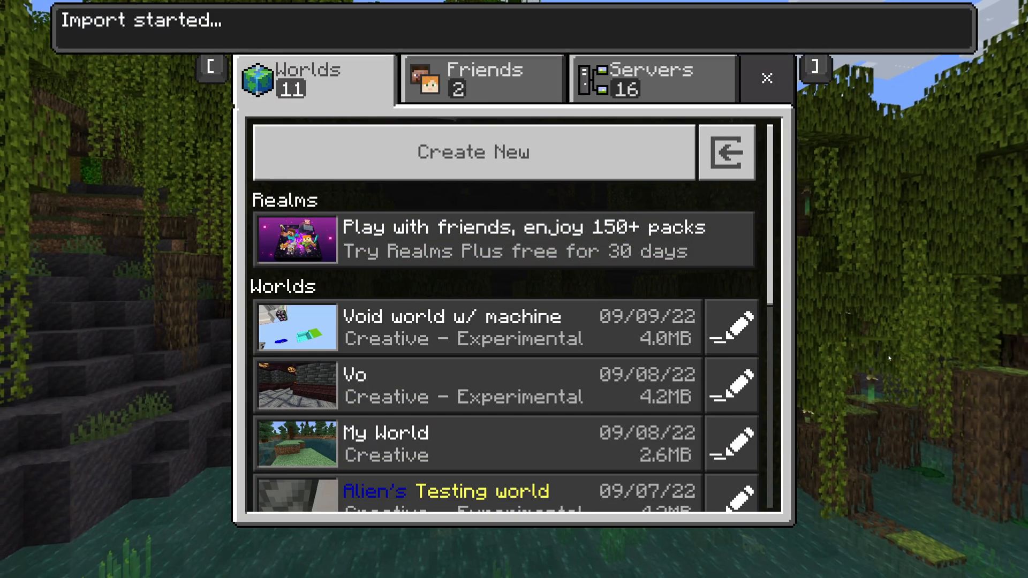
# Activate the Time machine pack under Settings > Global Resources.
pyautogui.click(764, 77)
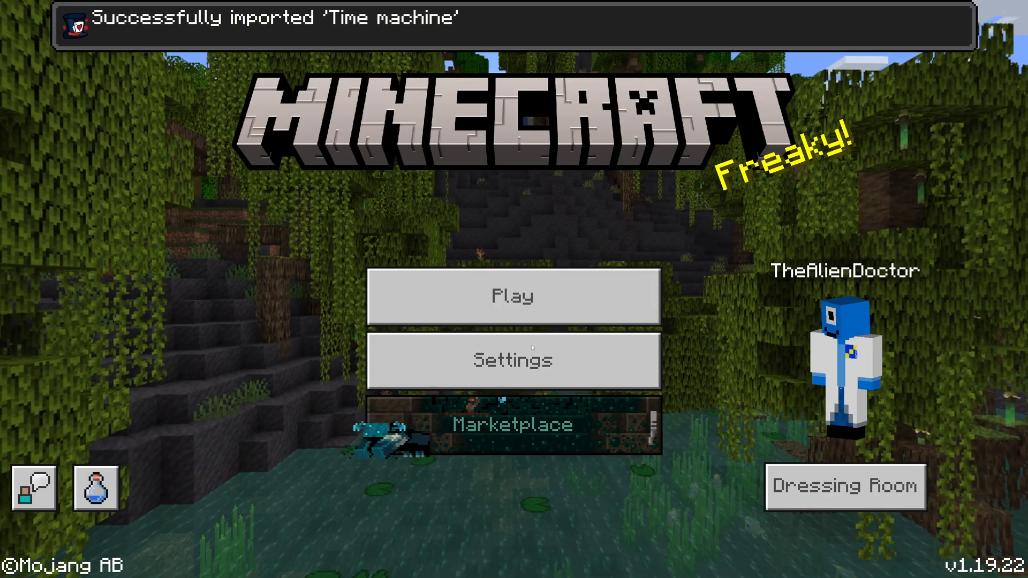
pyautogui.click(512, 360)
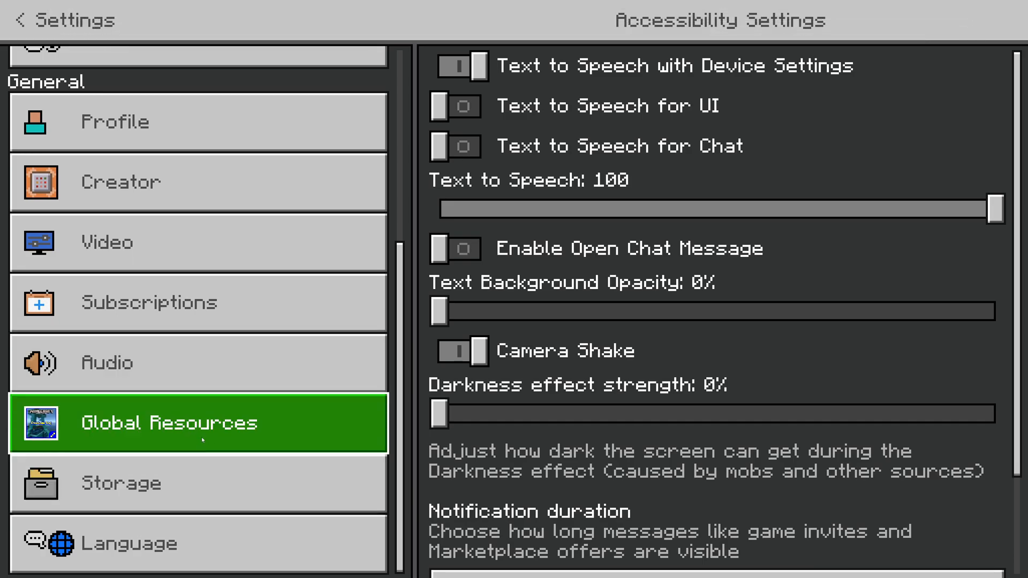
pyautogui.click(168, 422)
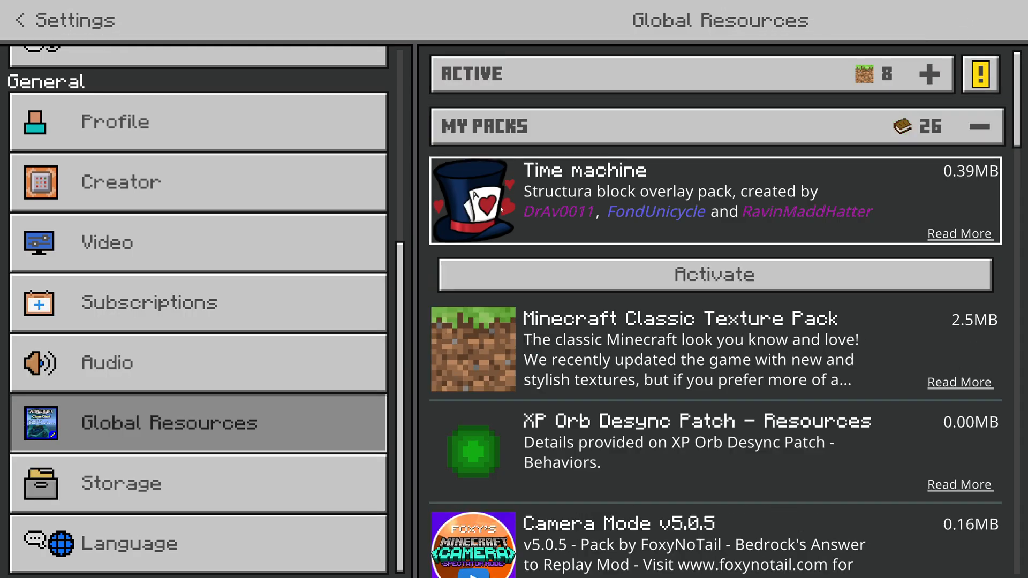
pyautogui.click(713, 274)
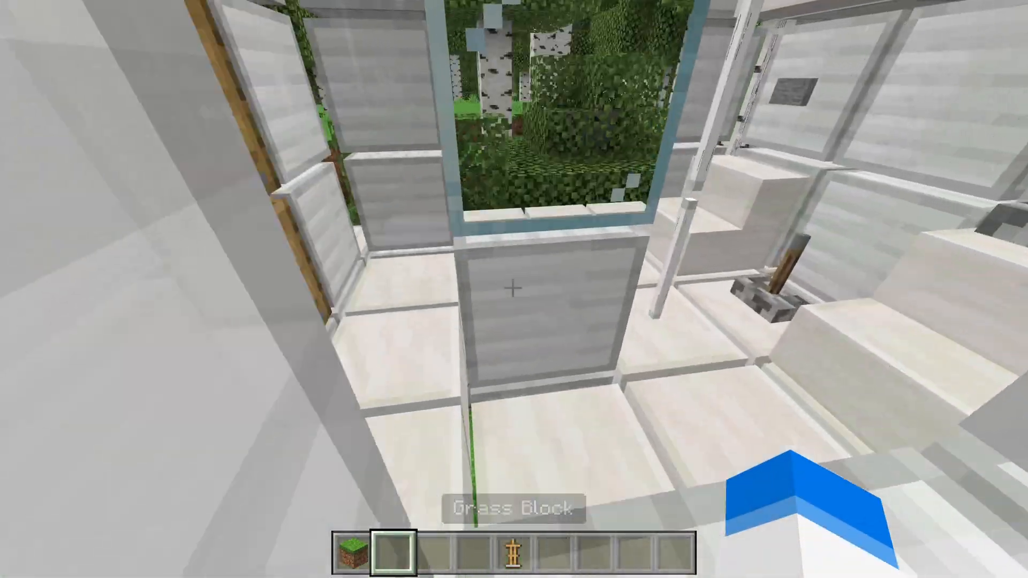
pyautogui.moveTo(513, 289)
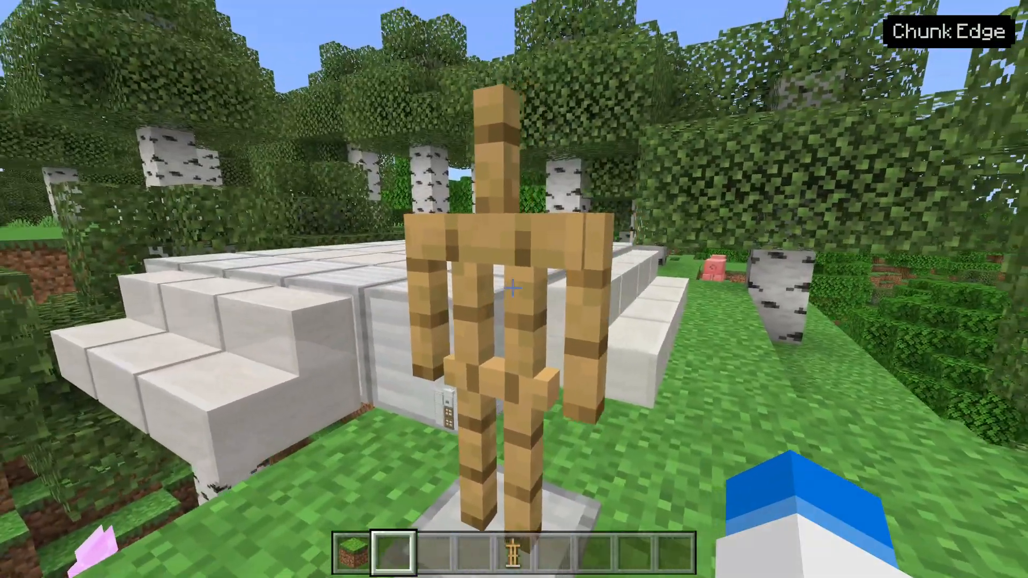
pyautogui.moveTo(514, 288)
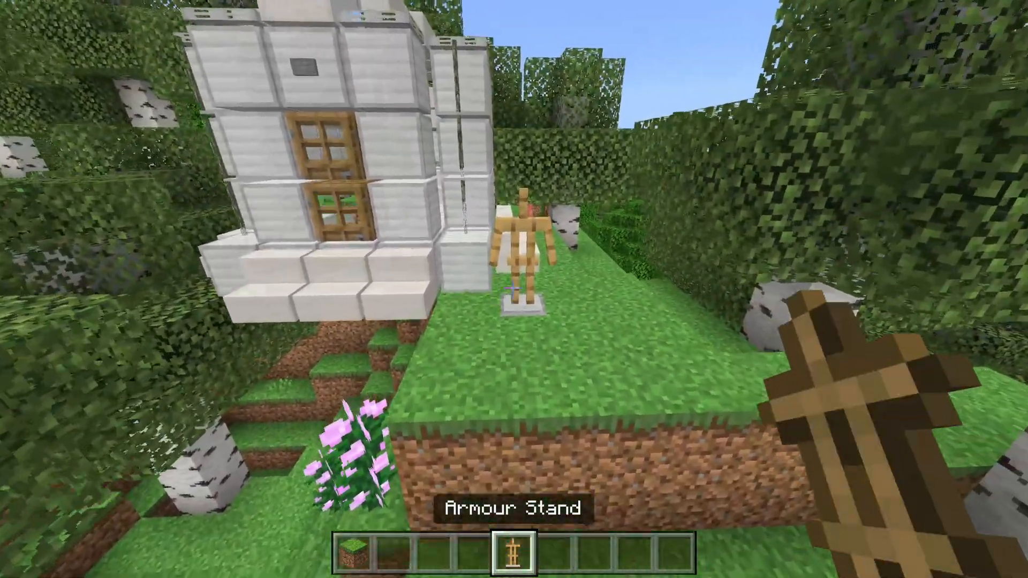
pyautogui.moveTo(514, 289)
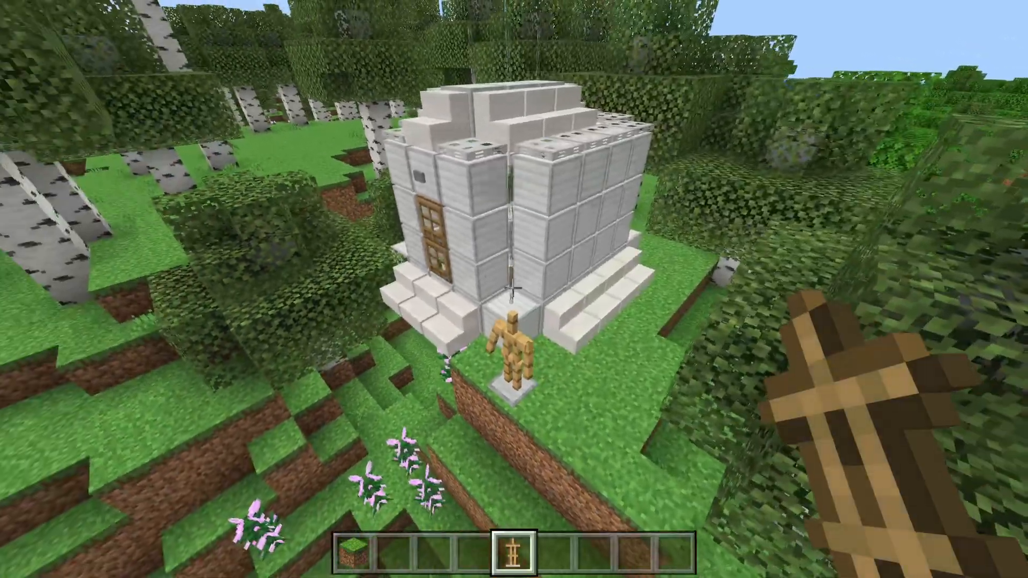
pyautogui.moveTo(513, 289)
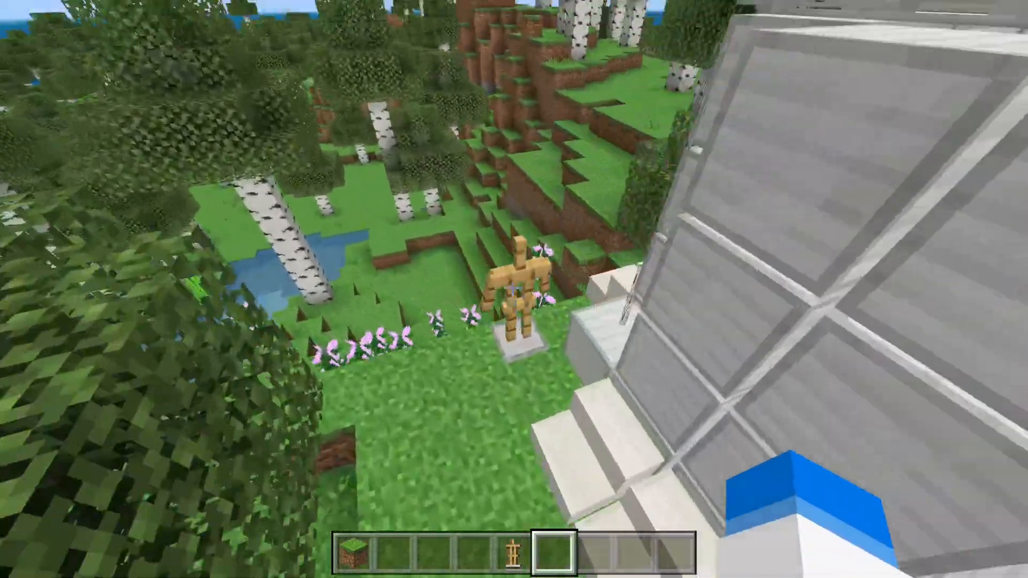
pyautogui.moveTo(514, 289)
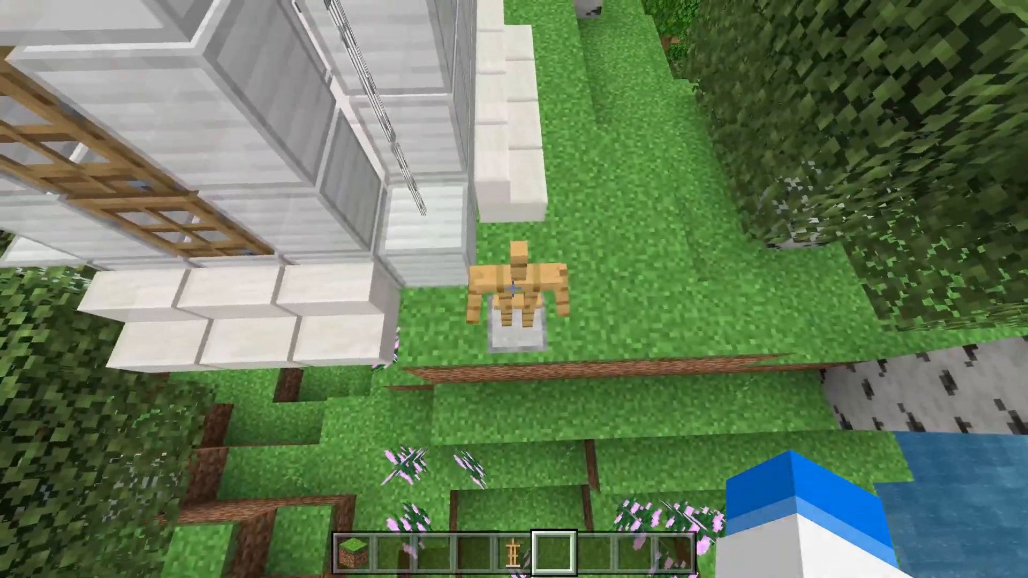